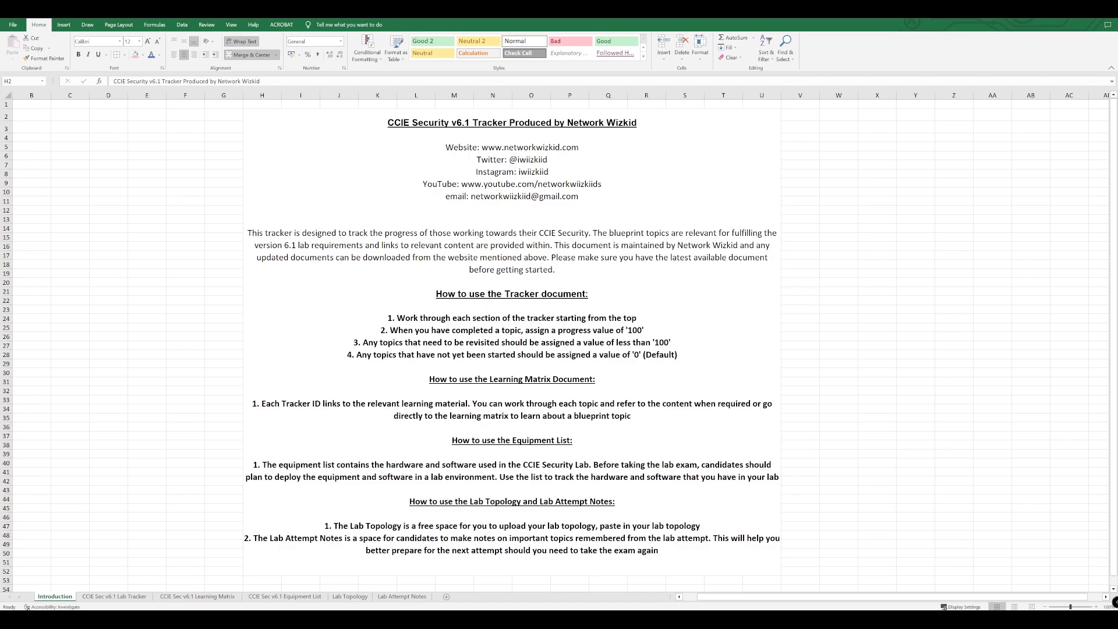
{"action": "mouse_move", "coordinate": [384, 281]}
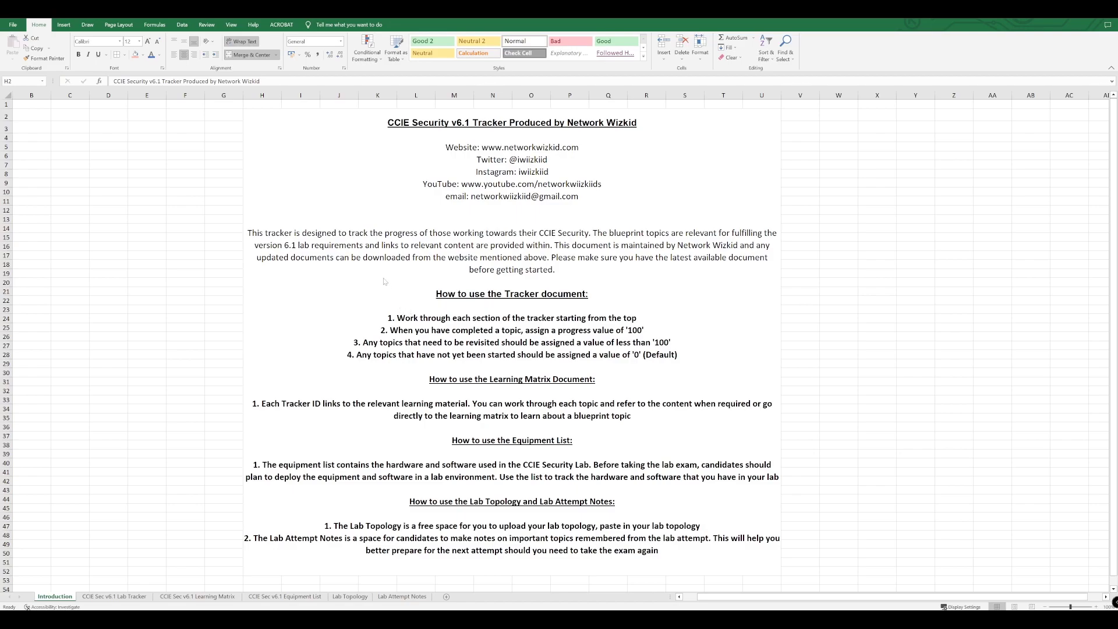
{"action": "mouse_move", "coordinate": [378, 282]}
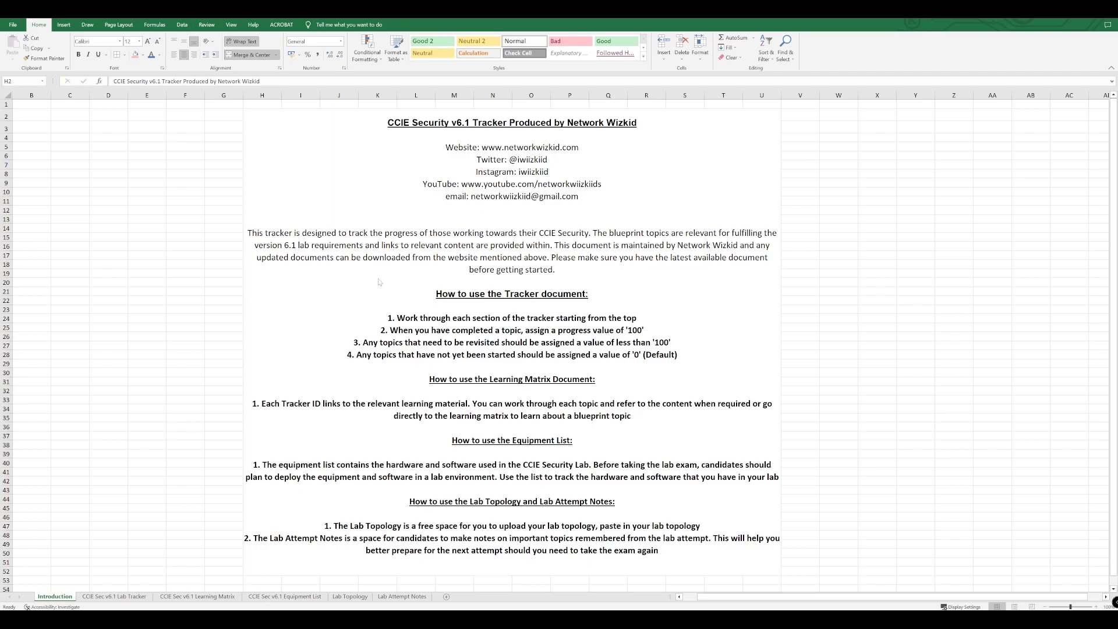
{"action": "mouse_move", "coordinate": [359, 191]}
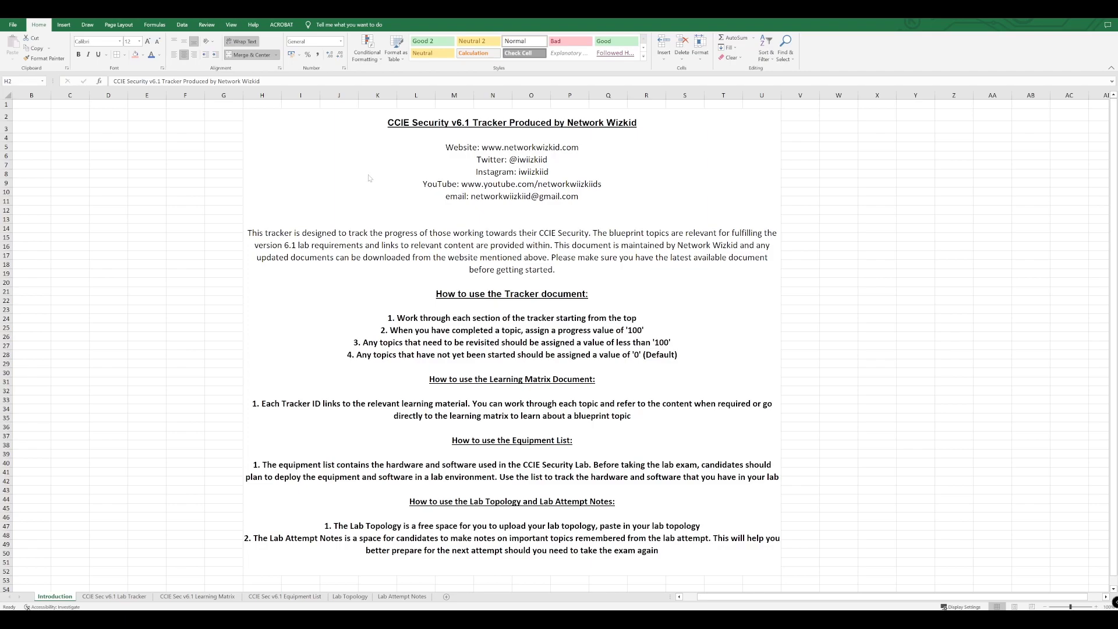
{"action": "mouse_move", "coordinate": [425, 181]}
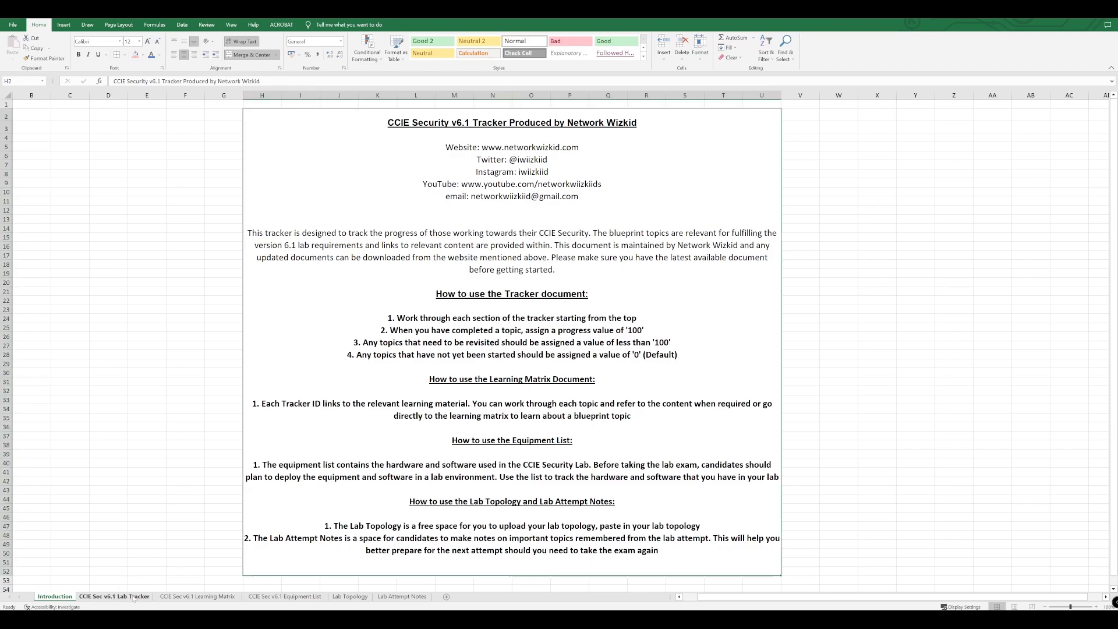
Open the Lab Tracker sheet and inspect domain 1.0's ID and 20% weighting cells
{"action": "left_click", "coordinate": [113, 596]}
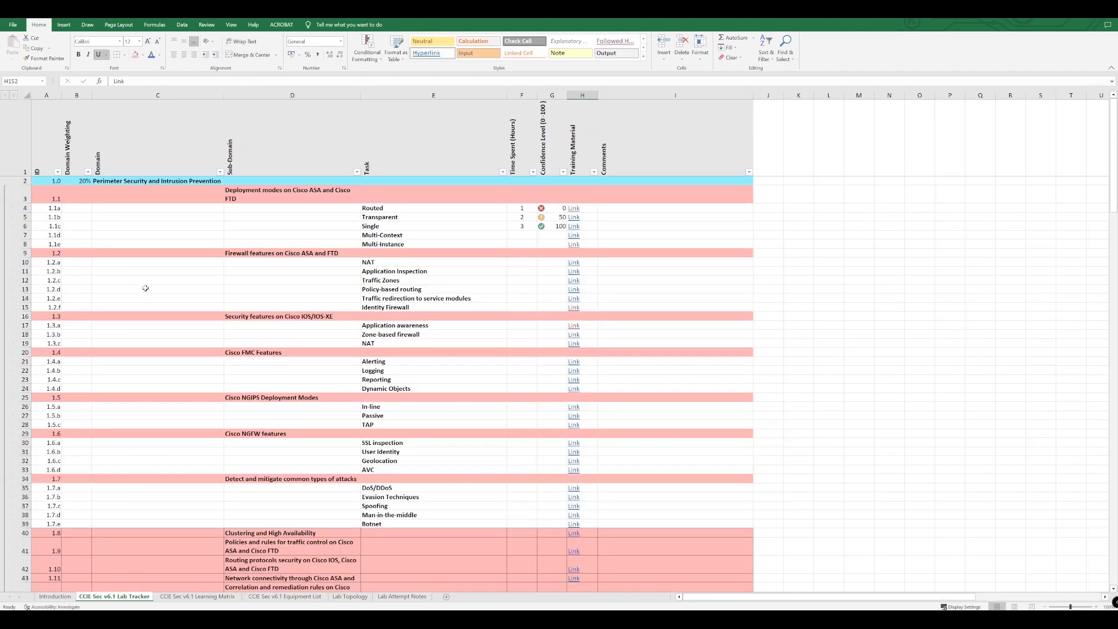
{"action": "mouse_move", "coordinate": [114, 295]}
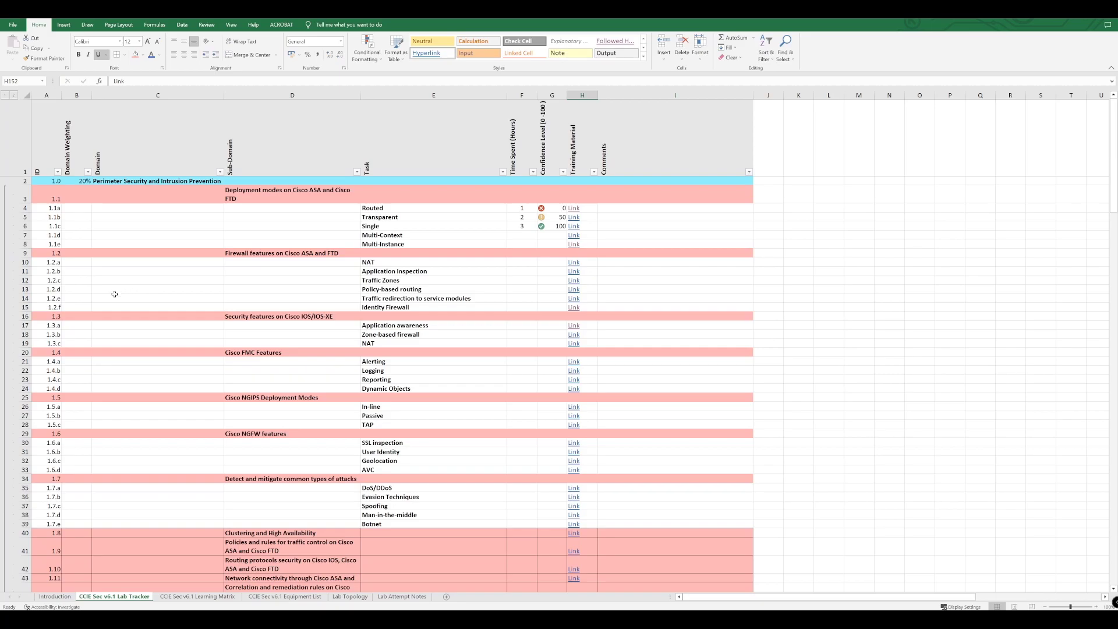
{"action": "mouse_move", "coordinate": [242, 251]}
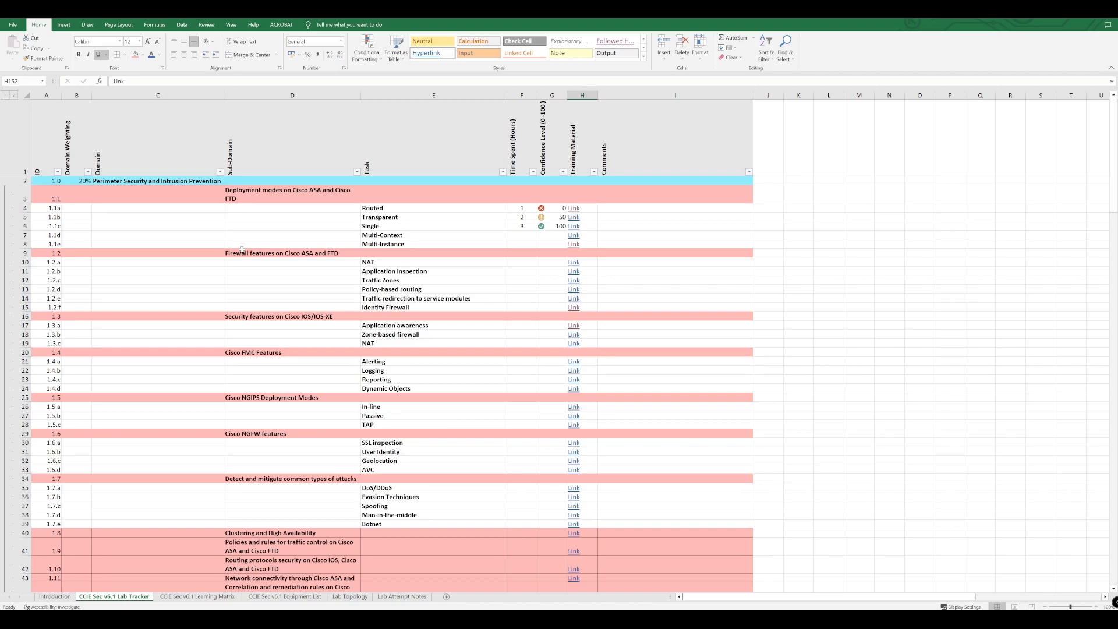
{"action": "scroll", "scroll_direction": "down", "scroll_amount": 3}
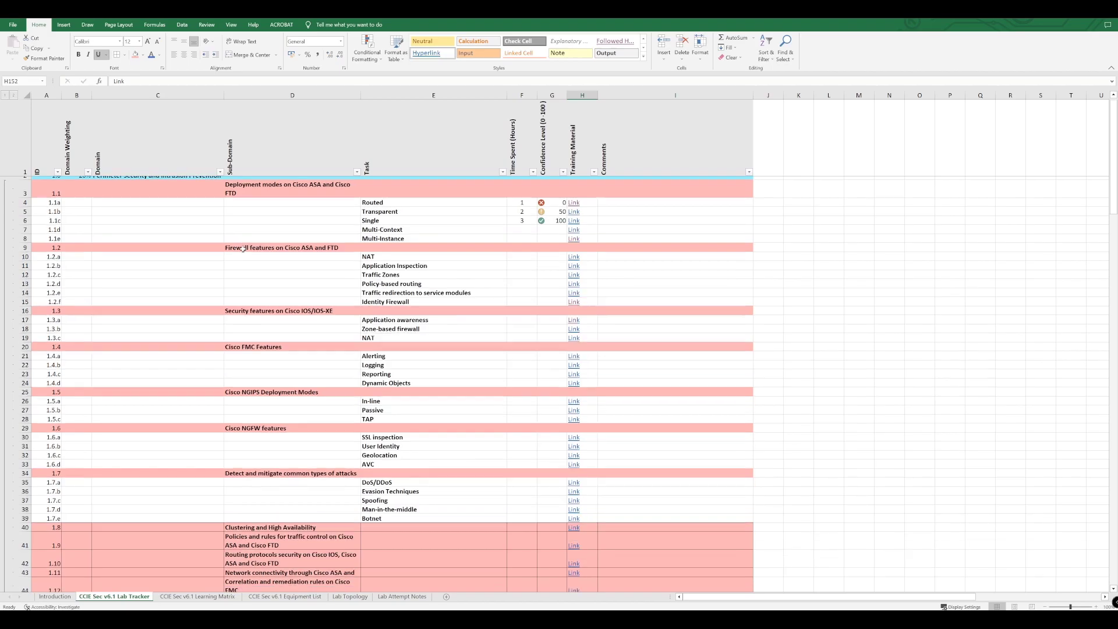
{"action": "scroll", "scroll_direction": "up", "scroll_amount": 3}
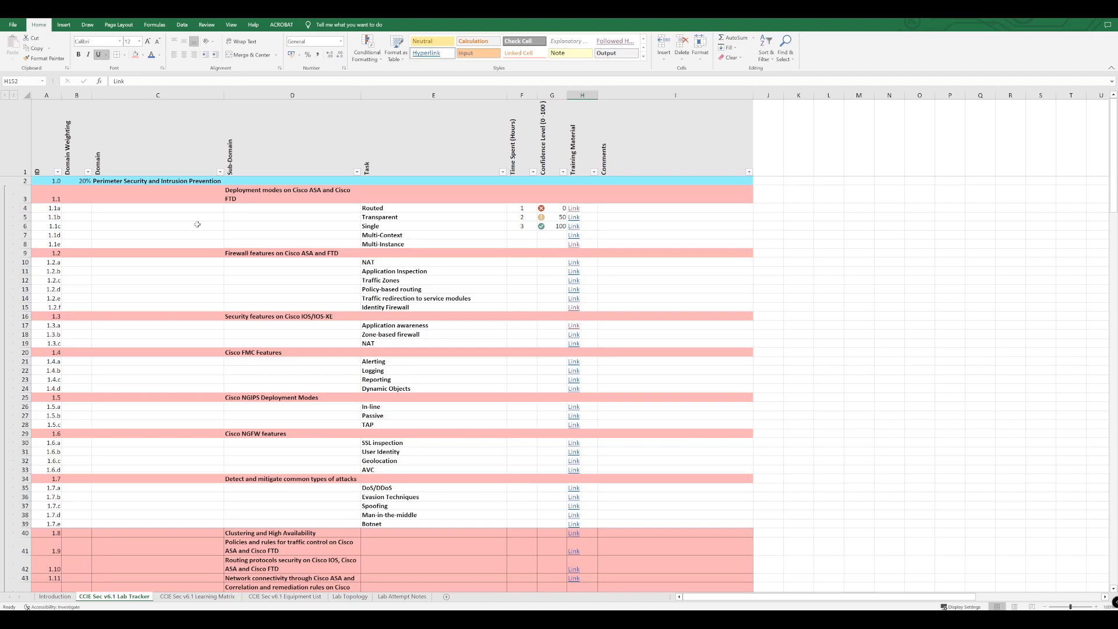
{"action": "mouse_move", "coordinate": [162, 221]}
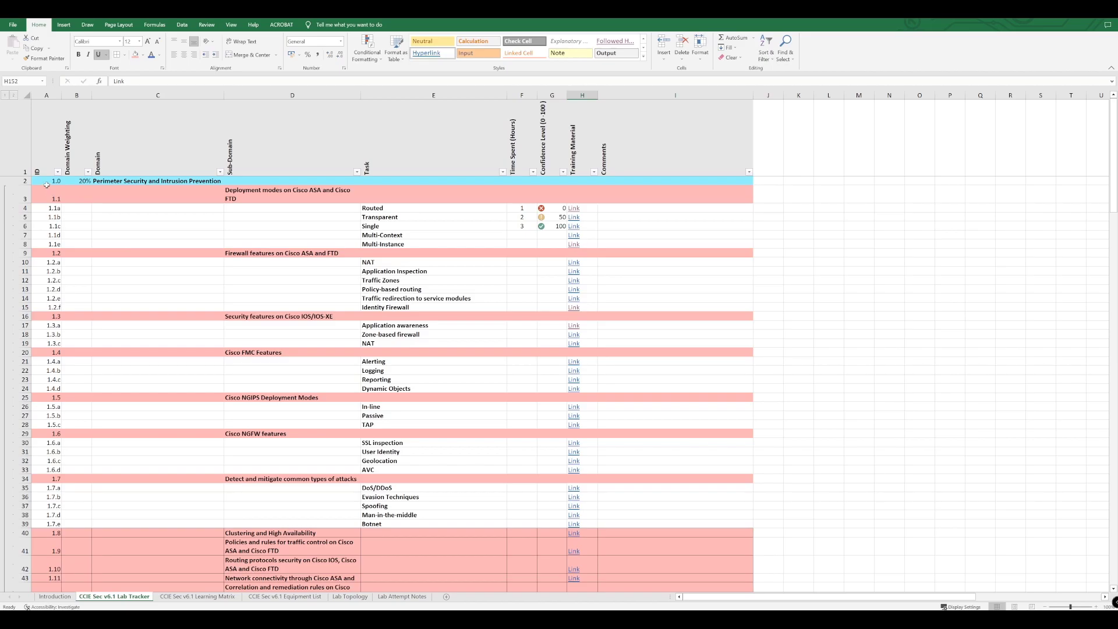
{"action": "left_click", "coordinate": [45, 180]}
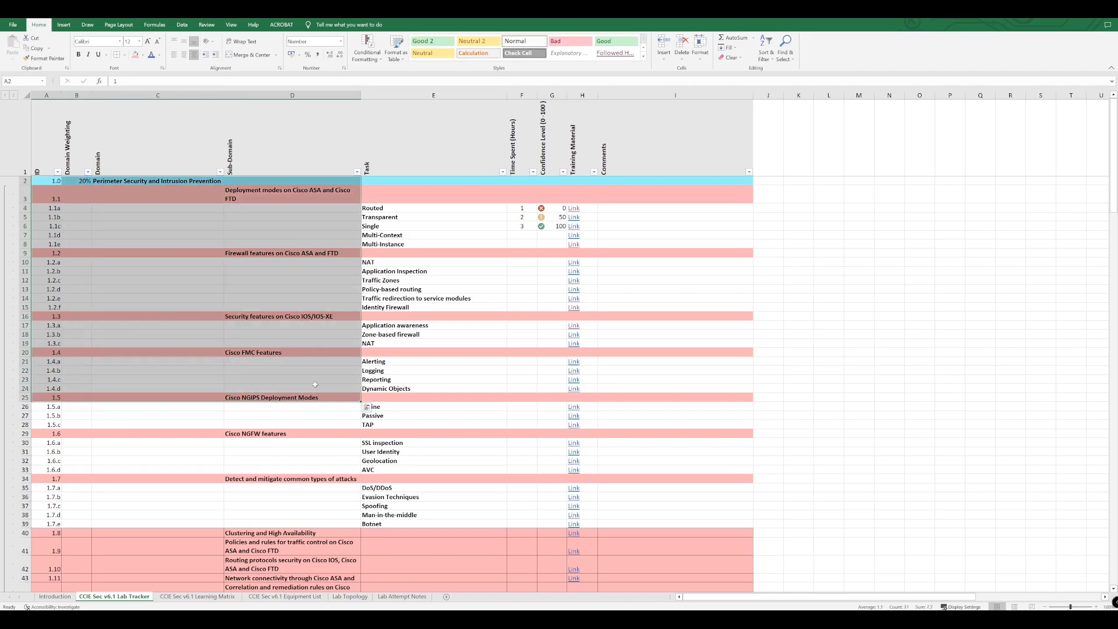
{"action": "left_click", "coordinate": [292, 307]}
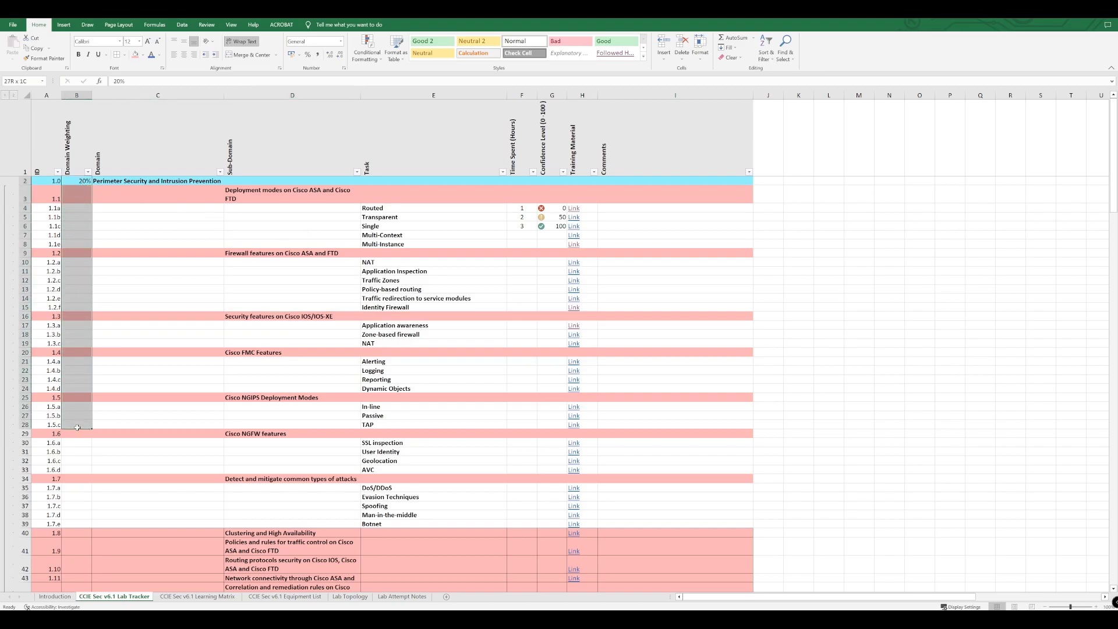
{"action": "left_click", "coordinate": [76, 181]}
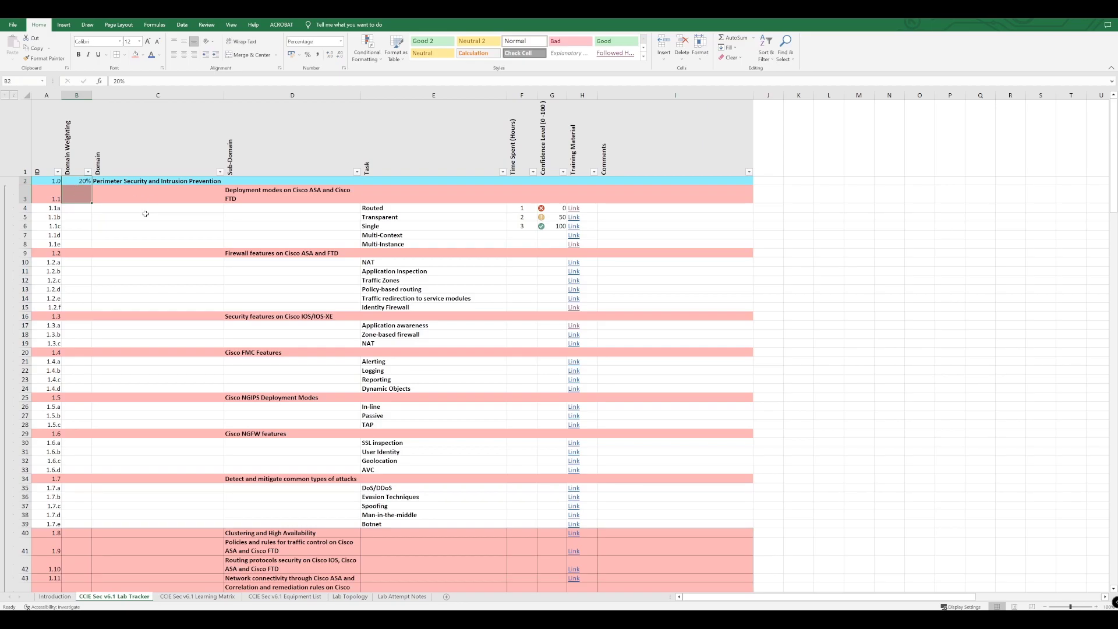
{"action": "mouse_move", "coordinate": [165, 181]}
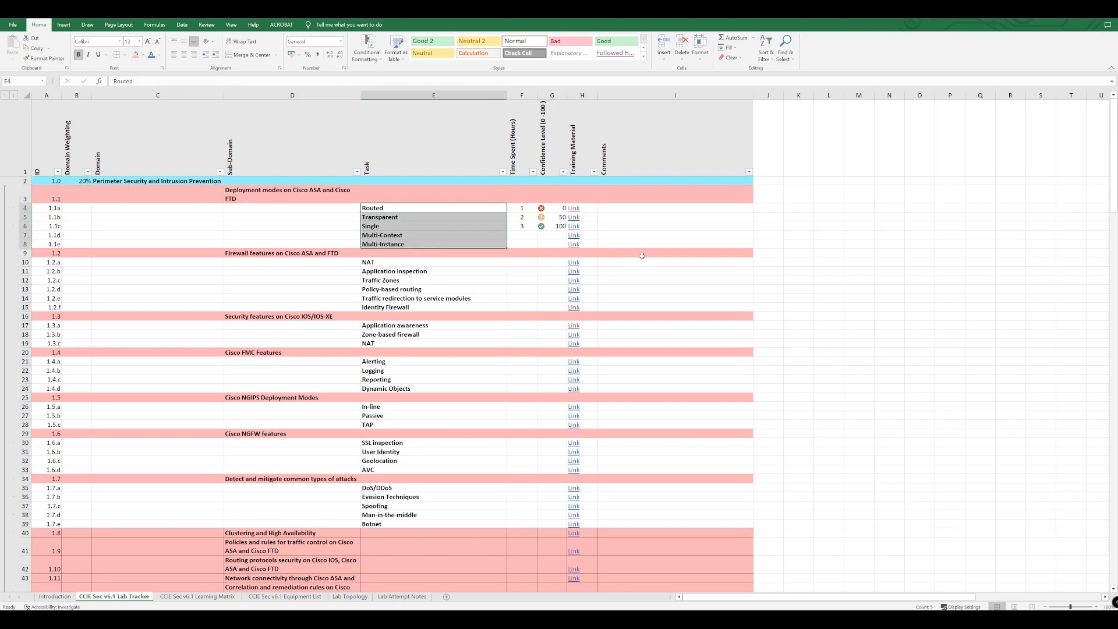
{"action": "left_click", "coordinate": [521, 244]}
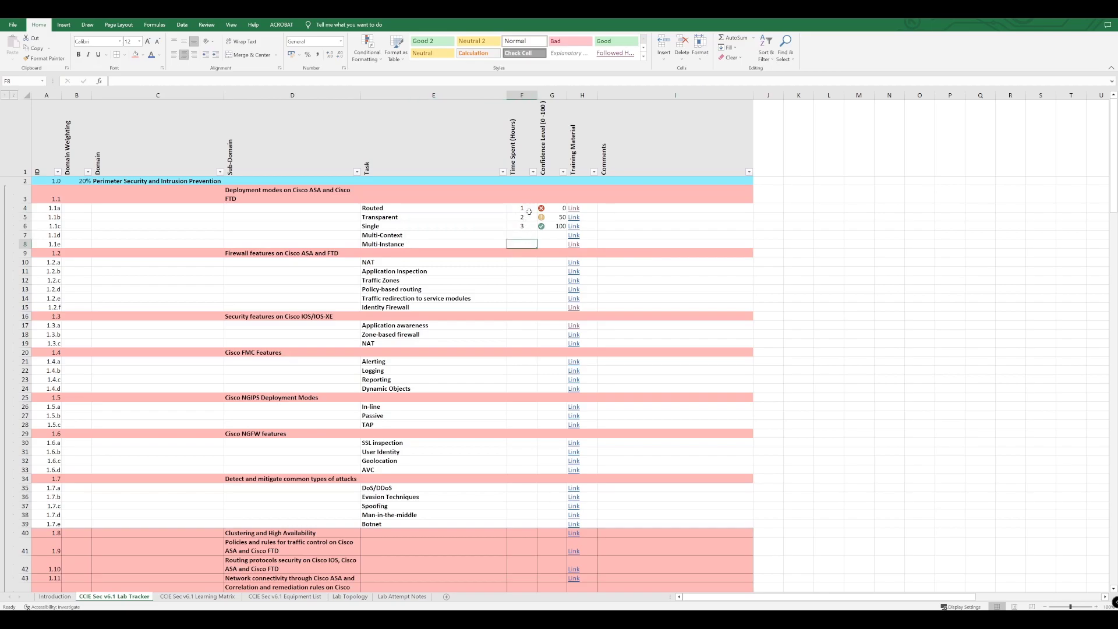
{"action": "mouse_move", "coordinate": [521, 198]}
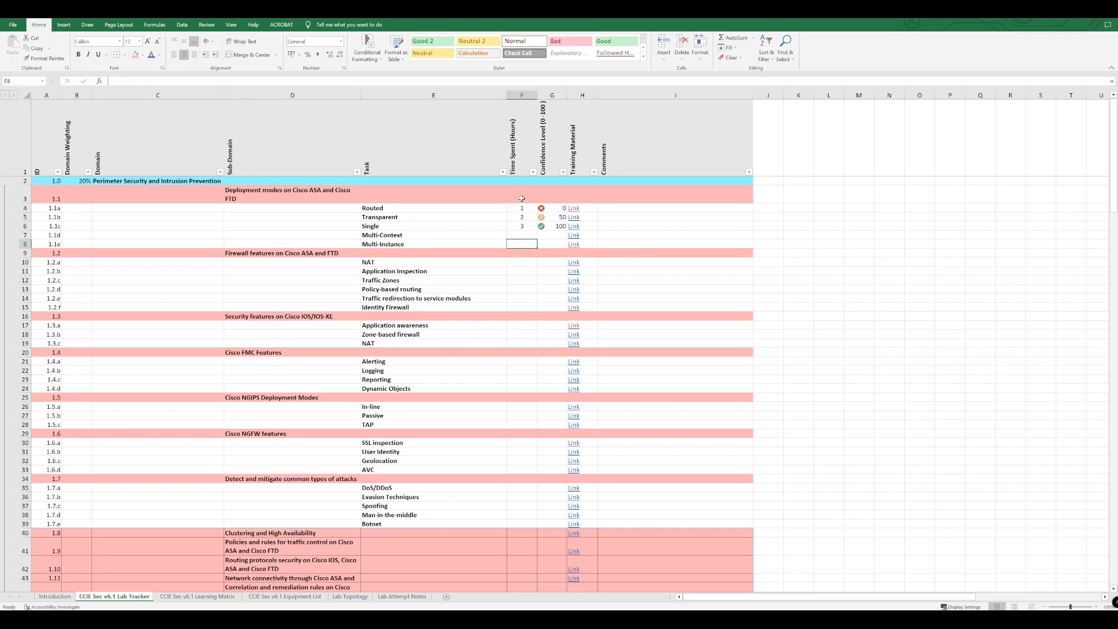
{"action": "mouse_move", "coordinate": [522, 224]}
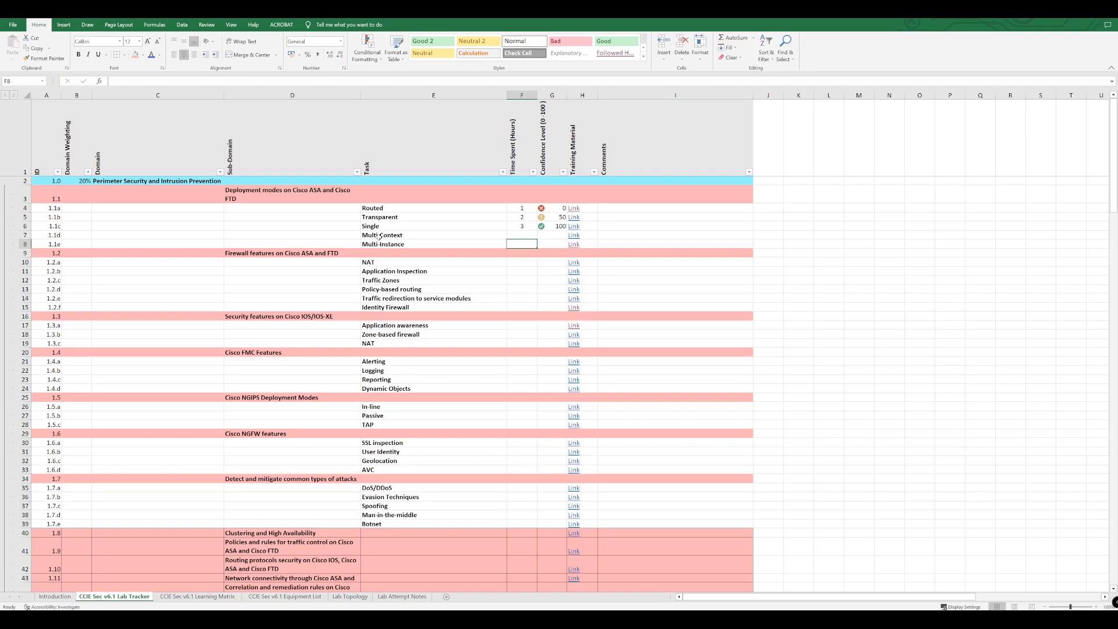
{"action": "mouse_move", "coordinate": [428, 232]}
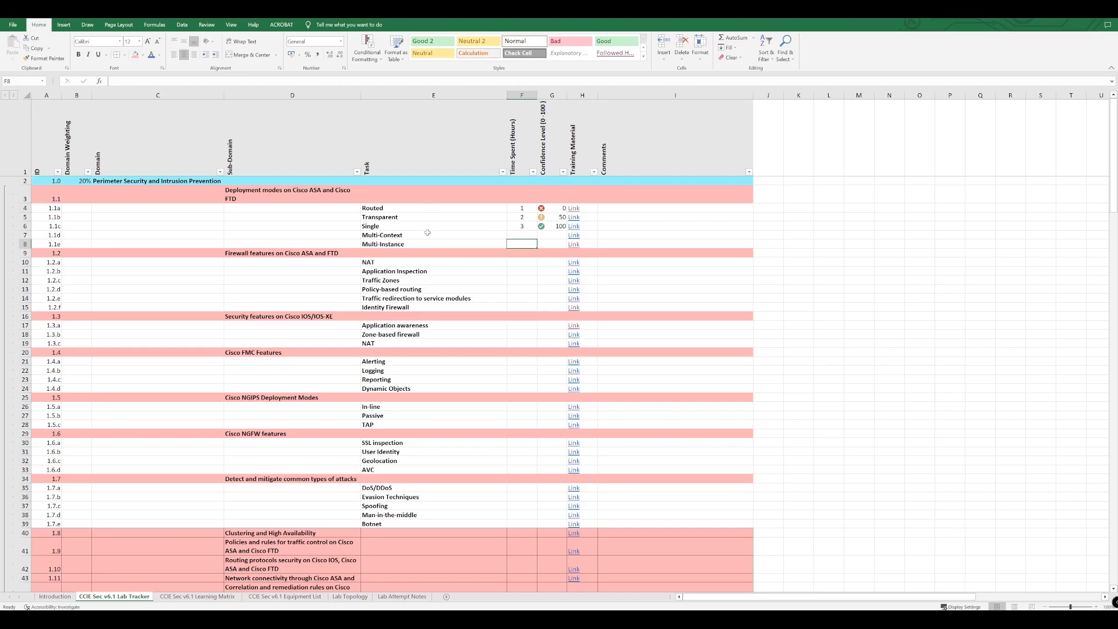
{"action": "mouse_move", "coordinate": [525, 229]}
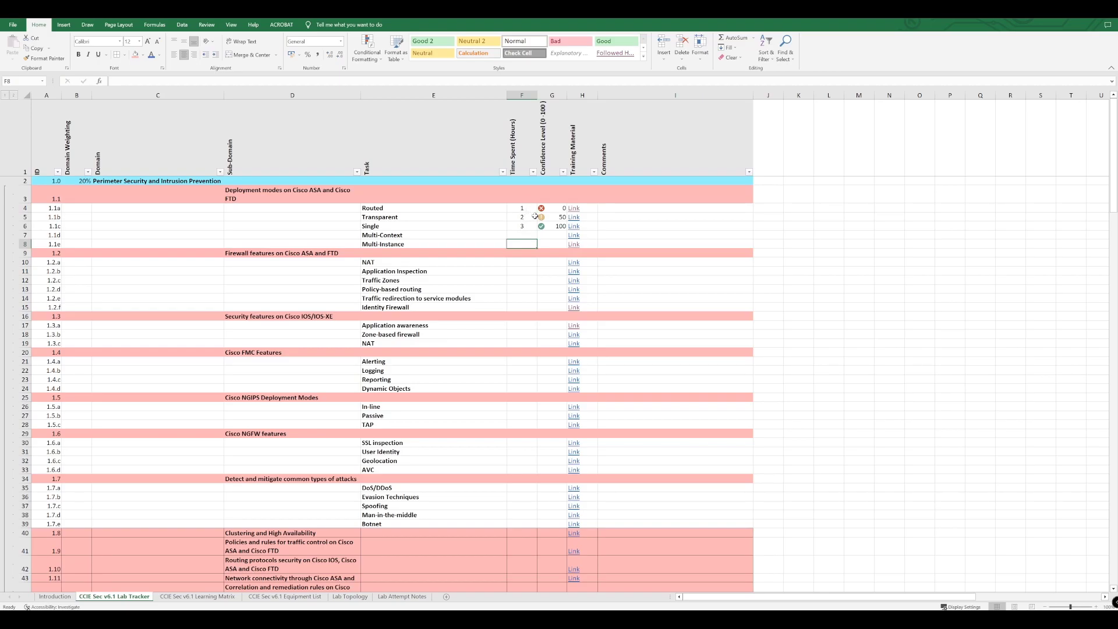
{"action": "mouse_move", "coordinate": [551, 212]}
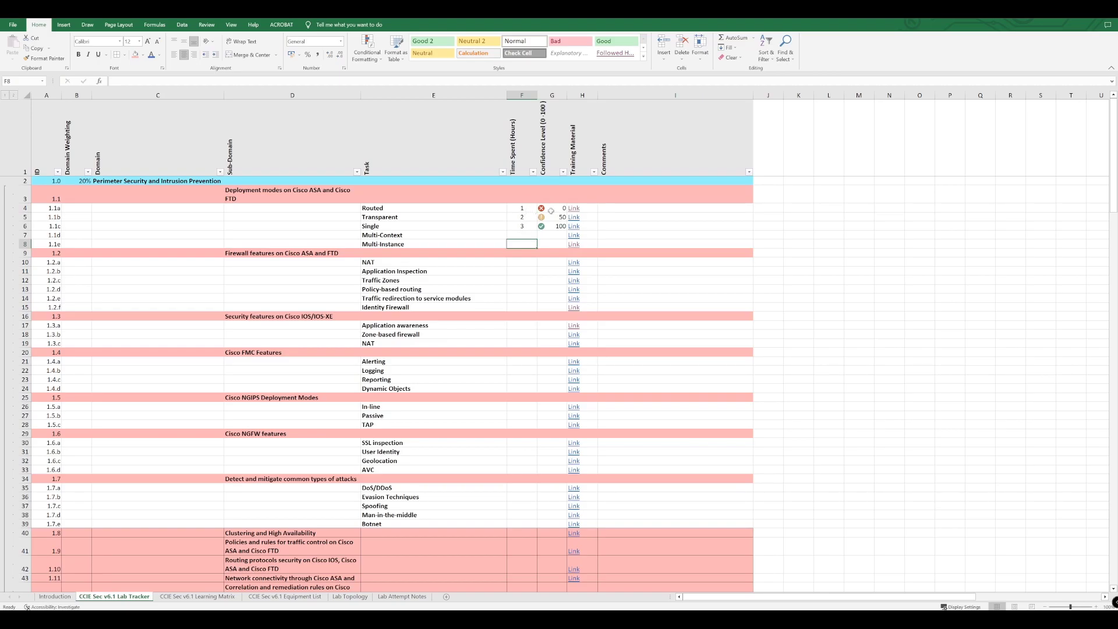
{"action": "left_click", "coordinate": [552, 207]}
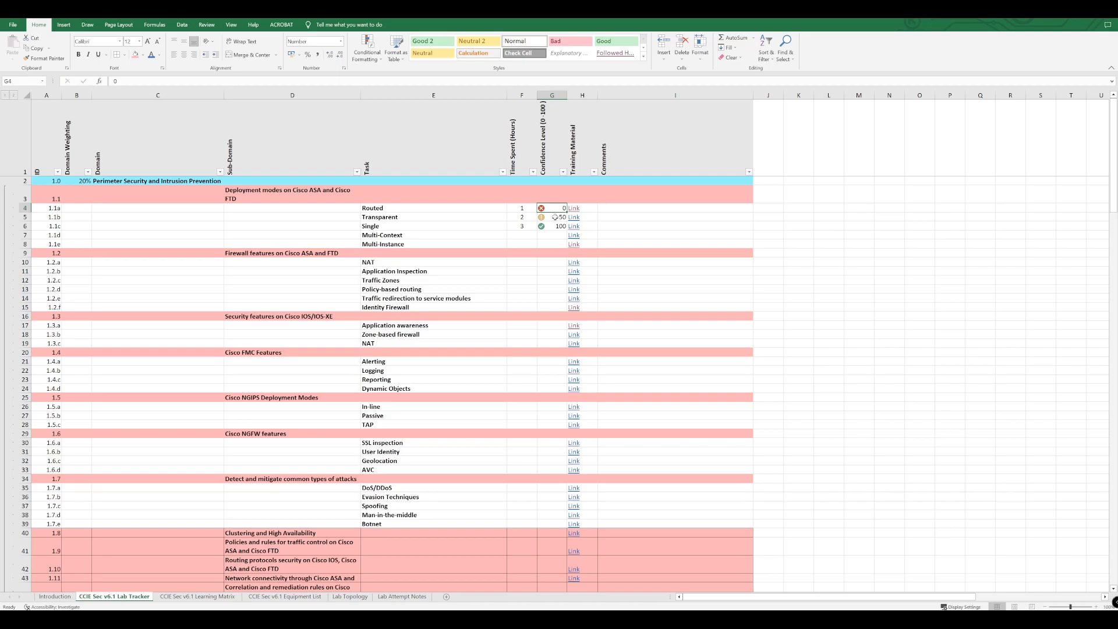
{"action": "mouse_move", "coordinate": [555, 226]}
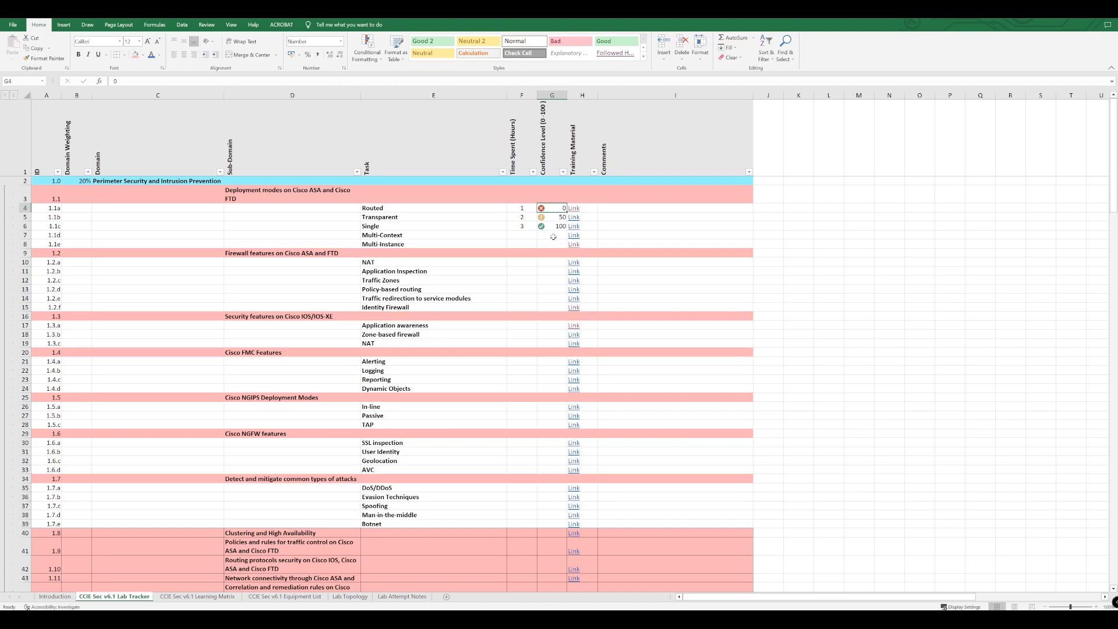
{"action": "left_click", "coordinate": [552, 235]}
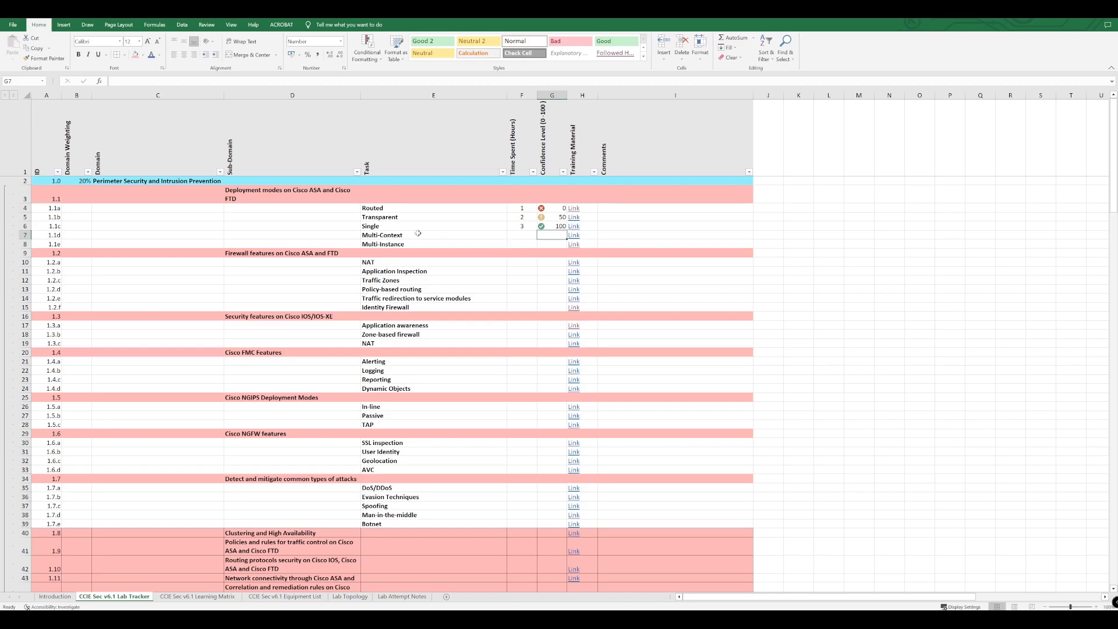
{"action": "mouse_move", "coordinate": [530, 212]}
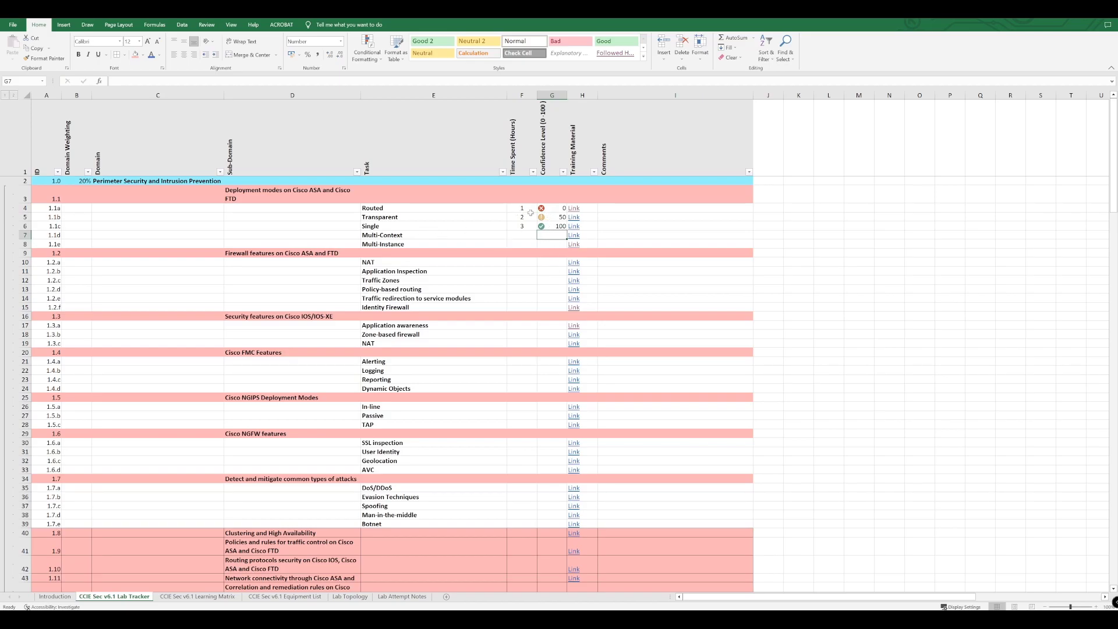
{"action": "mouse_move", "coordinate": [549, 248]}
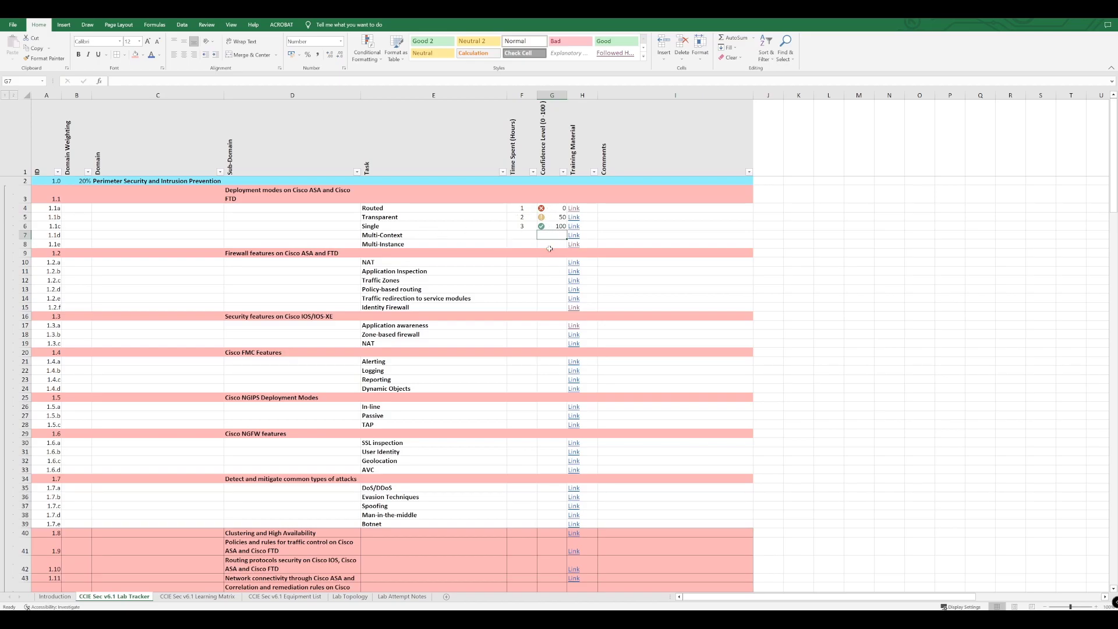
Review the Multi-Instance row's confidence (20, then 55), time spent and task name cells
{"action": "left_click", "coordinate": [551, 244]}
{"action": "type", "text": "20"}
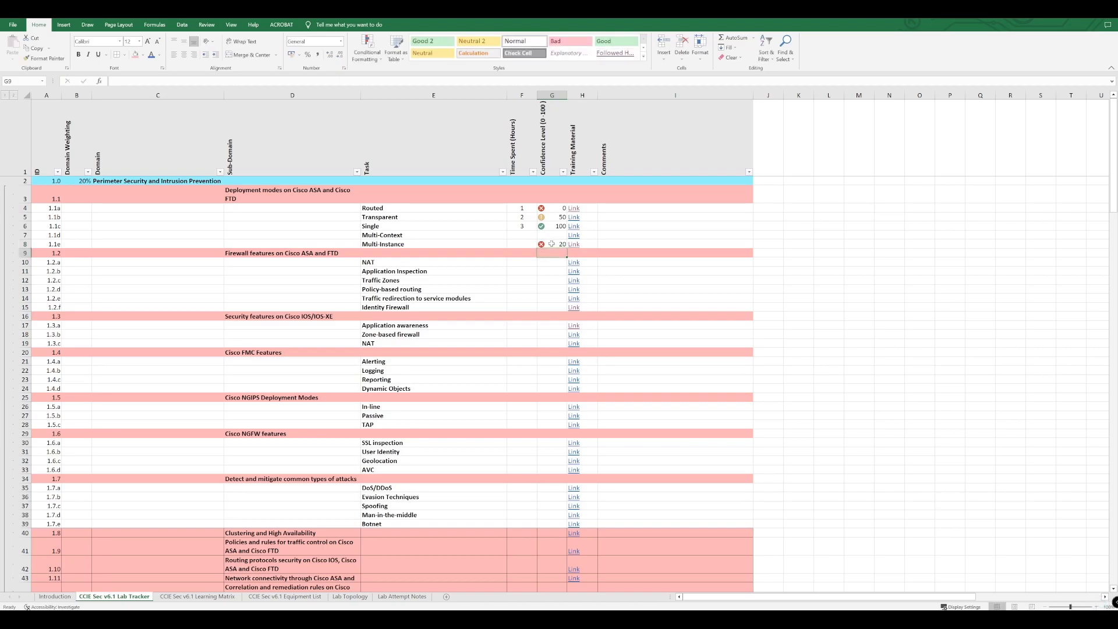
{"action": "left_click", "coordinate": [552, 244]}
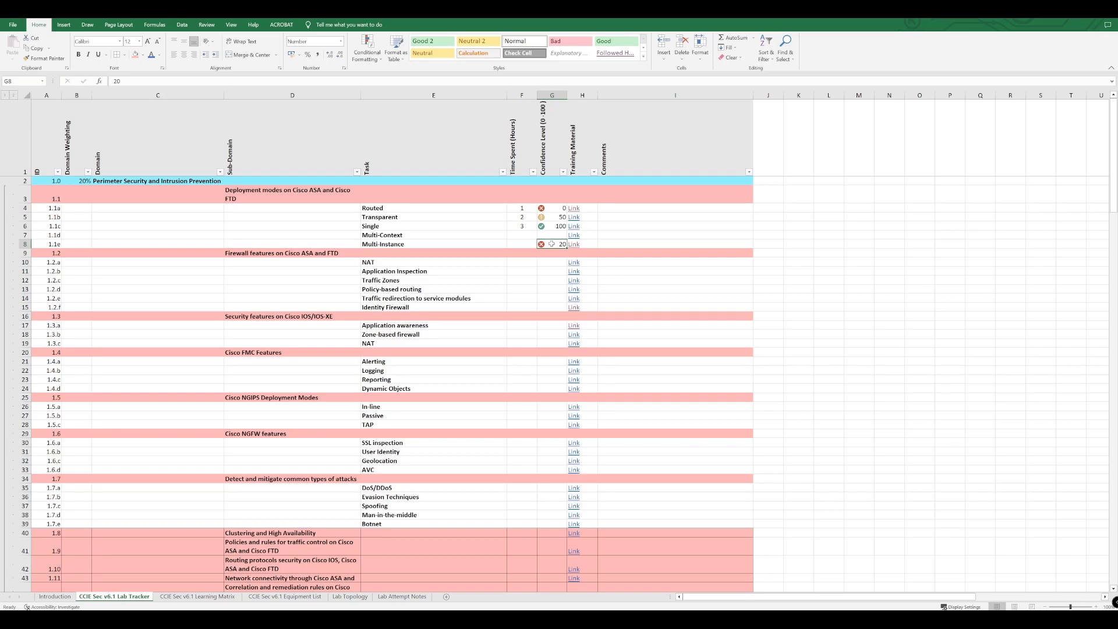
{"action": "left_click", "coordinate": [522, 244]}
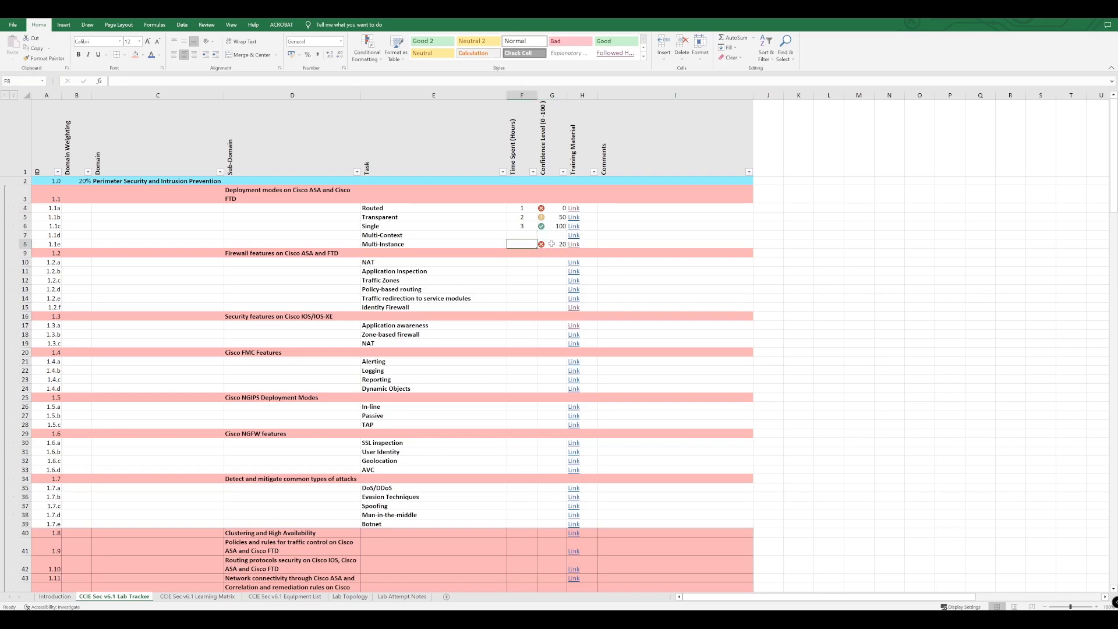
{"action": "left_click", "coordinate": [432, 244]}
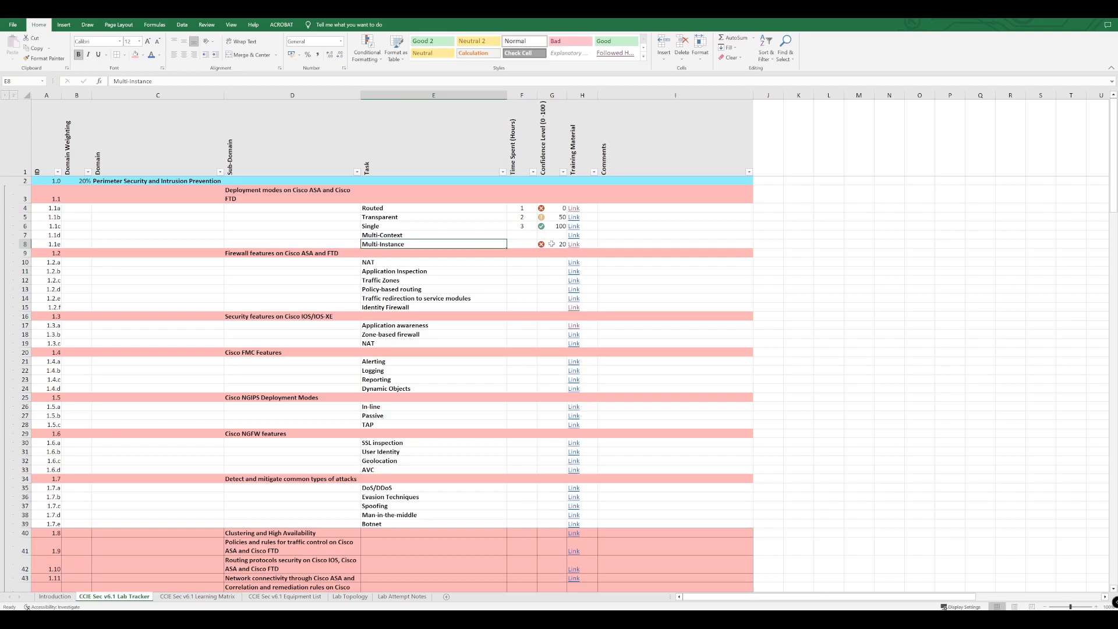
{"action": "left_click", "coordinate": [552, 244]}
{"action": "type", "text": "55"}
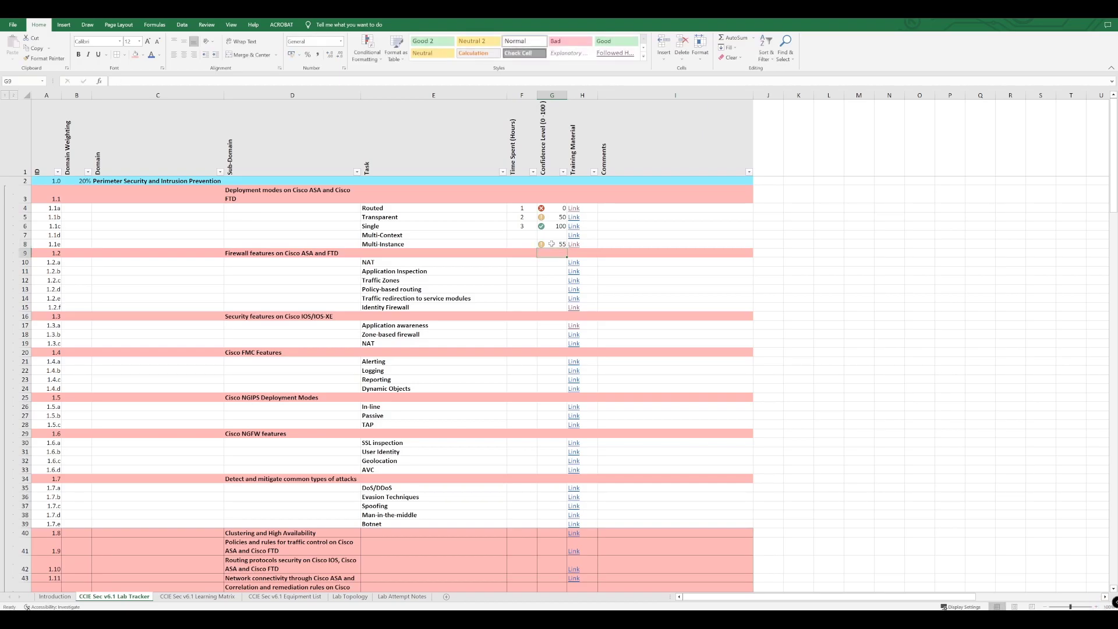
{"action": "left_click", "coordinate": [552, 244]}
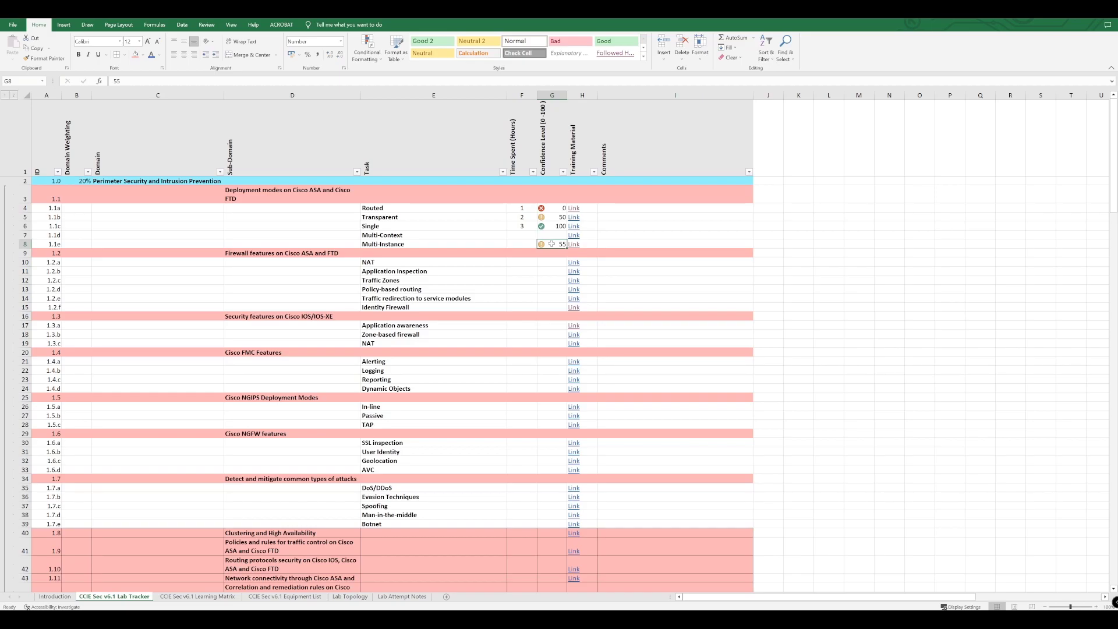
{"action": "left_click", "coordinate": [293, 244]}
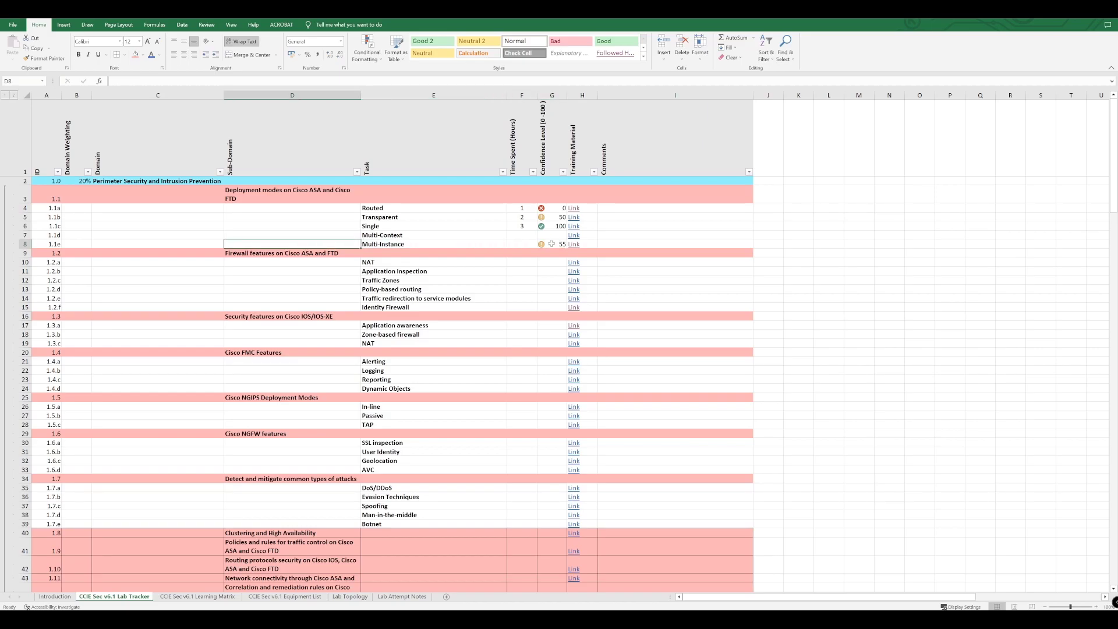
Enter confidence scores 75 and 100 for Multi-Instance, then clear the cell
{"action": "left_click", "coordinate": [551, 244]}
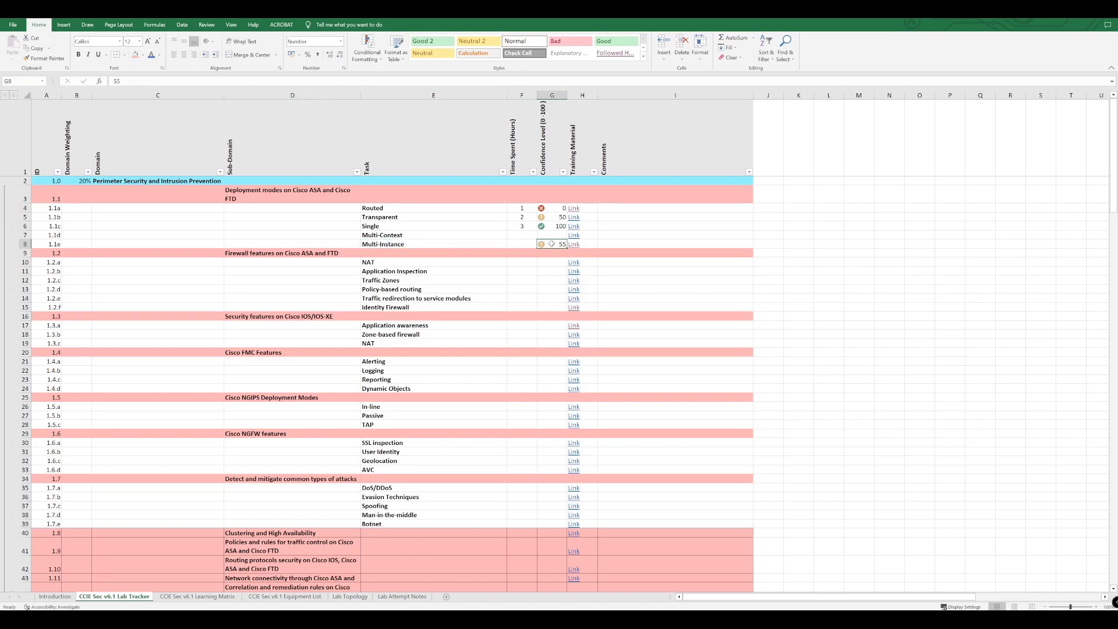
{"action": "type", "text": "7"}
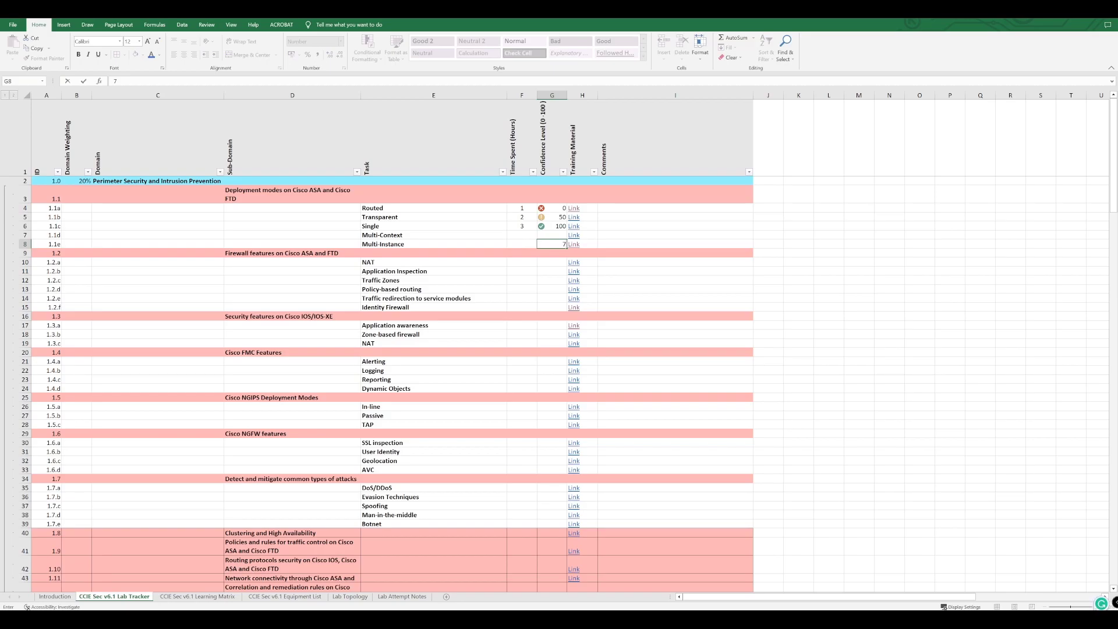
{"action": "type", "text": "75"}
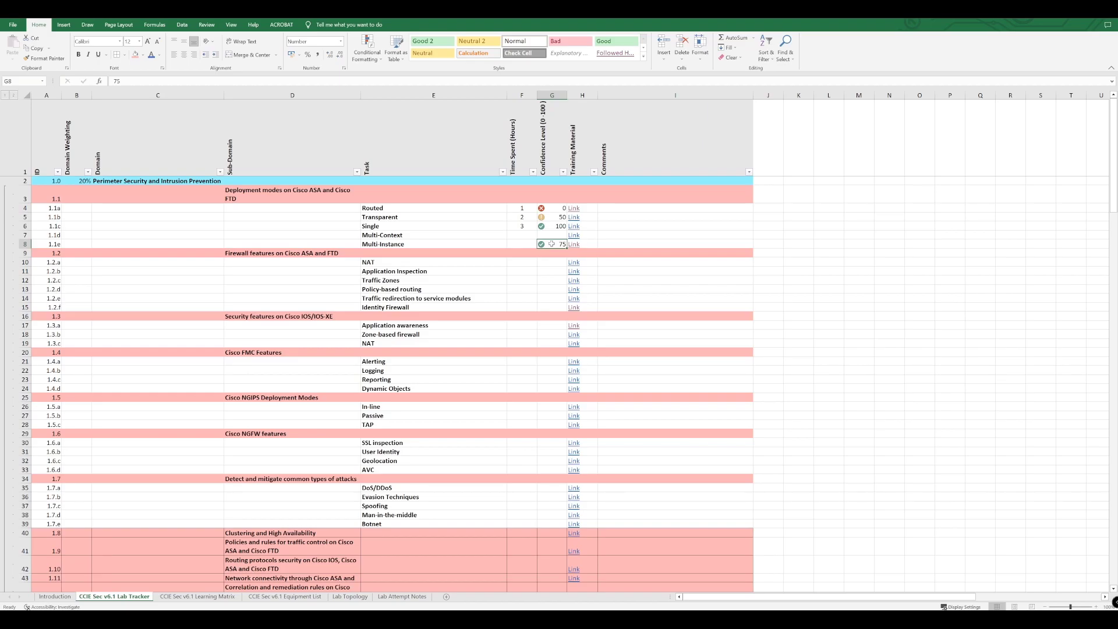
{"action": "type", "text": "100"}
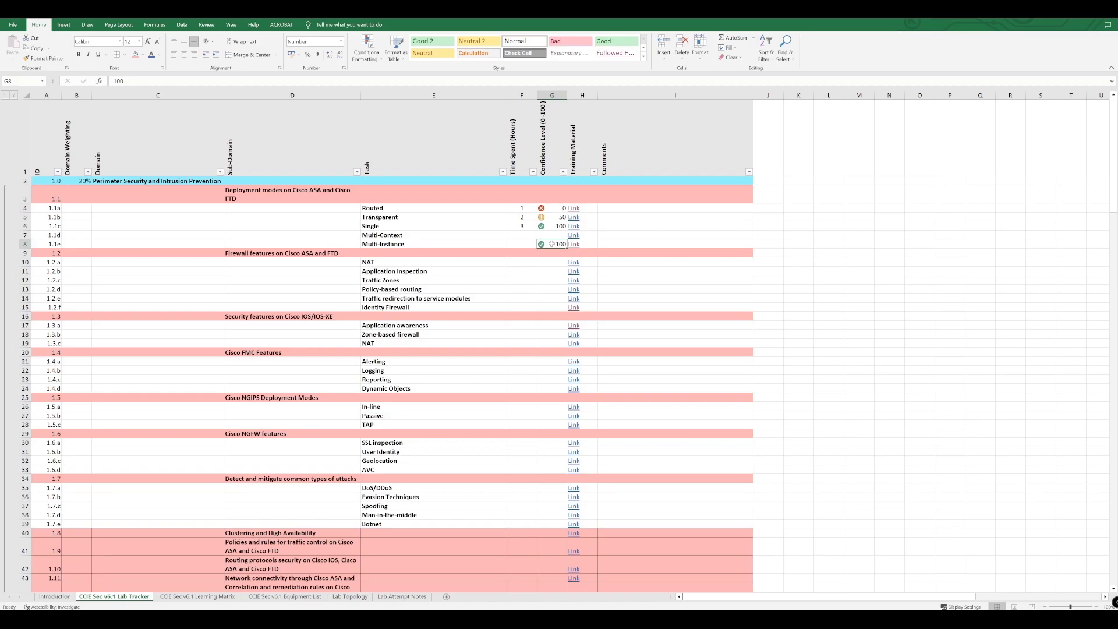
{"action": "left_click", "coordinate": [551, 234]}
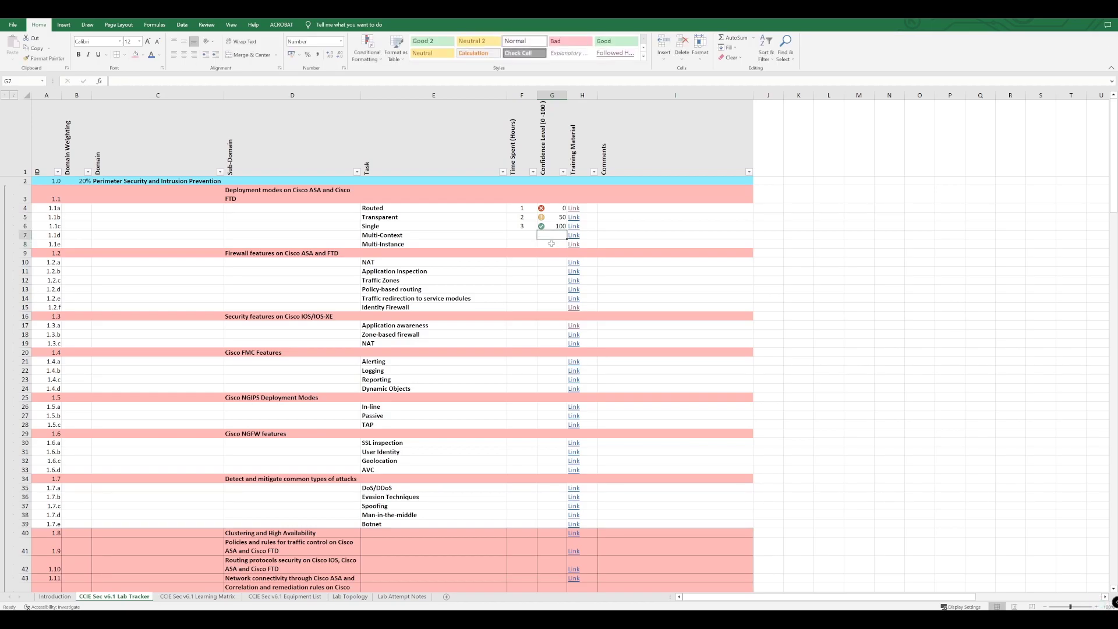
{"action": "left_click", "coordinate": [551, 244]}
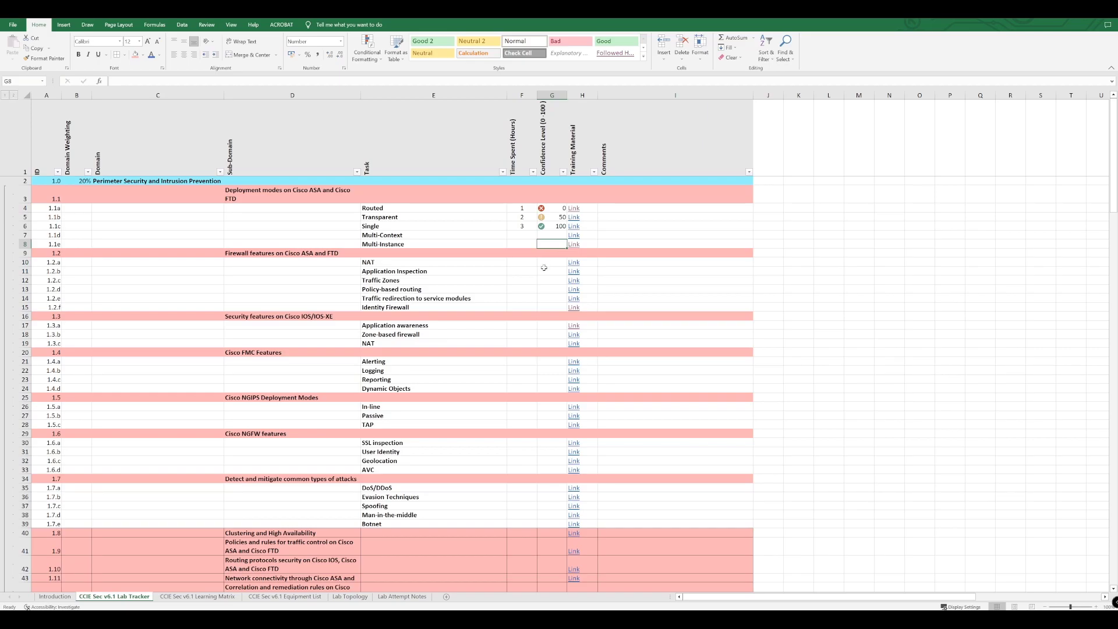
{"action": "mouse_move", "coordinate": [565, 200]}
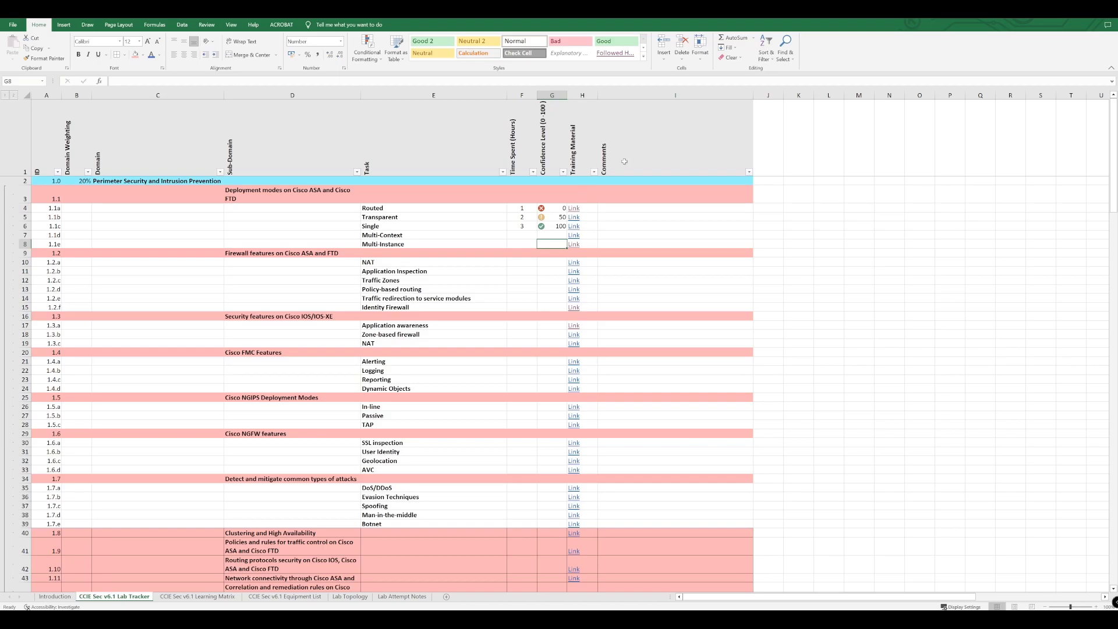
{"action": "left_click", "coordinate": [673, 193]}
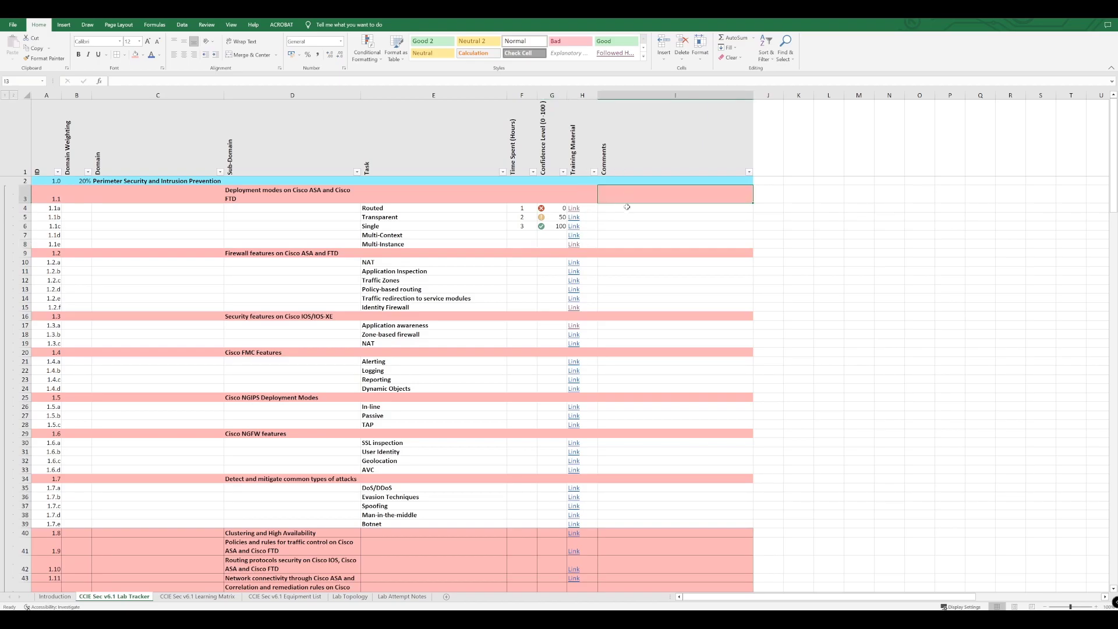
{"action": "left_click", "coordinate": [674, 208]}
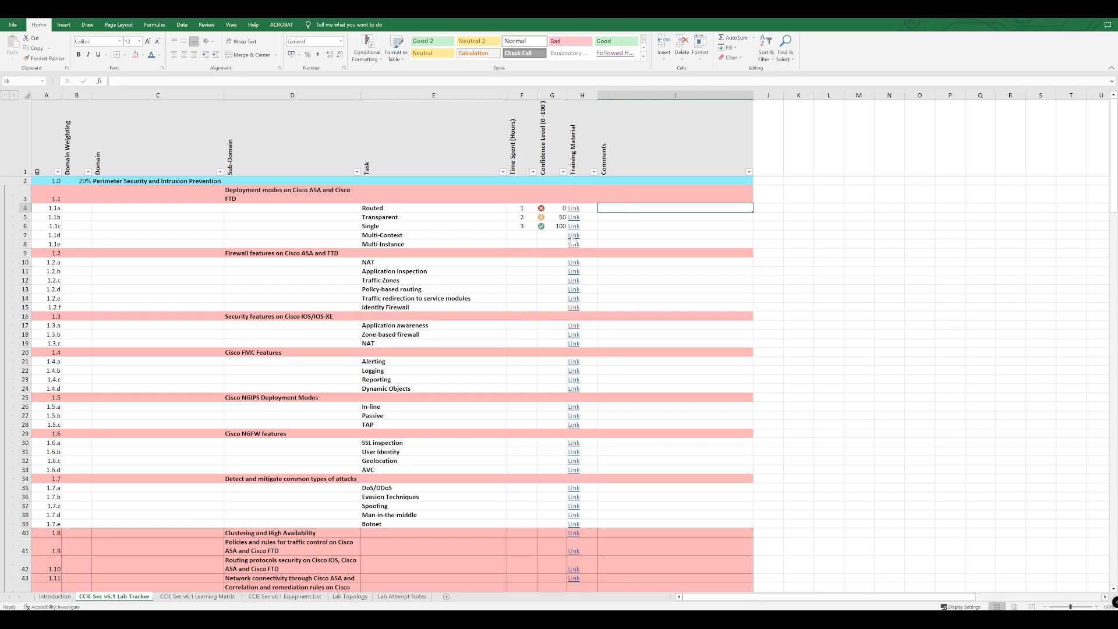
{"action": "mouse_move", "coordinate": [577, 215]}
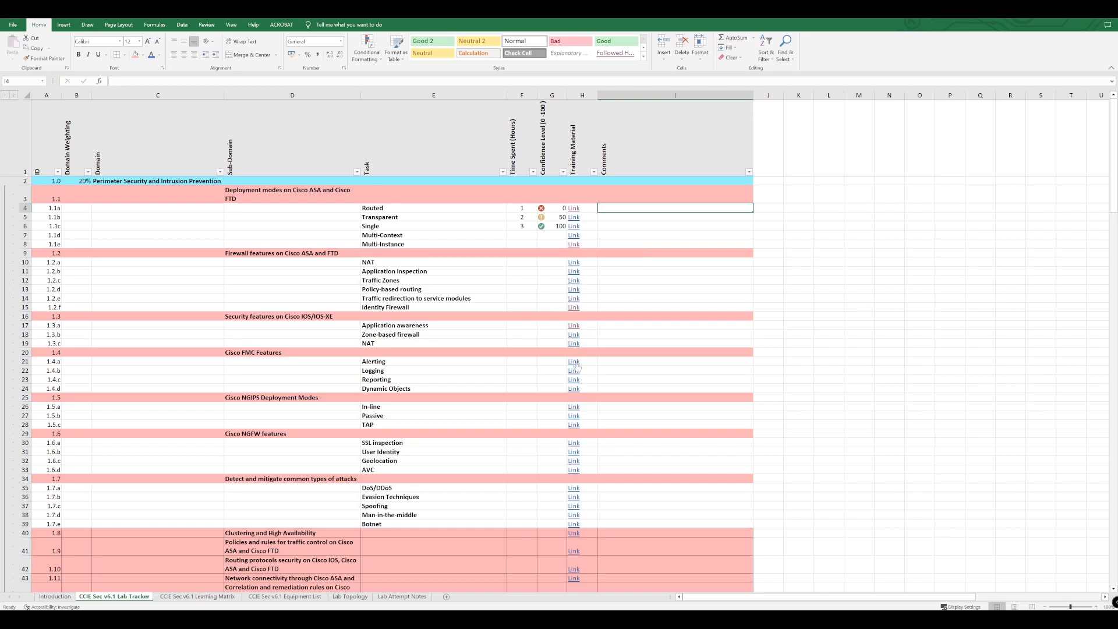
Show the Learning Matrix sheet listing training resources for each blueprint task
{"action": "left_click", "coordinate": [198, 596]}
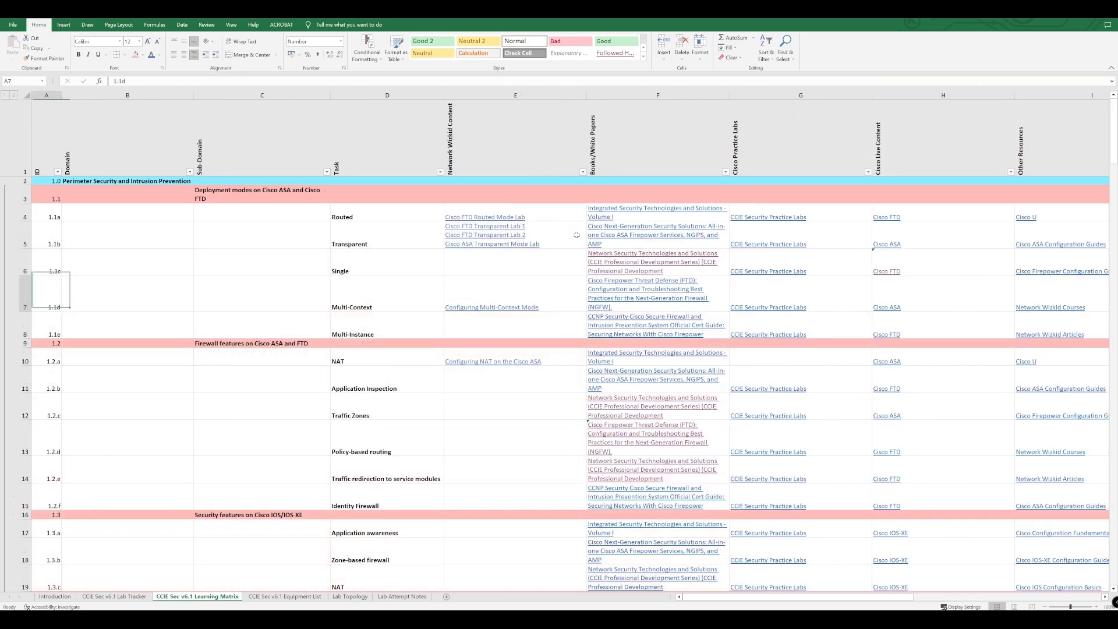
{"action": "mouse_move", "coordinate": [117, 312]}
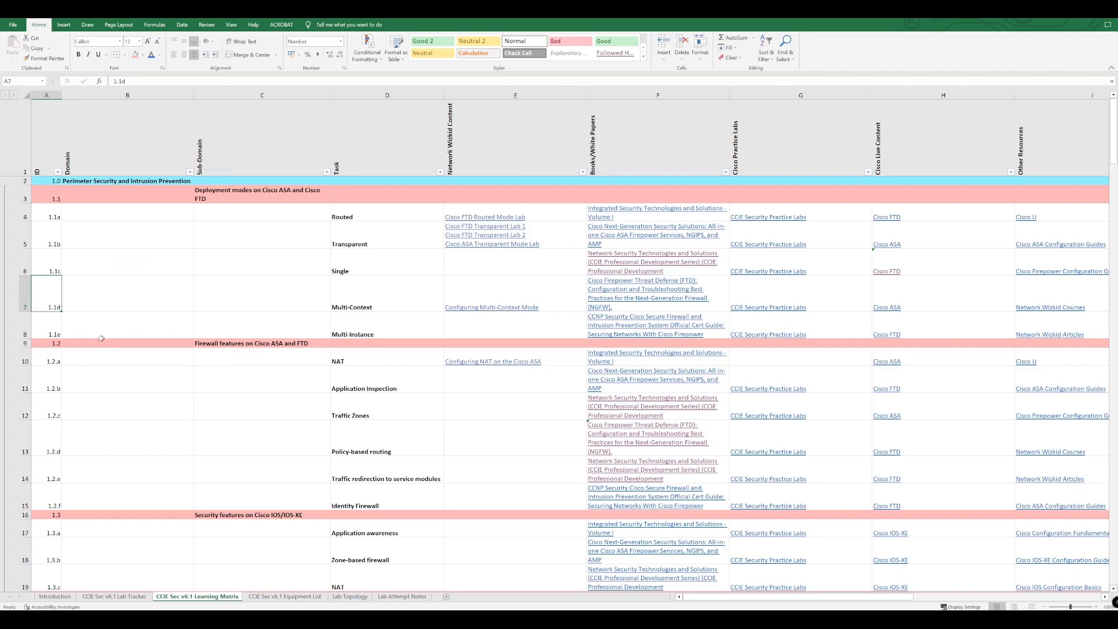
{"action": "mouse_move", "coordinate": [219, 393]}
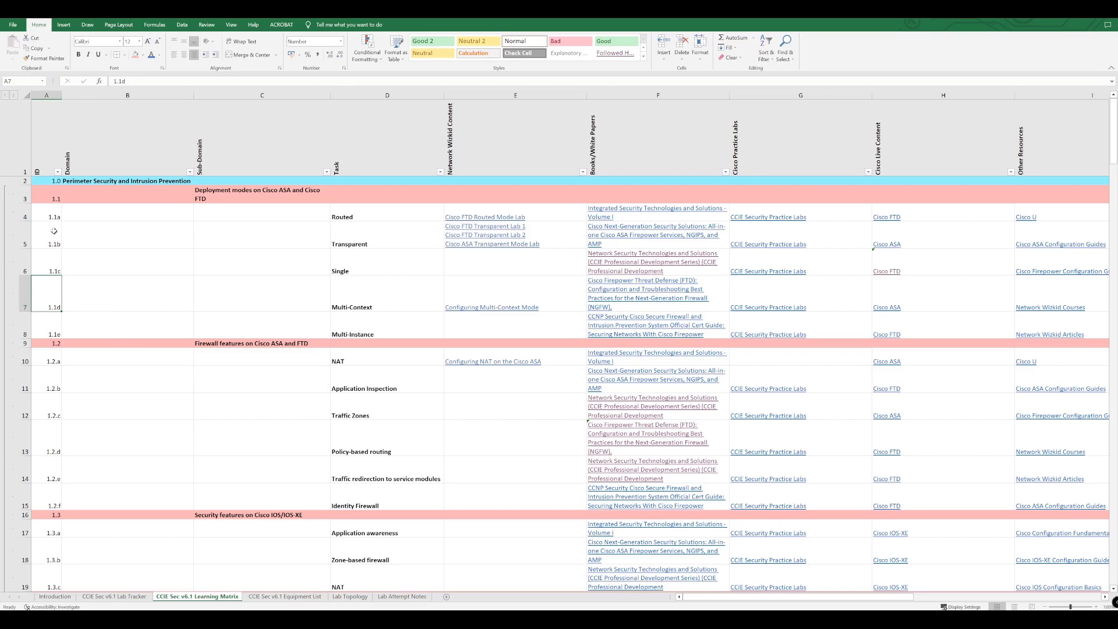
{"action": "mouse_move", "coordinate": [43, 211]}
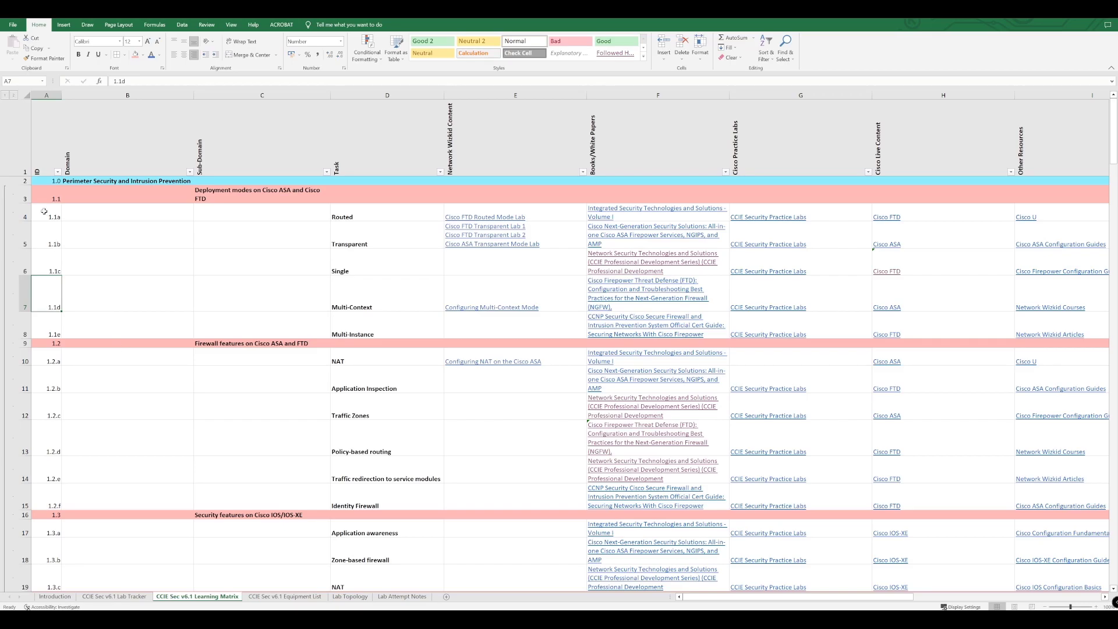
{"action": "mouse_move", "coordinate": [198, 239]}
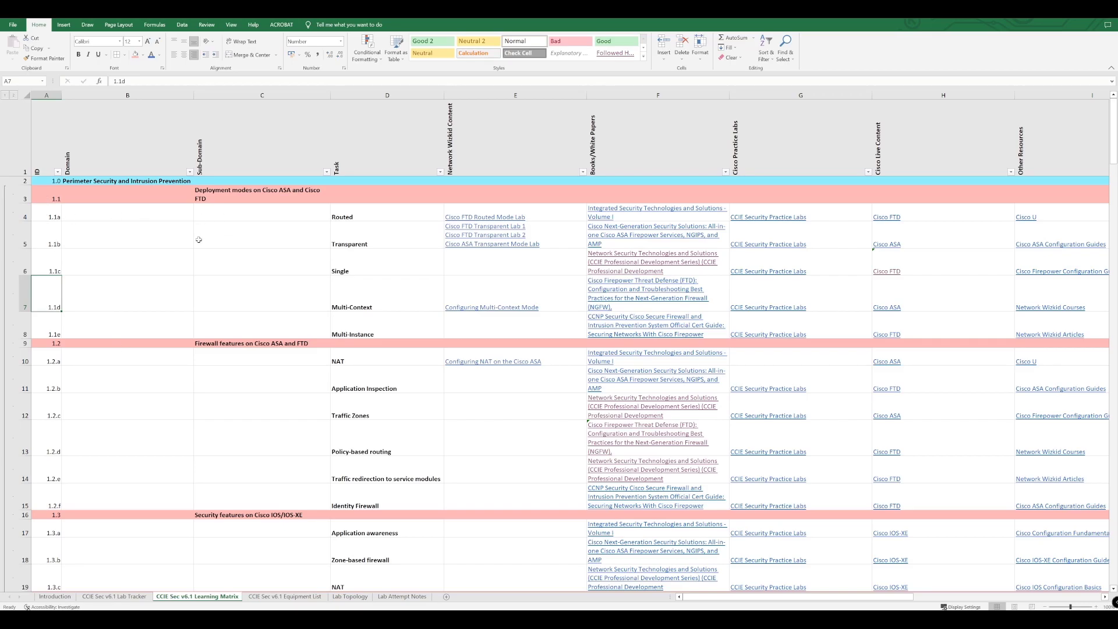
{"action": "mouse_move", "coordinate": [353, 273]}
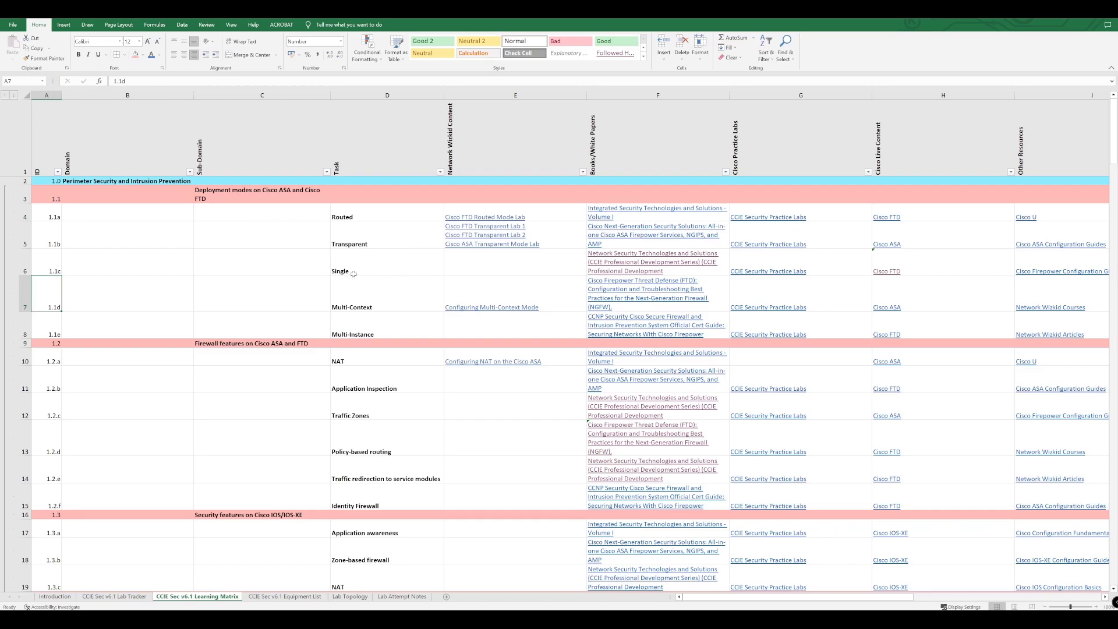
{"action": "mouse_move", "coordinate": [403, 440]}
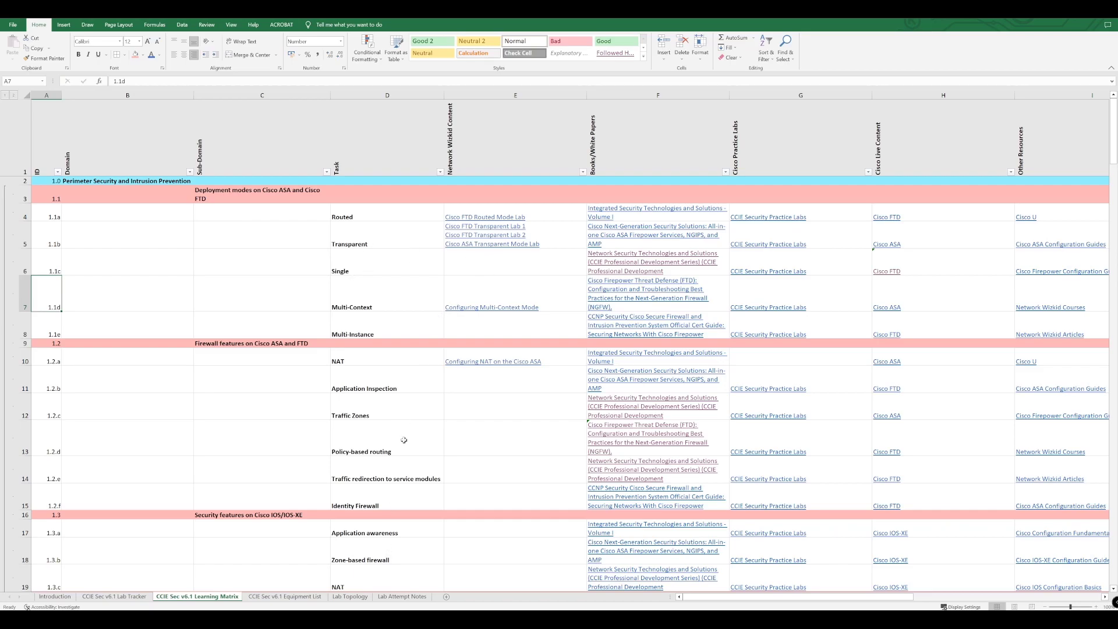
{"action": "left_click", "coordinate": [515, 139]}
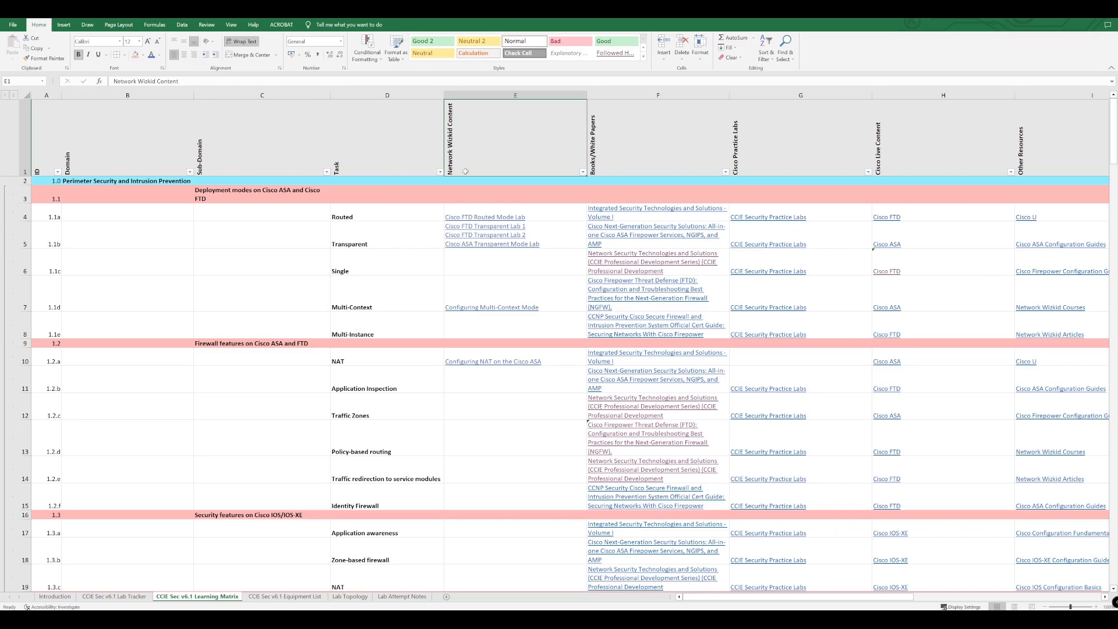
{"action": "mouse_move", "coordinate": [464, 195]}
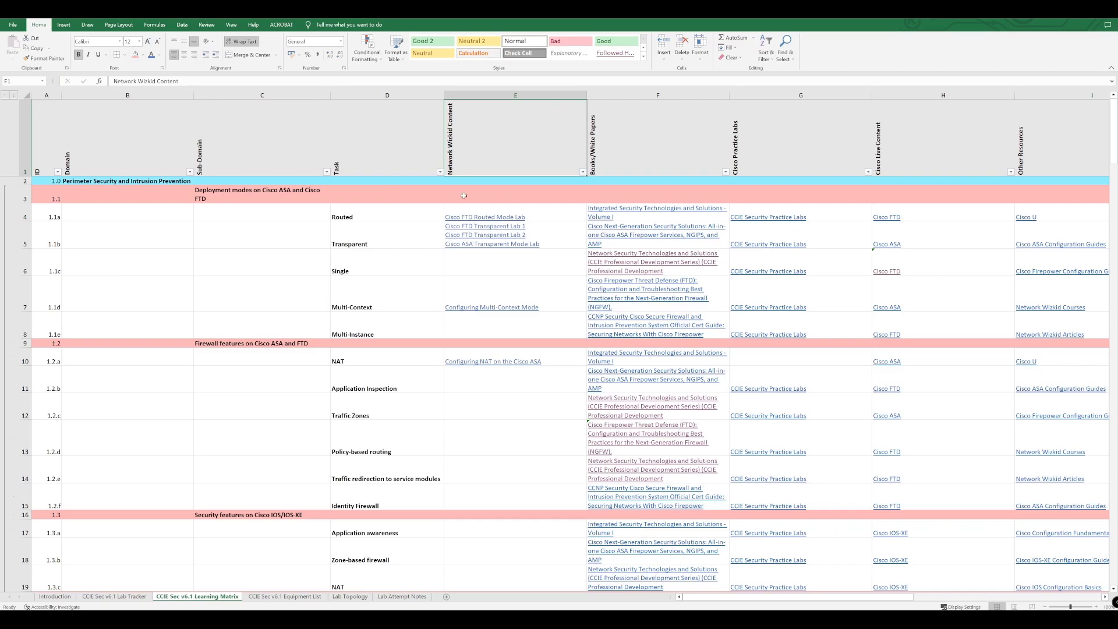
{"action": "mouse_move", "coordinate": [533, 253]}
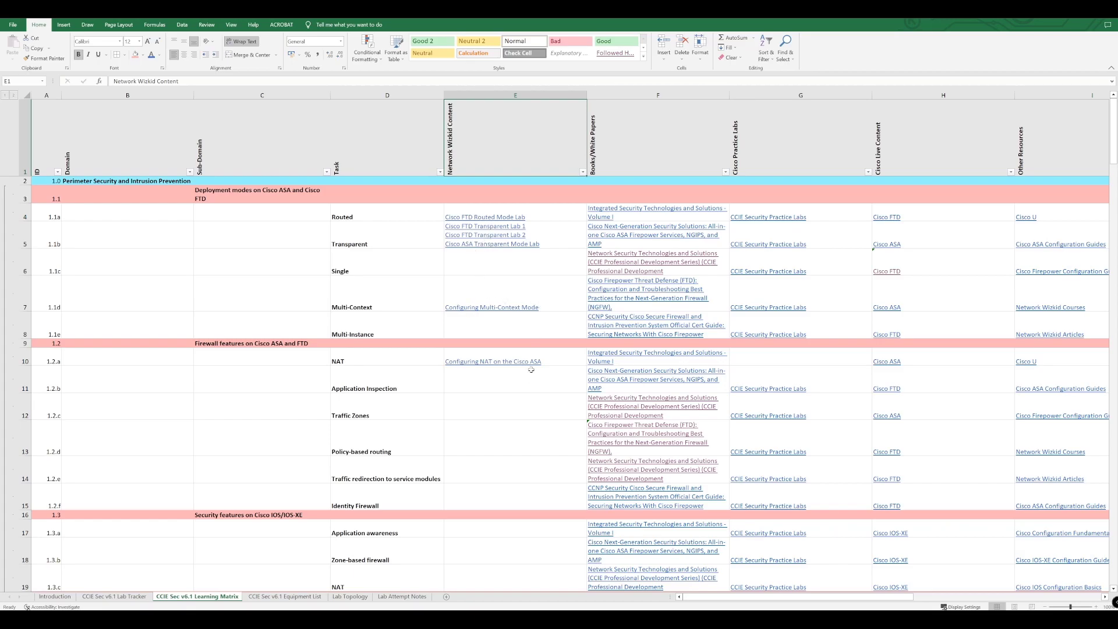
{"action": "scroll", "scroll_direction": "down", "scroll_amount": 3}
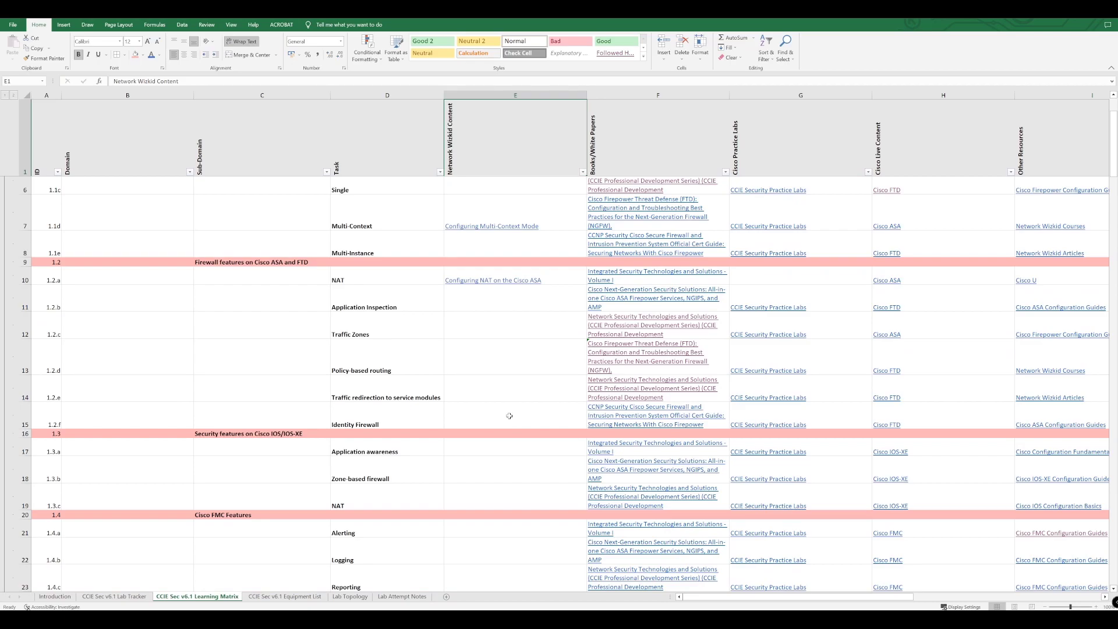
{"action": "scroll", "scroll_direction": "down", "scroll_amount": 3}
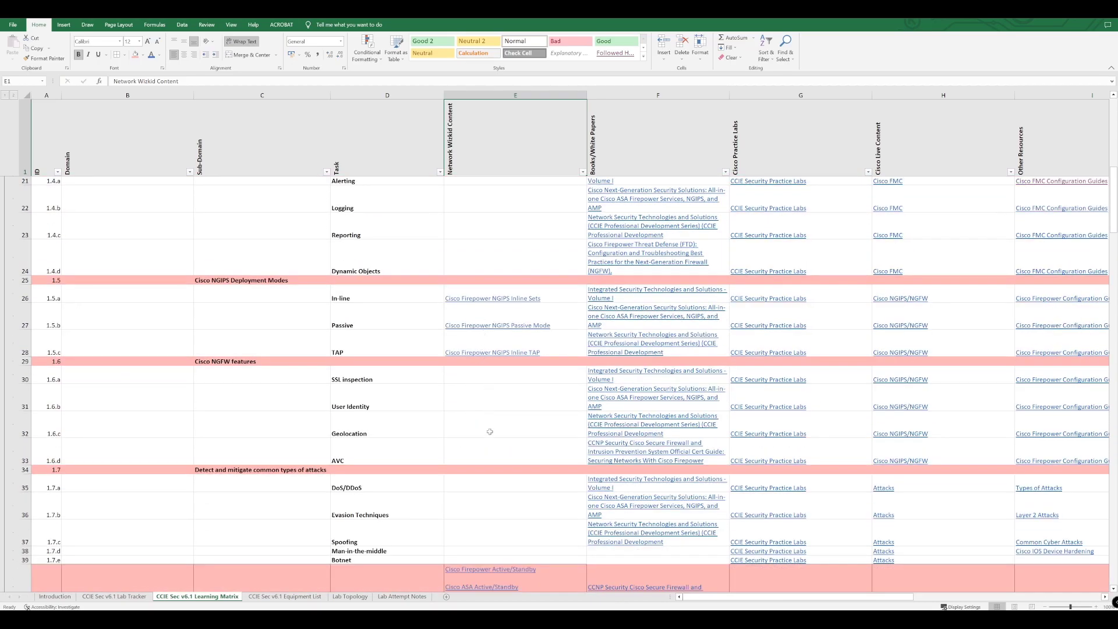
{"action": "scroll", "scroll_direction": "up", "scroll_amount": 3}
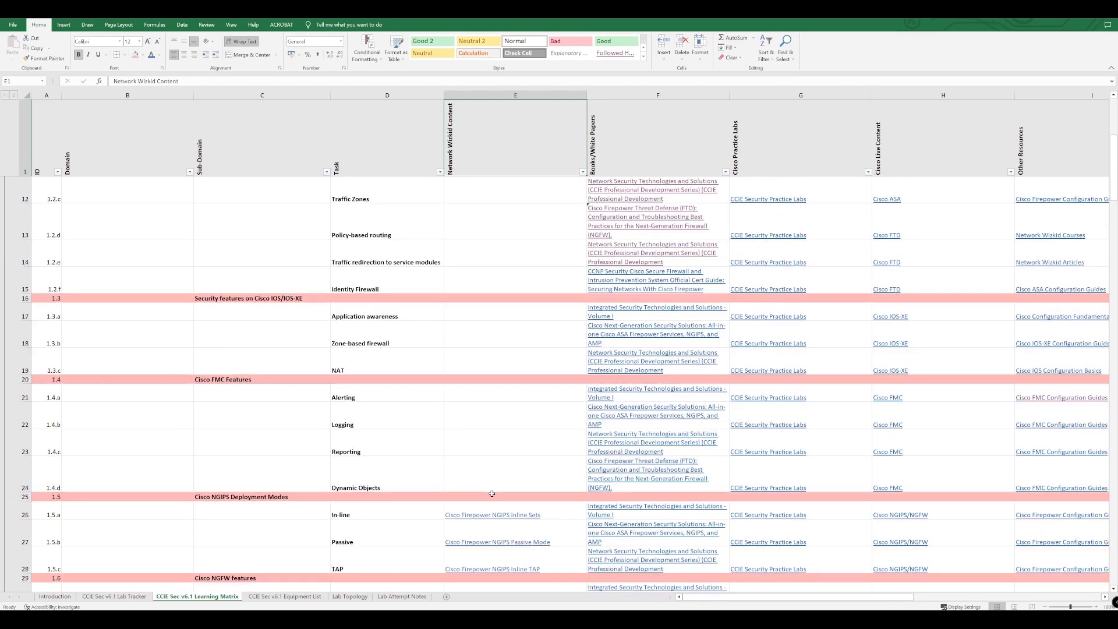
{"action": "scroll", "scroll_direction": "up", "scroll_amount": 3}
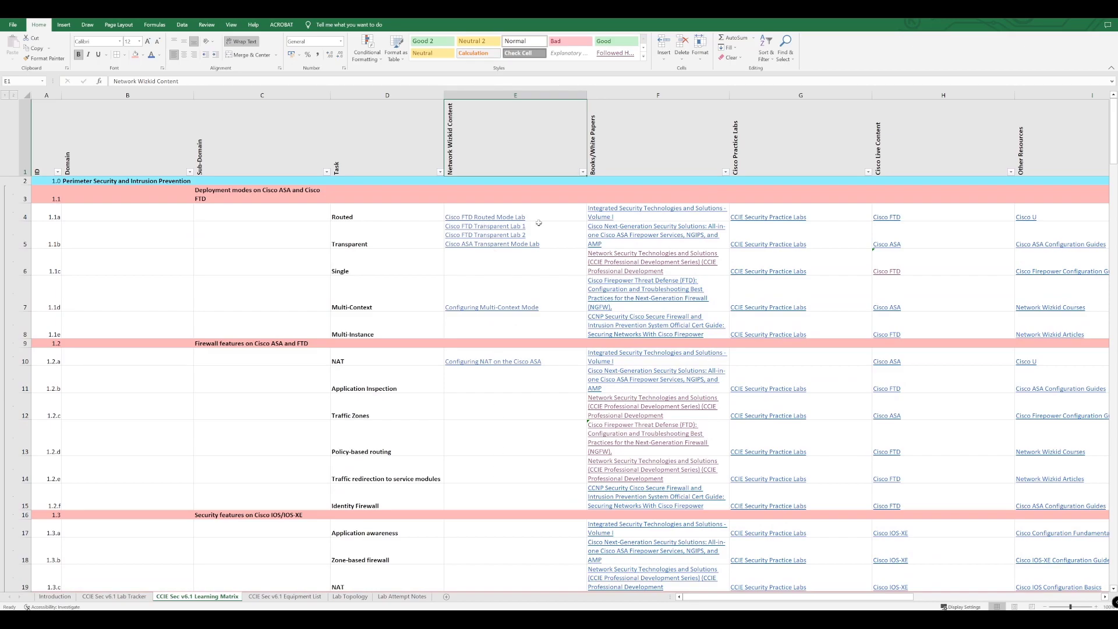
{"action": "mouse_move", "coordinate": [486, 270]}
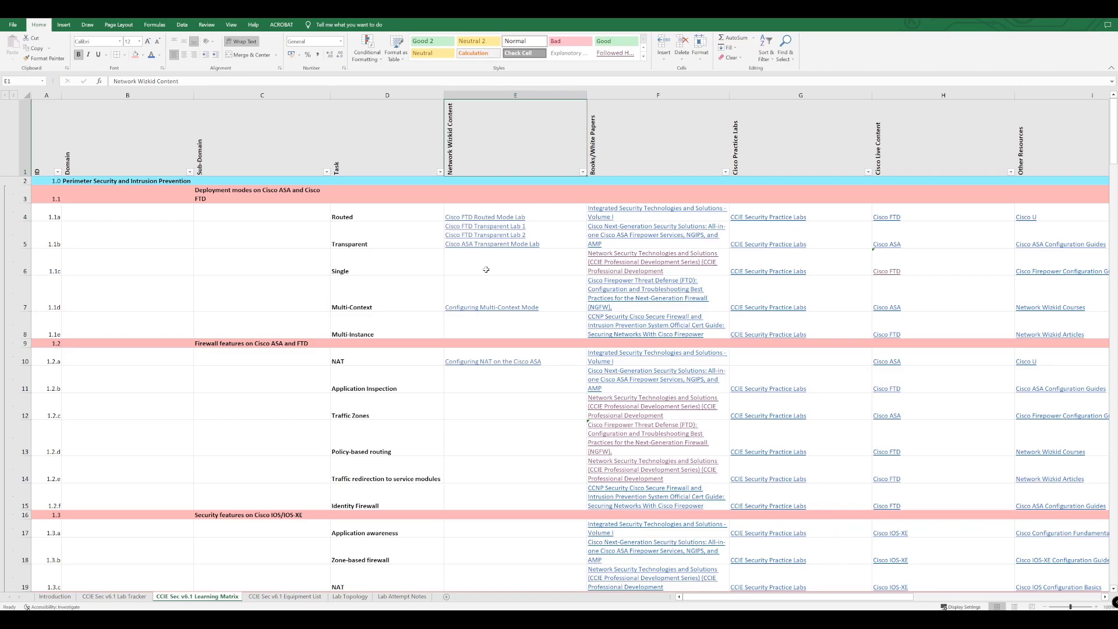
{"action": "mouse_move", "coordinate": [533, 264]}
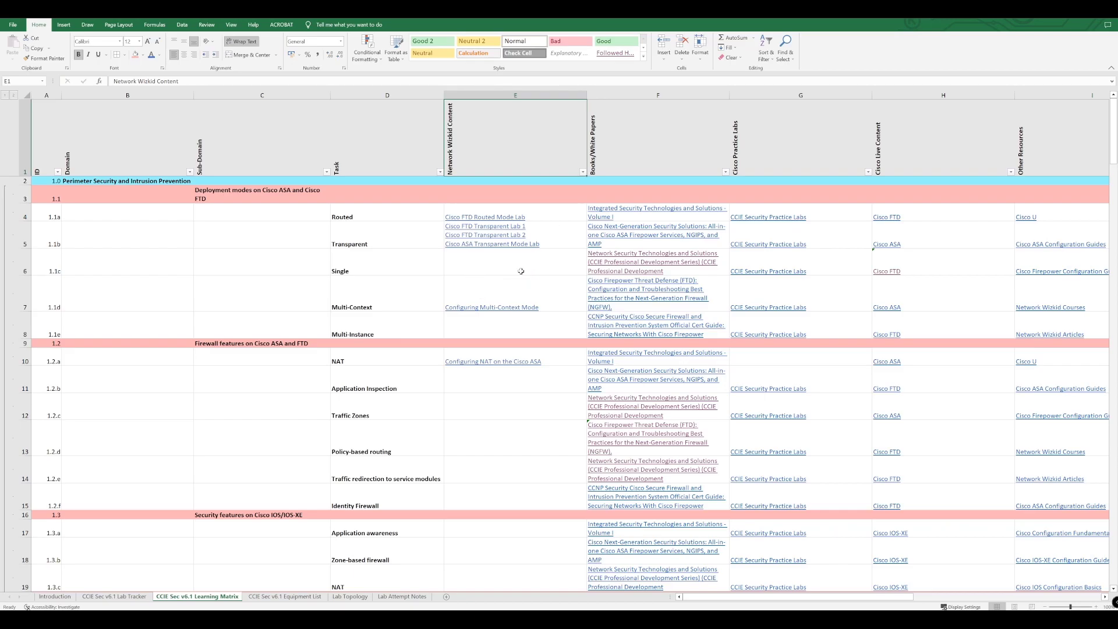
Select the Network Wizkid content cell and browse domains 1.1 through 1.5 again
{"action": "left_click", "coordinate": [515, 262]}
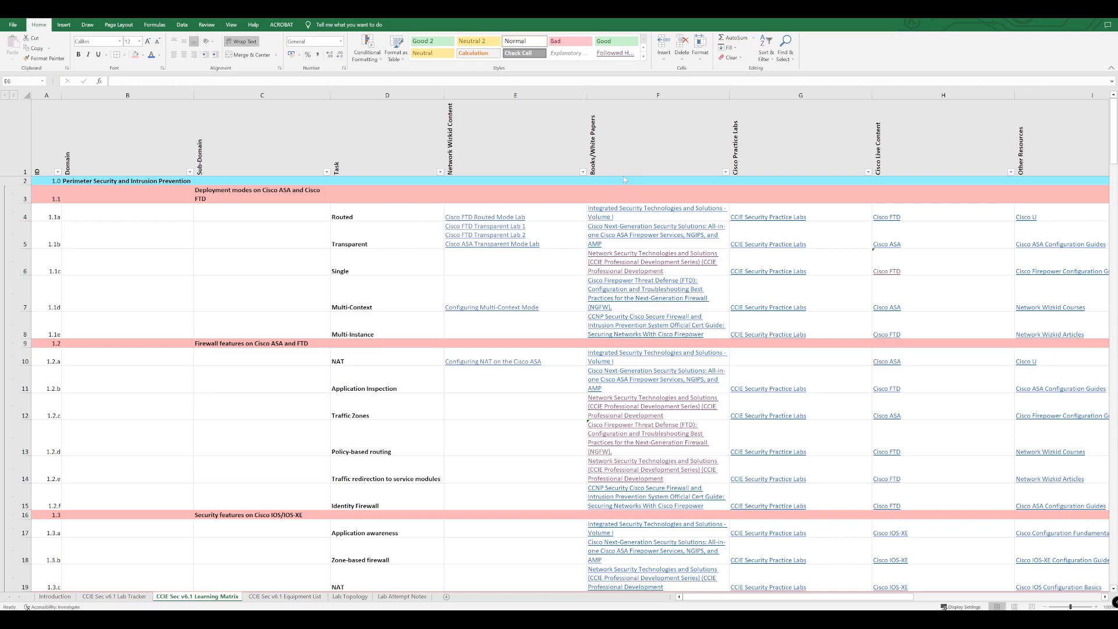
{"action": "mouse_move", "coordinate": [724, 149]}
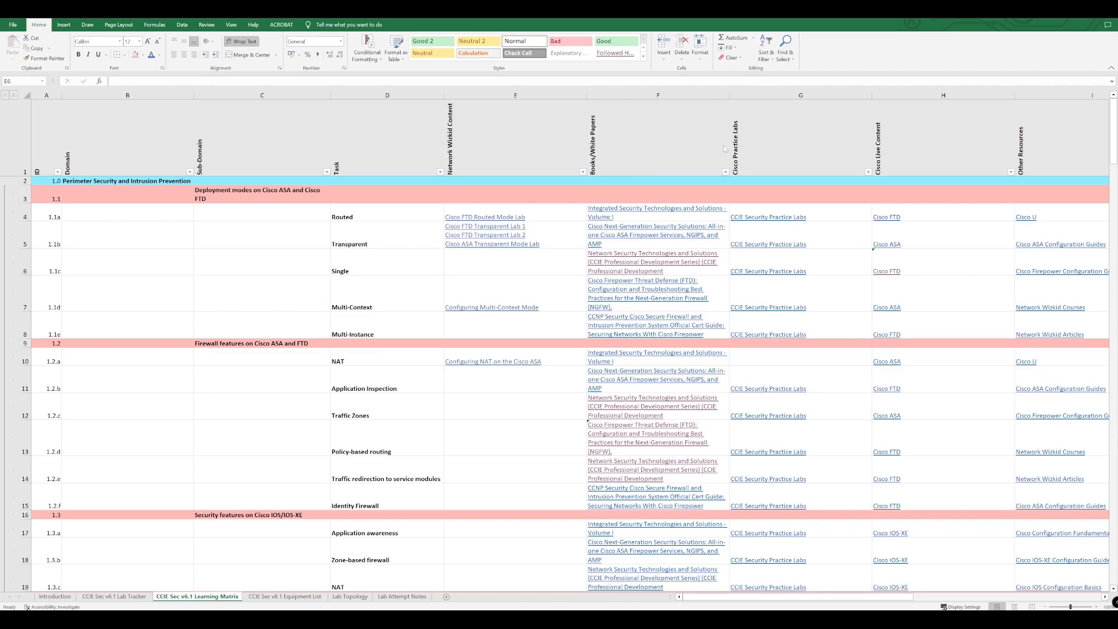
{"action": "scroll", "scroll_direction": "down", "scroll_amount": 3}
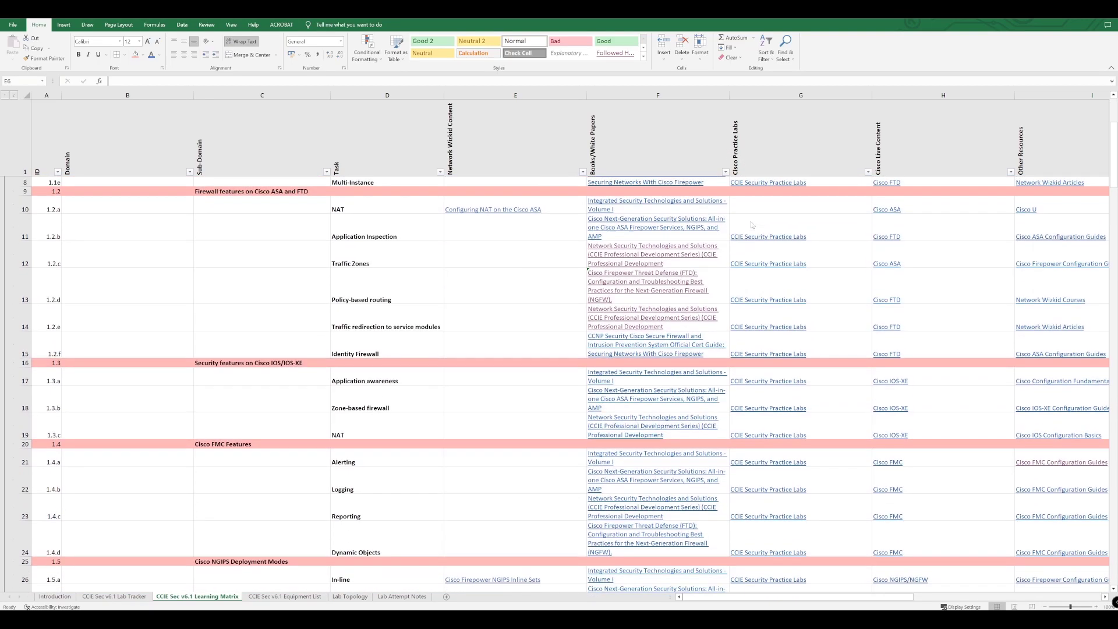
{"action": "scroll", "scroll_direction": "down", "scroll_amount": 3}
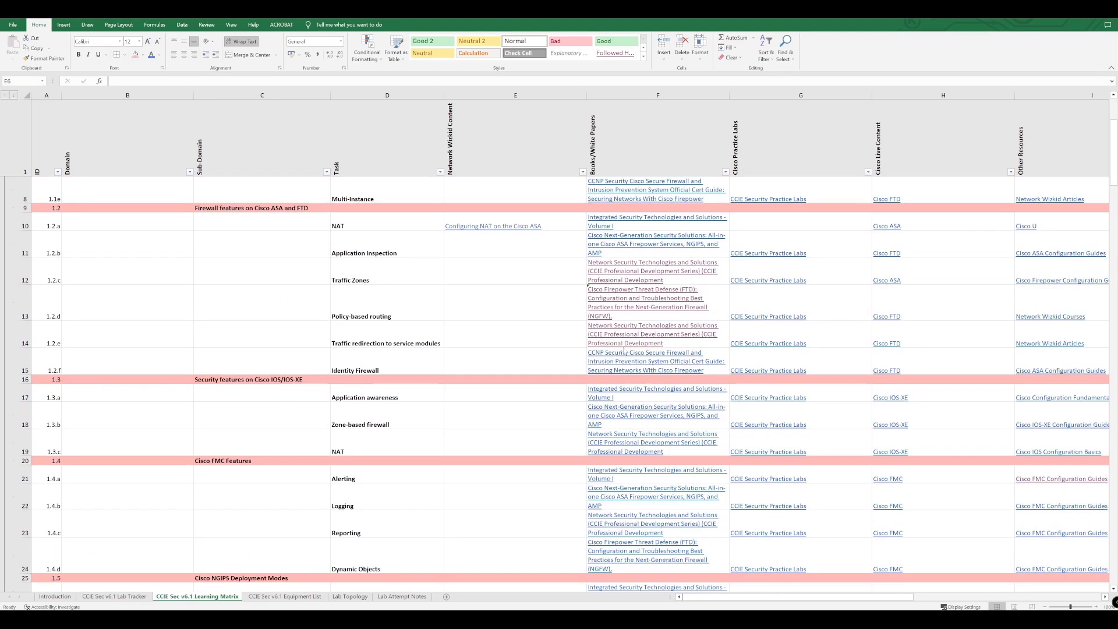
{"action": "scroll", "scroll_direction": "up", "scroll_amount": 3}
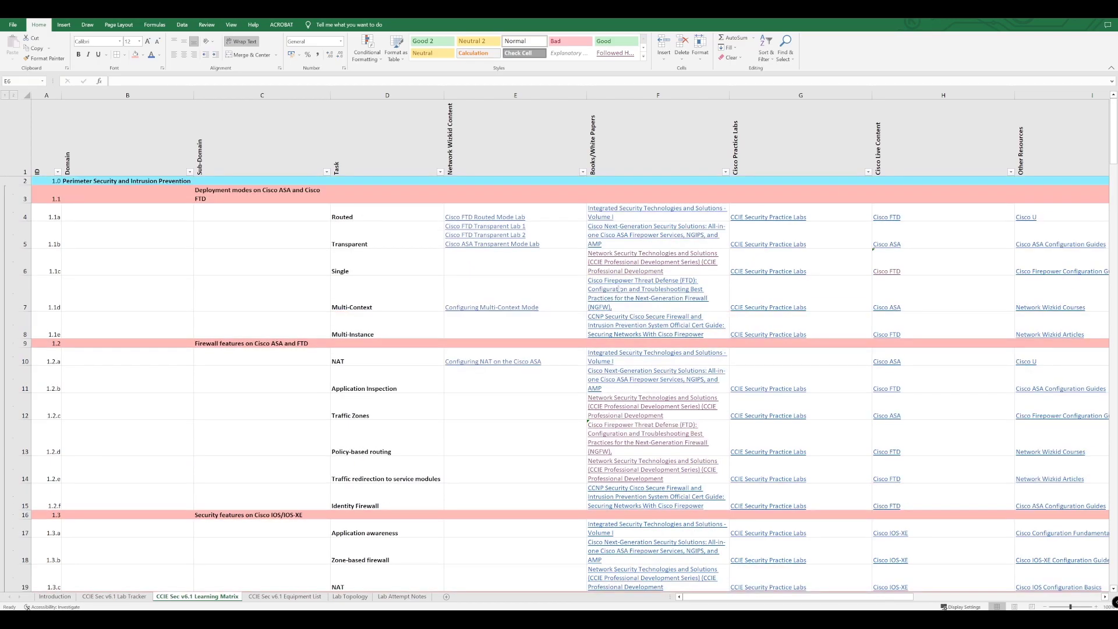
{"action": "scroll", "scroll_direction": "down", "scroll_amount": 3}
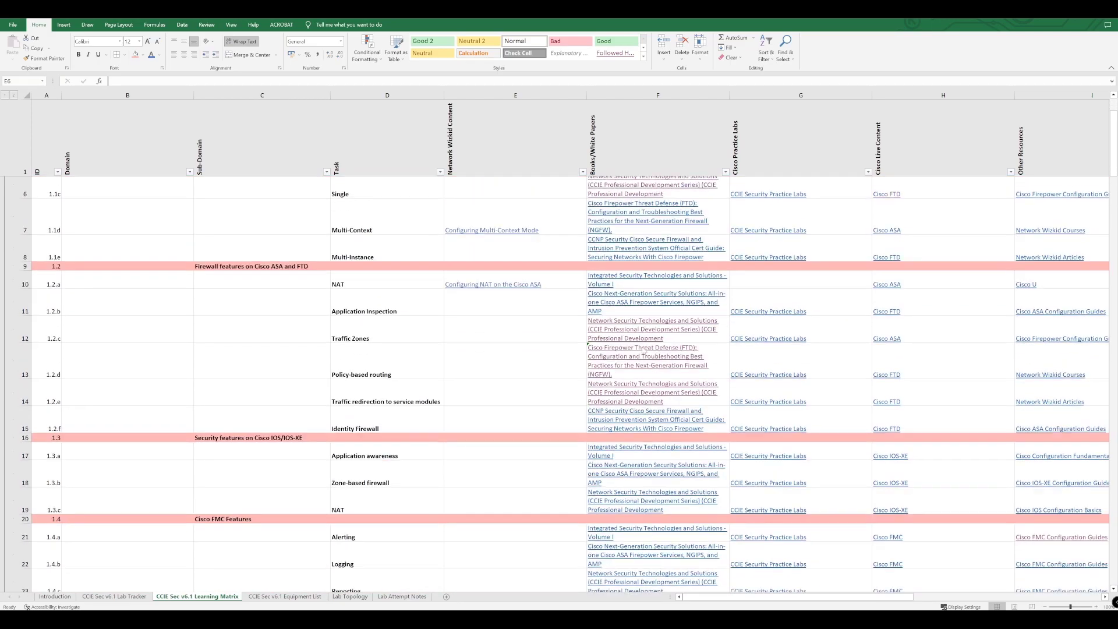
{"action": "scroll", "scroll_direction": "down", "scroll_amount": 3}
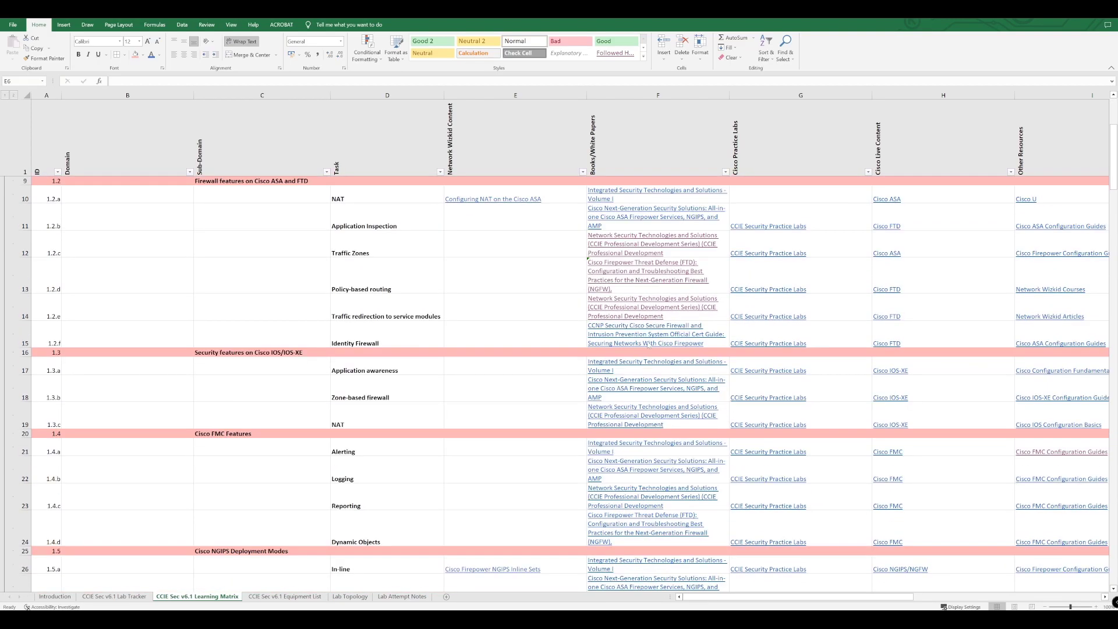
{"action": "scroll", "scroll_direction": "up", "scroll_amount": 3}
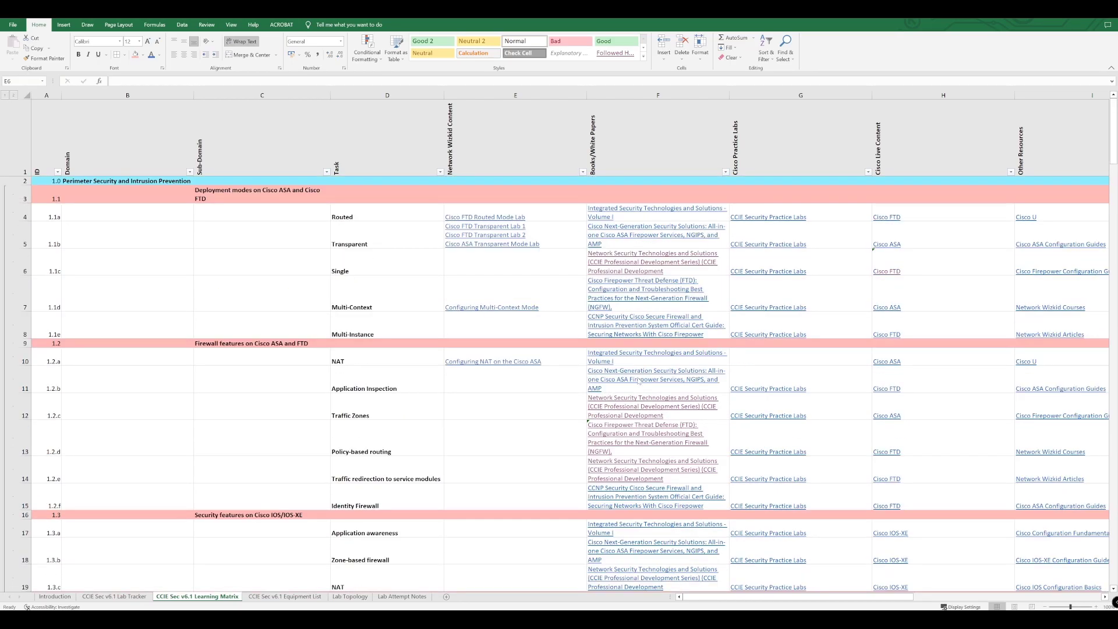
{"action": "mouse_move", "coordinate": [315, 364]}
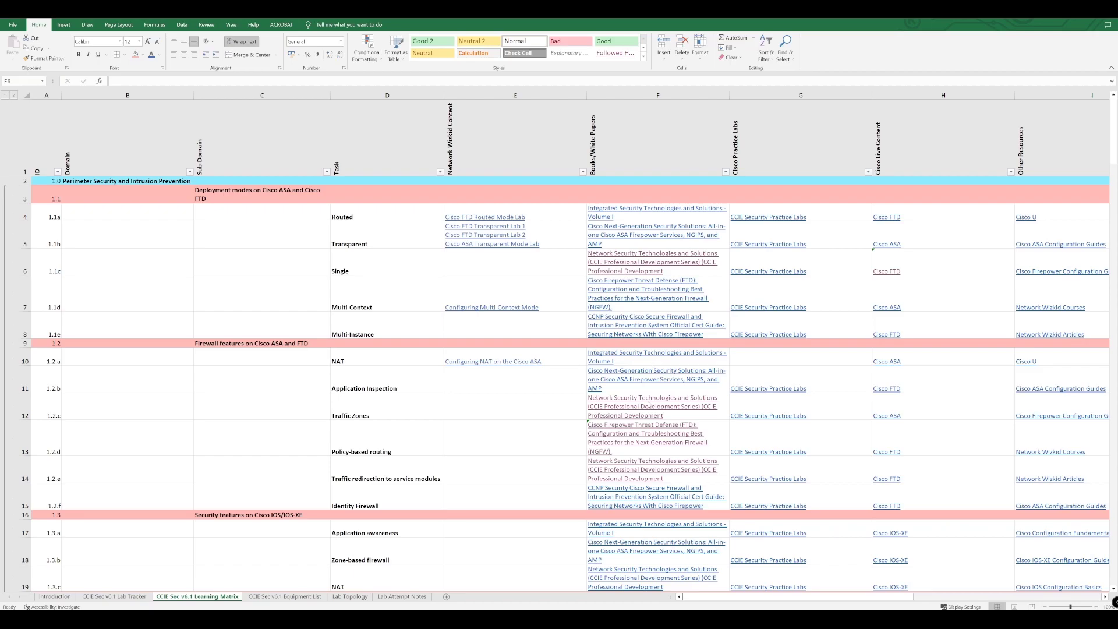
{"action": "mouse_move", "coordinate": [574, 364]}
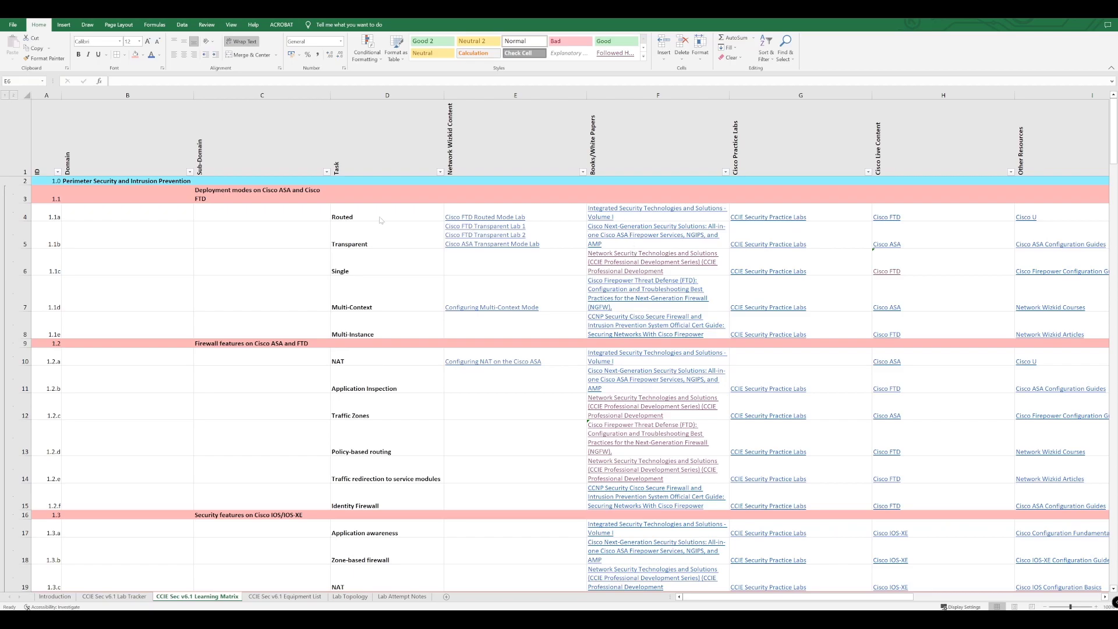
{"action": "mouse_move", "coordinate": [626, 216]}
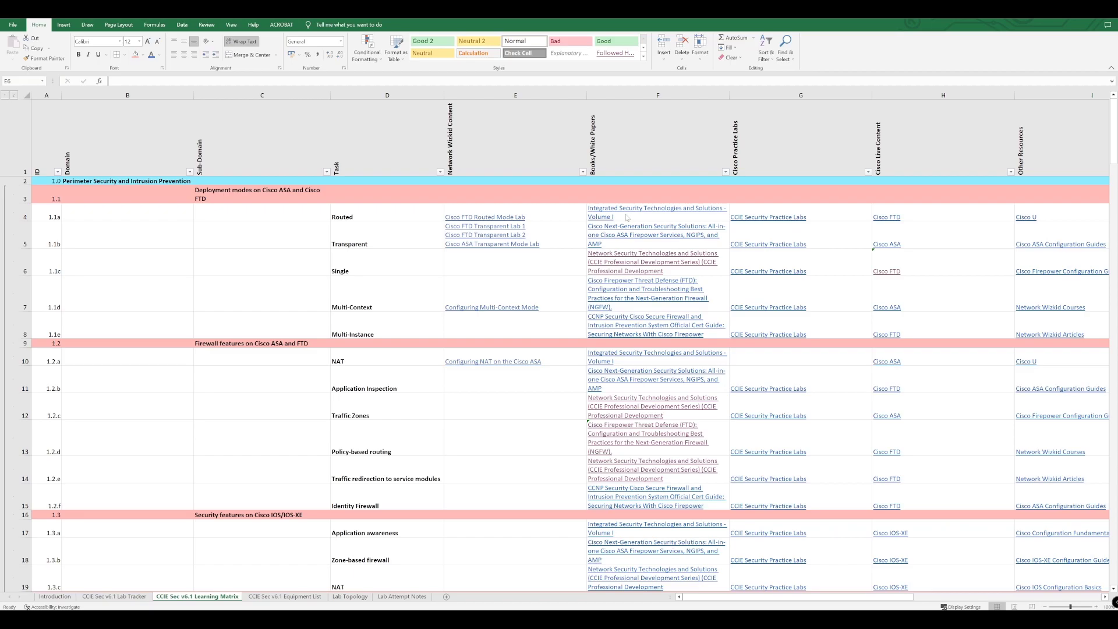
{"action": "mouse_move", "coordinate": [420, 241]}
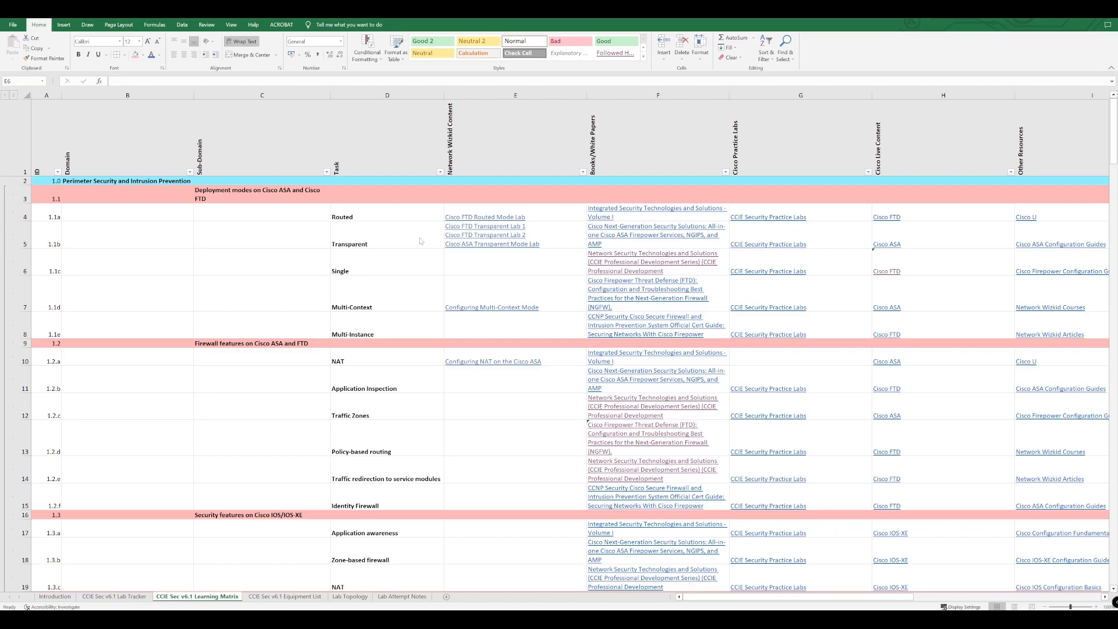
{"action": "mouse_move", "coordinate": [625, 245]}
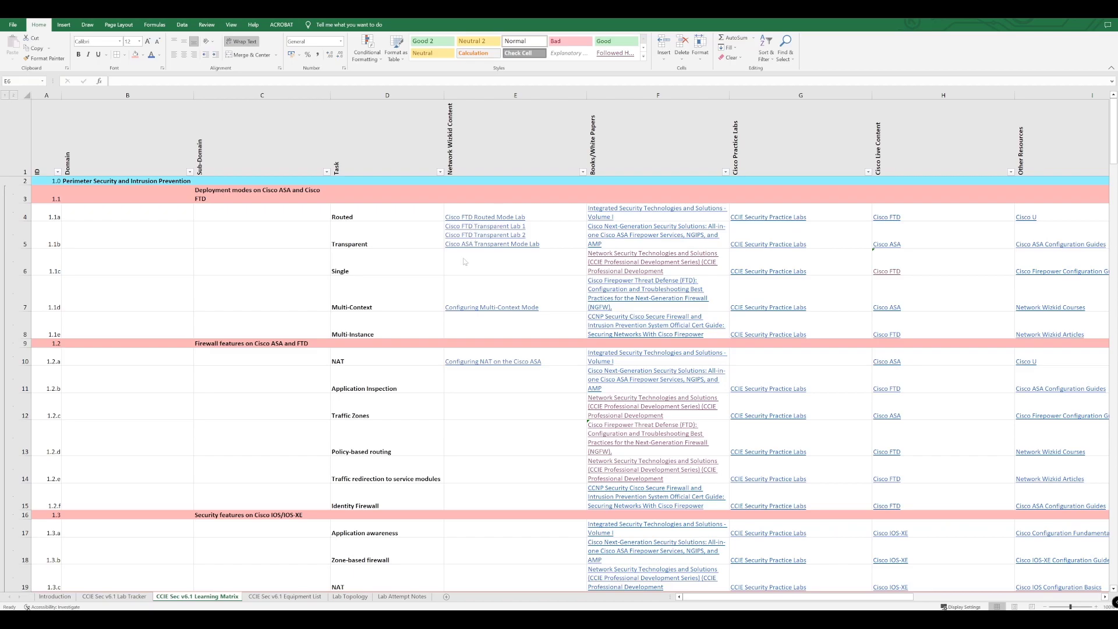
{"action": "mouse_move", "coordinate": [502, 258]}
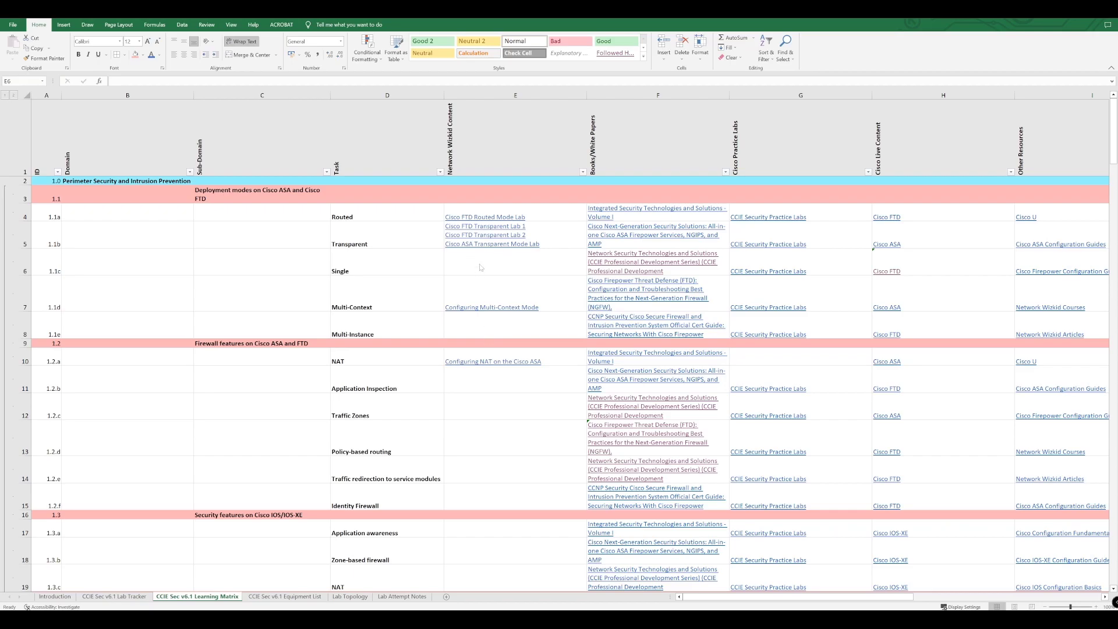
{"action": "mouse_move", "coordinate": [566, 292]}
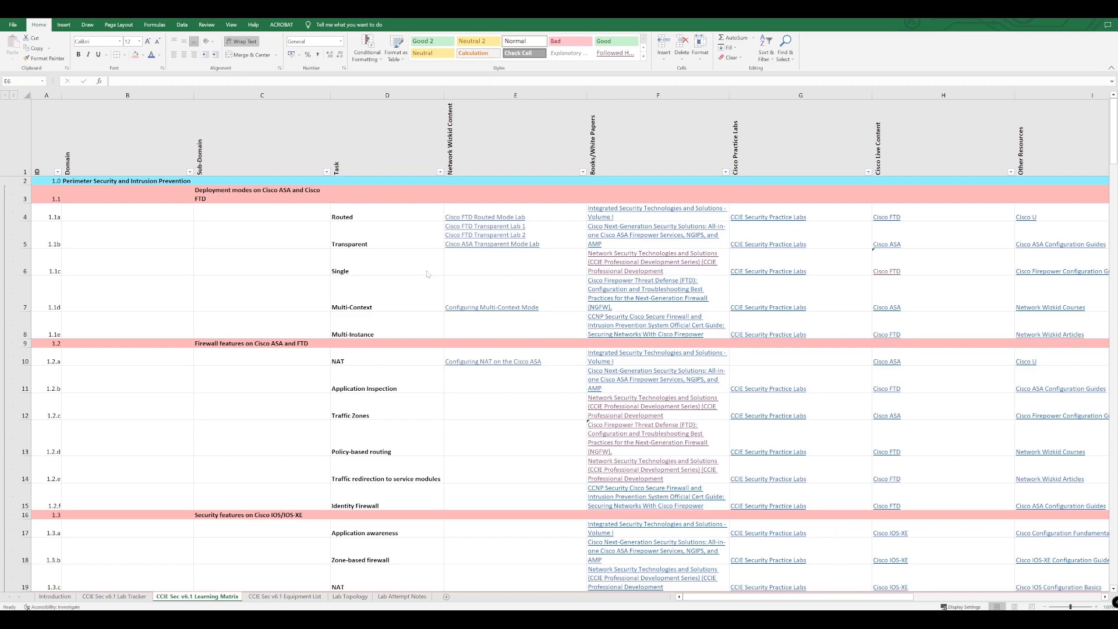
{"action": "mouse_move", "coordinate": [499, 271]}
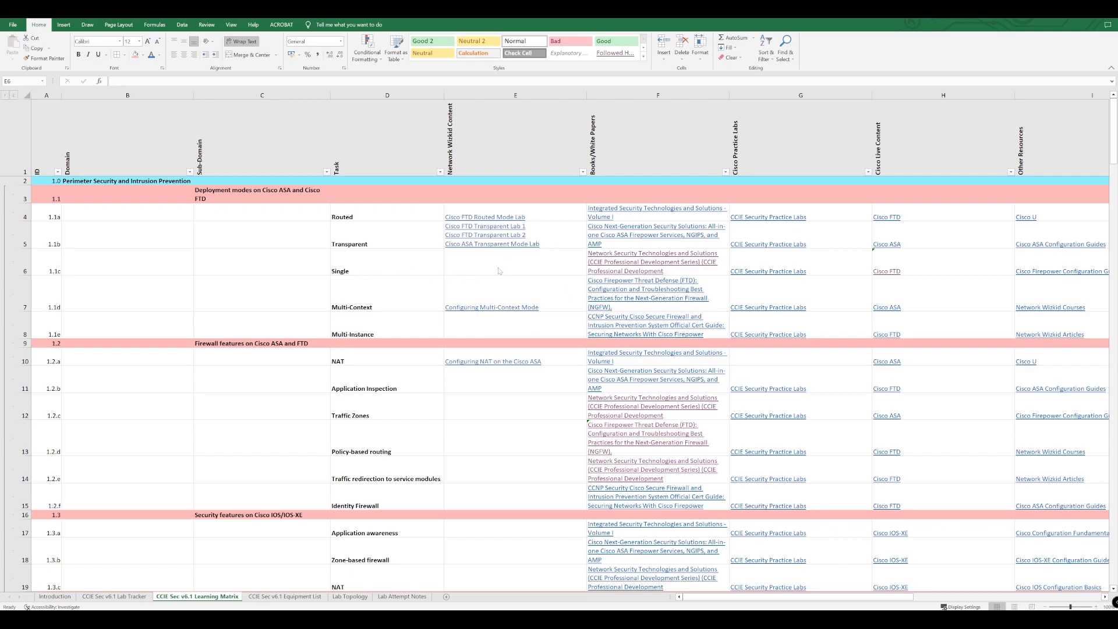
{"action": "mouse_move", "coordinate": [645, 198]}
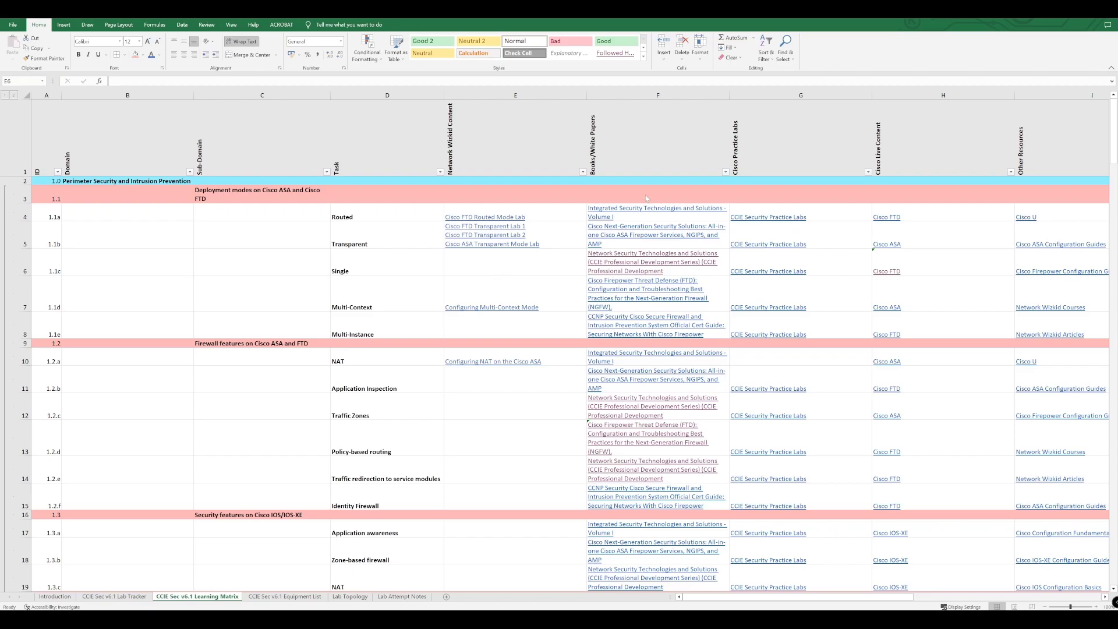
{"action": "mouse_move", "coordinate": [790, 169]}
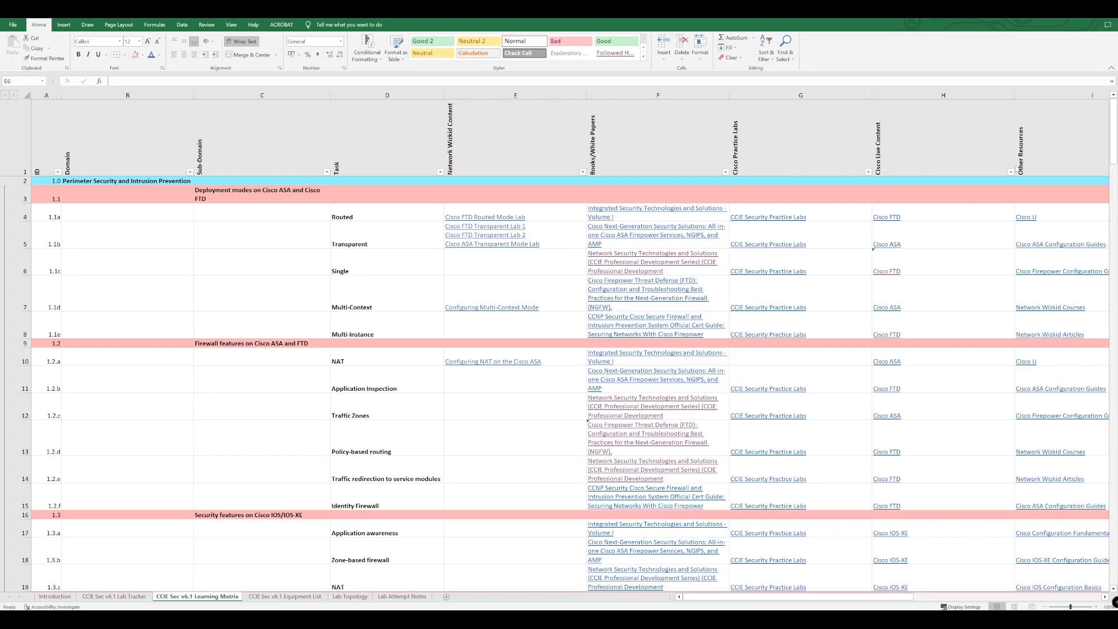
{"action": "mouse_move", "coordinate": [851, 263]}
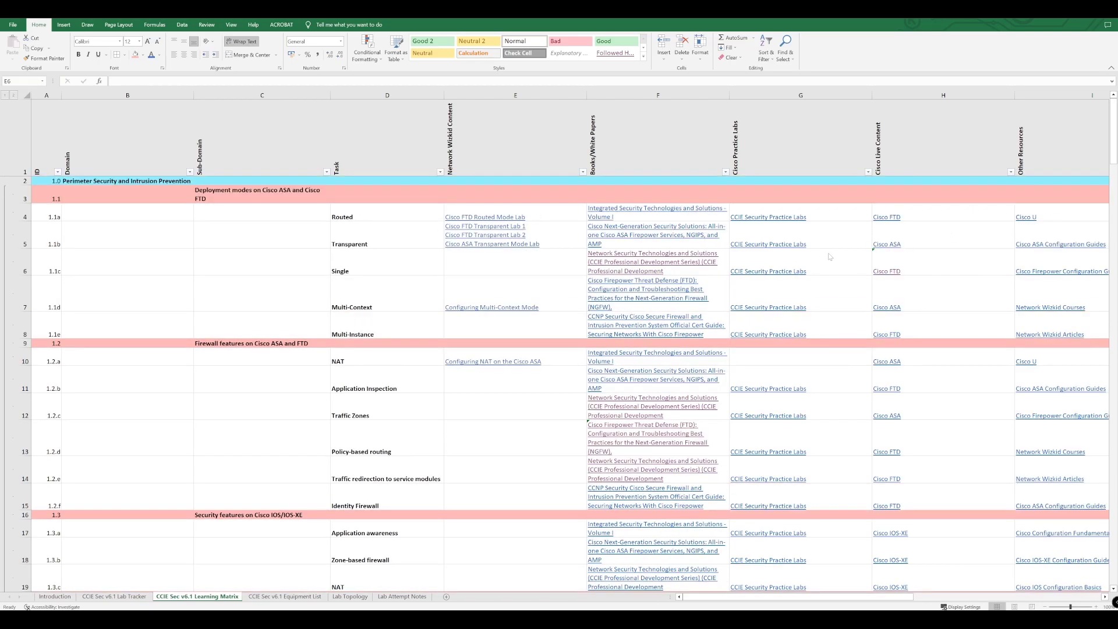
{"action": "mouse_move", "coordinate": [909, 287]}
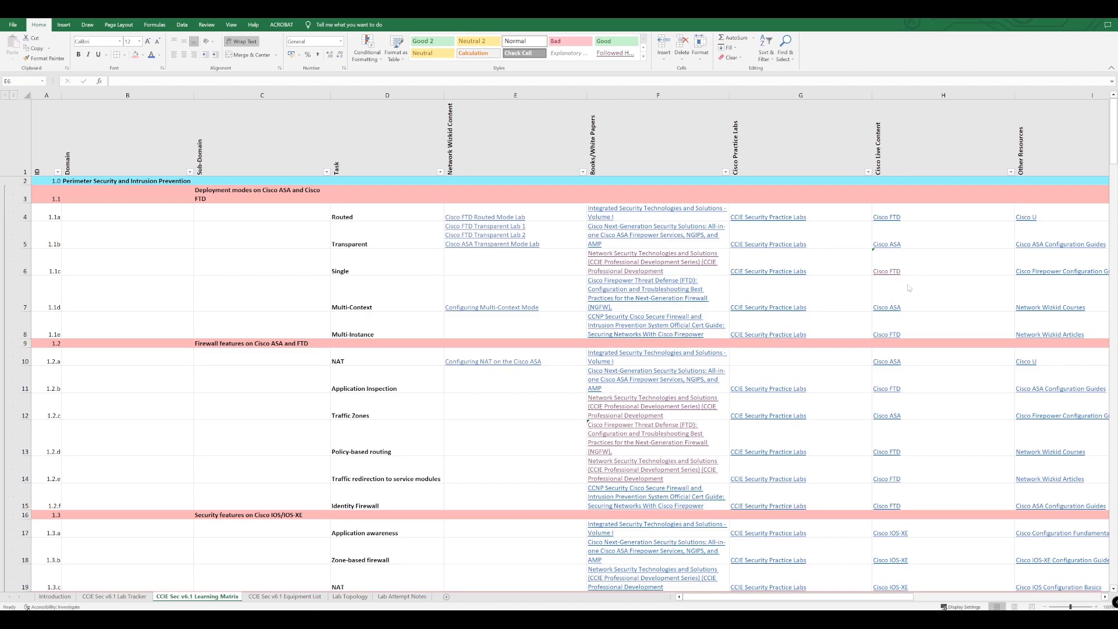
{"action": "mouse_move", "coordinate": [715, 286]}
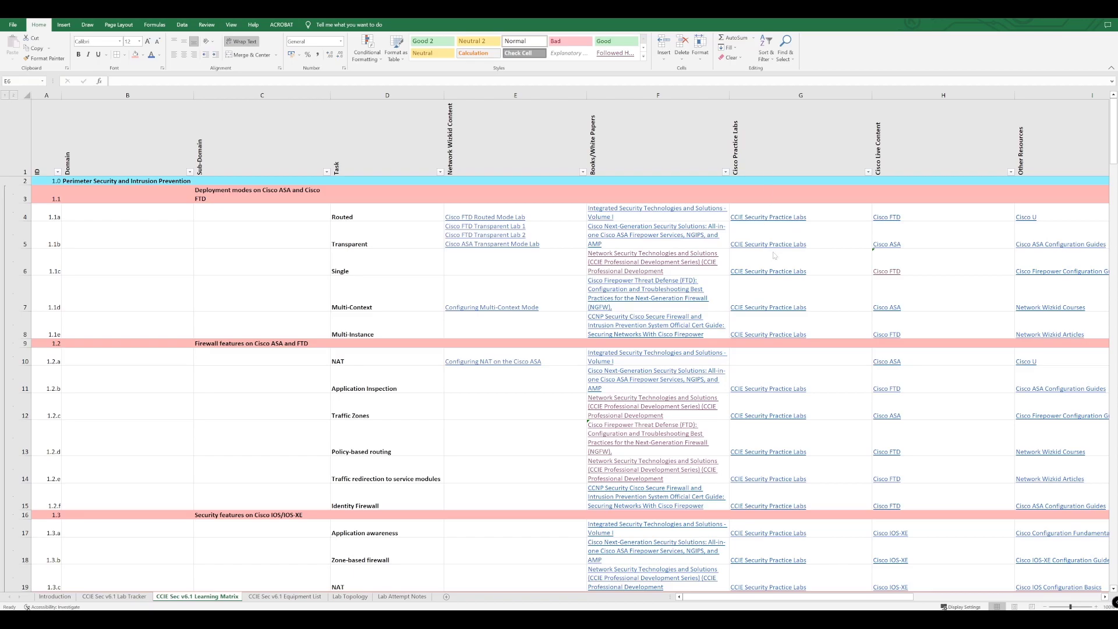
{"action": "mouse_move", "coordinate": [787, 231]}
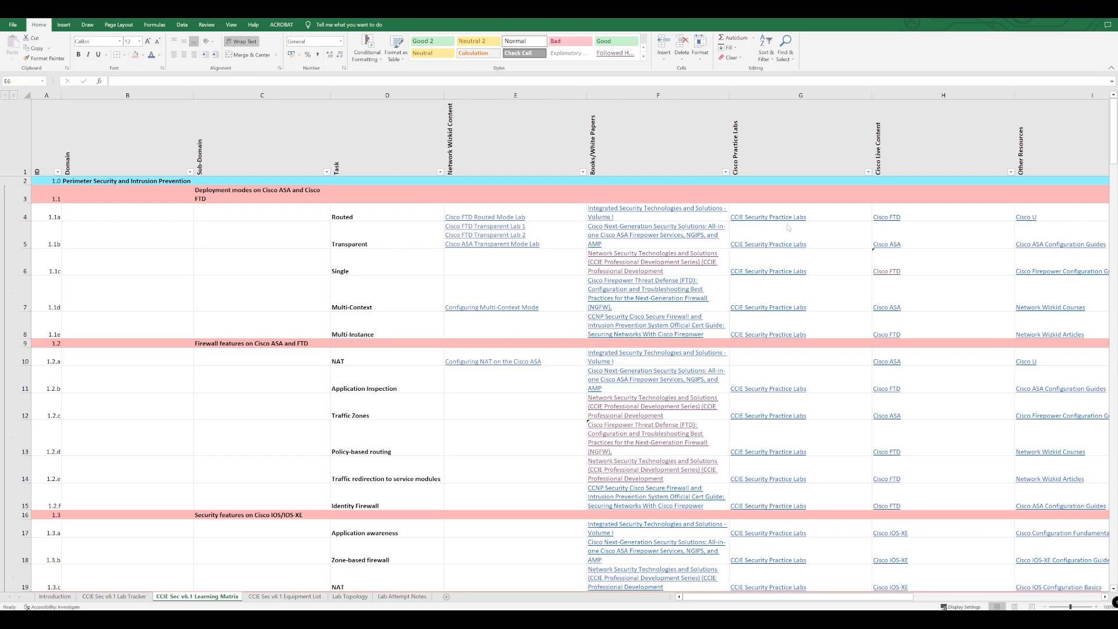
{"action": "mouse_move", "coordinate": [775, 297]}
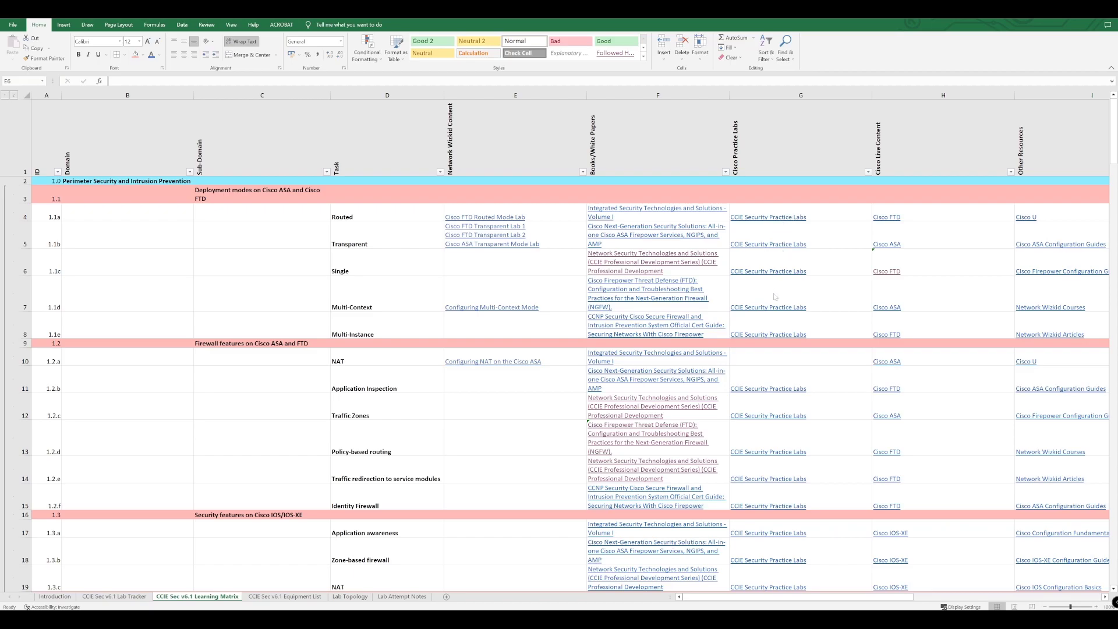
{"action": "mouse_move", "coordinate": [770, 320]}
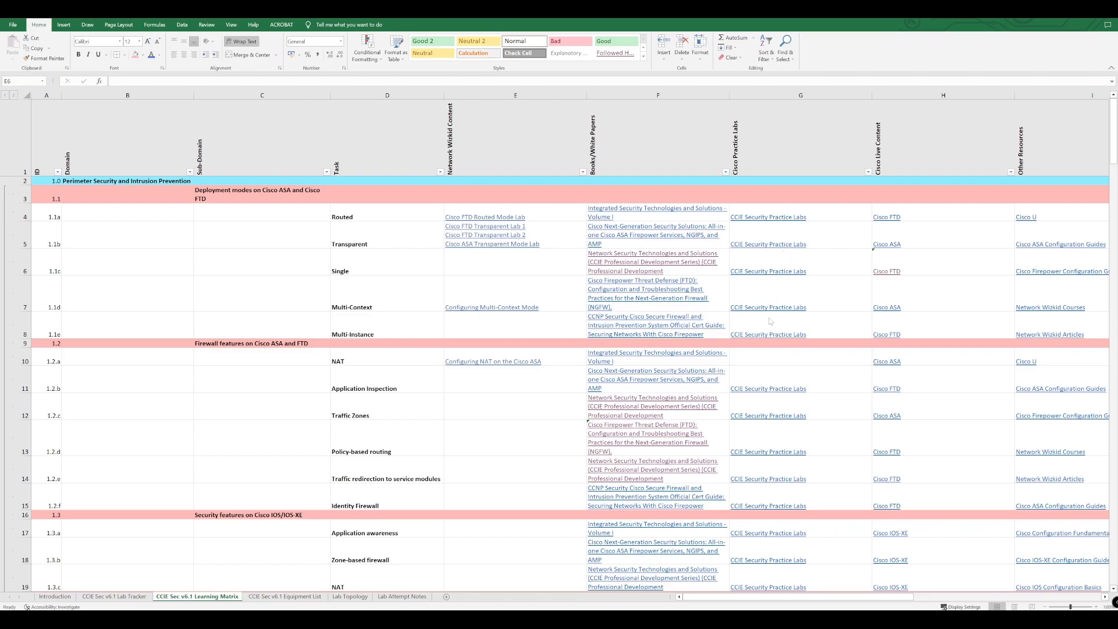
{"action": "mouse_move", "coordinate": [852, 325]}
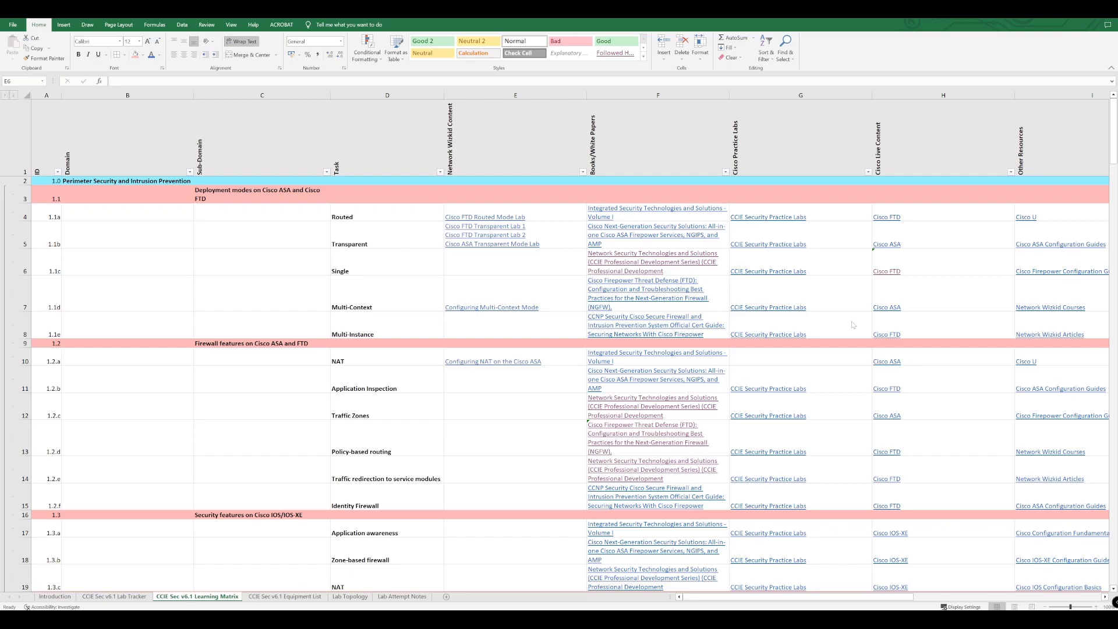
{"action": "mouse_move", "coordinate": [814, 292]}
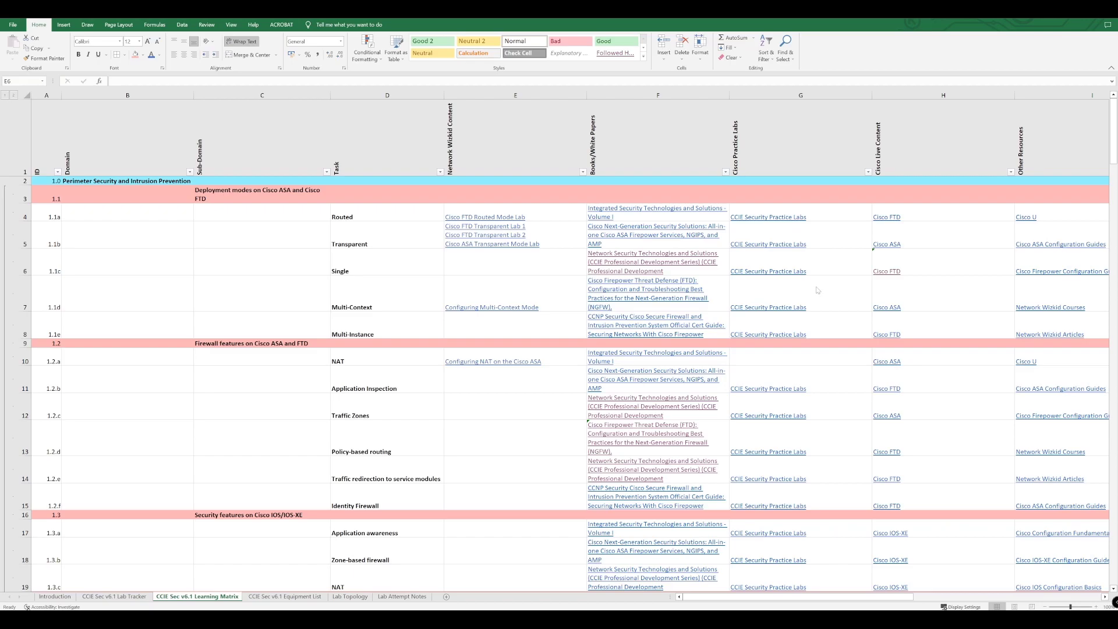
{"action": "mouse_move", "coordinate": [845, 245]}
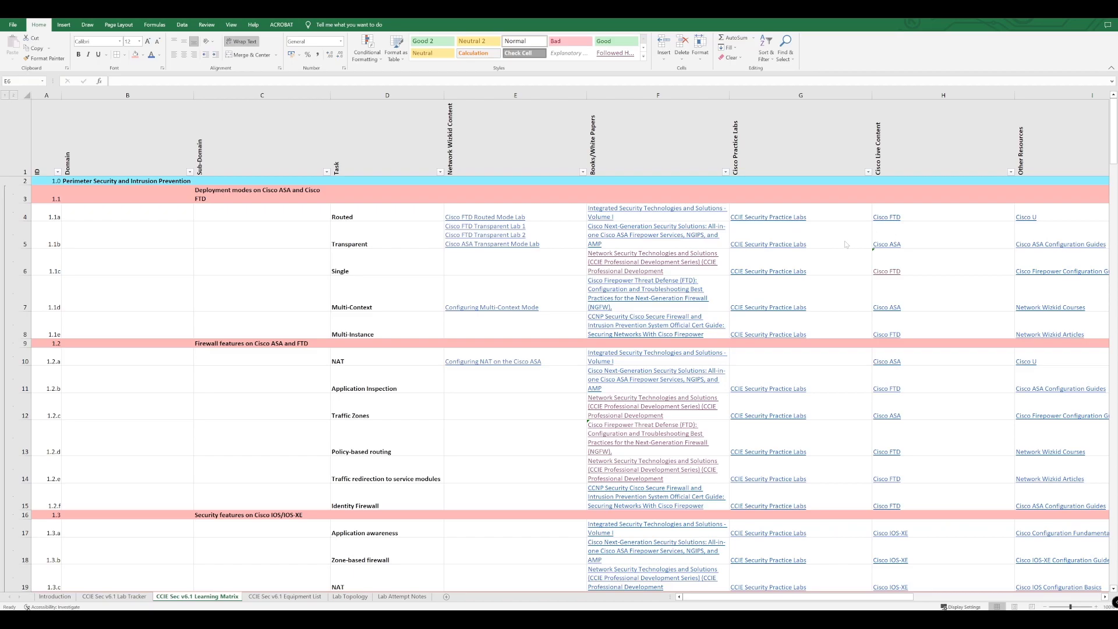
{"action": "mouse_move", "coordinate": [822, 260]}
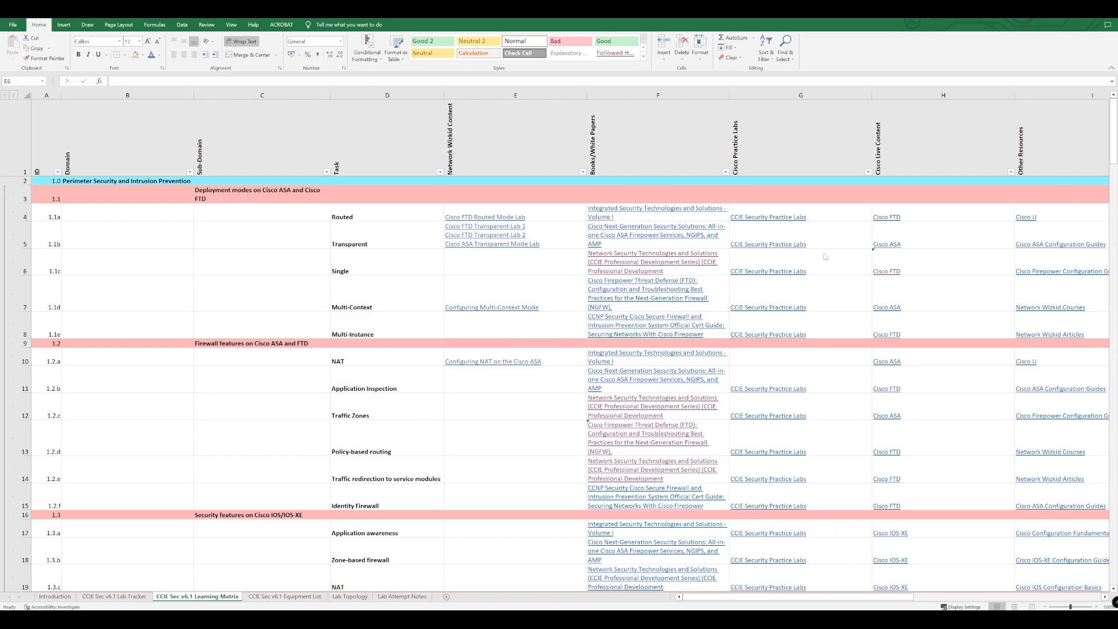
{"action": "mouse_move", "coordinate": [361, 269]}
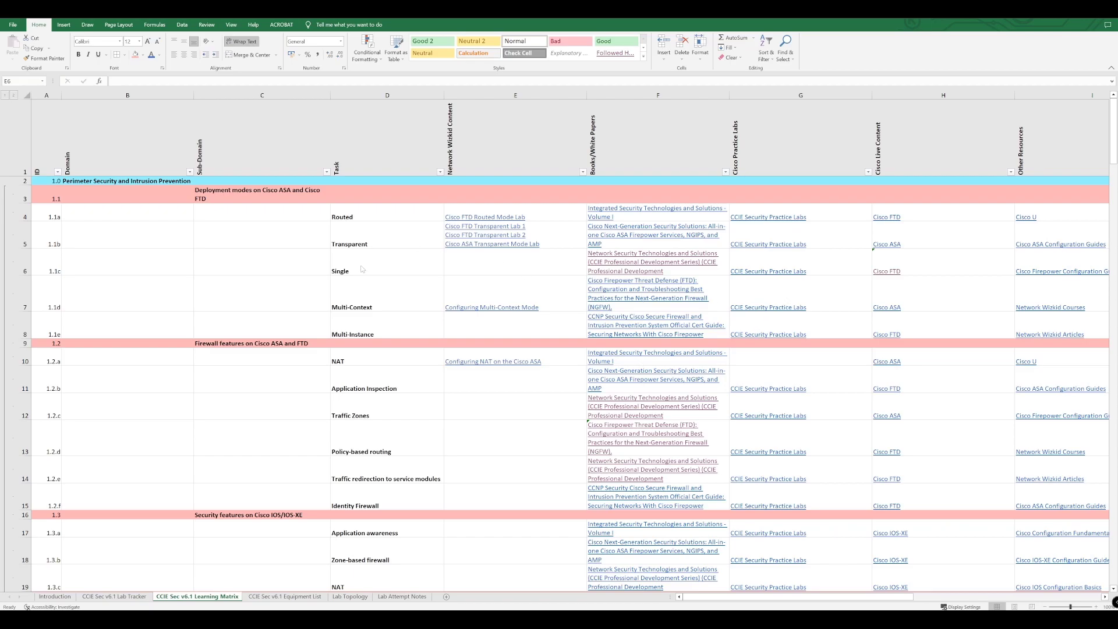
{"action": "mouse_move", "coordinate": [911, 296]}
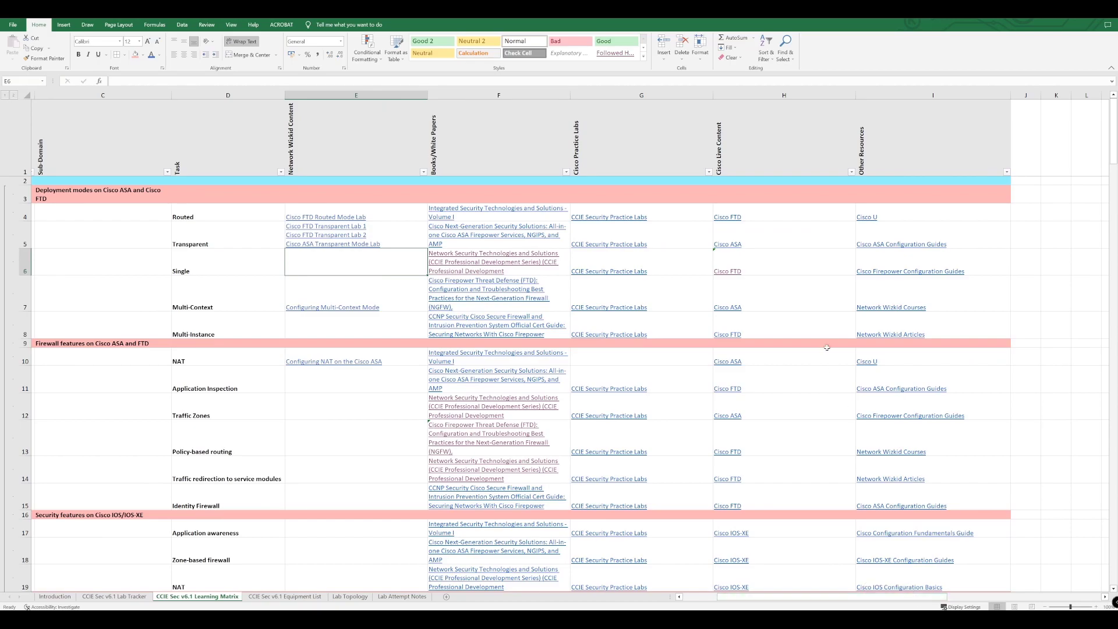
{"action": "scroll", "scroll_direction": "down", "scroll_amount": 3}
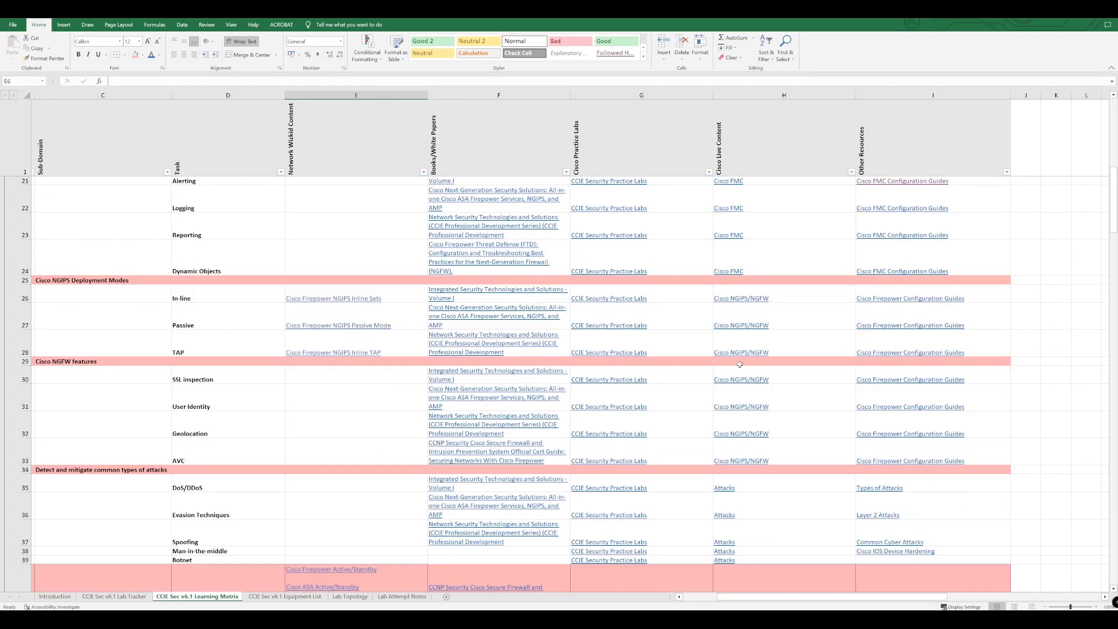
{"action": "scroll", "scroll_direction": "down", "scroll_amount": 3}
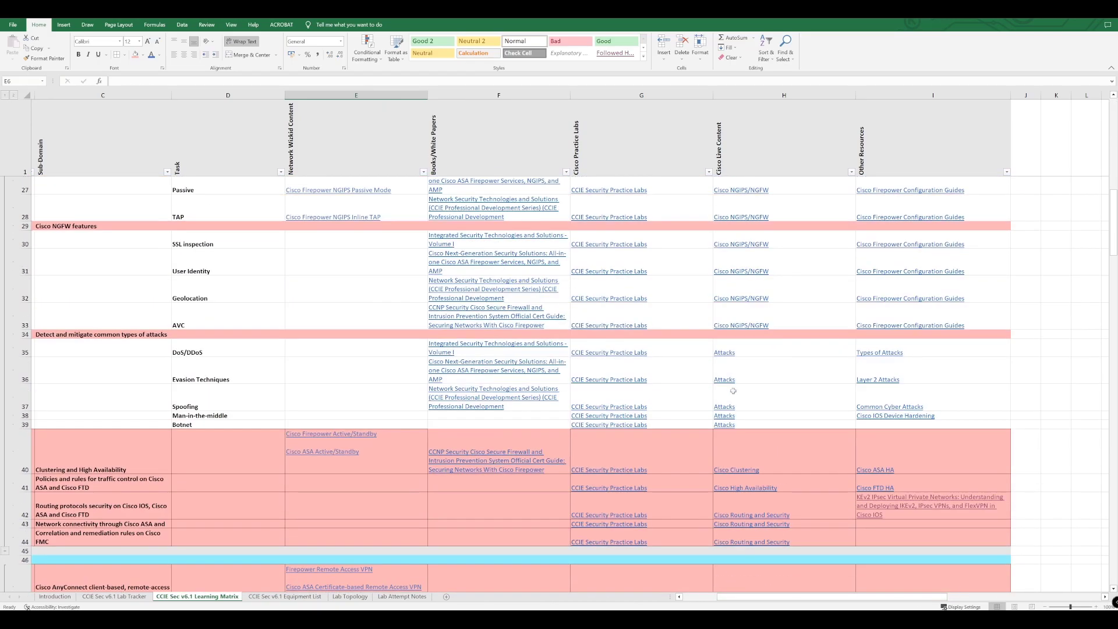
{"action": "scroll", "scroll_direction": "up", "scroll_amount": 3}
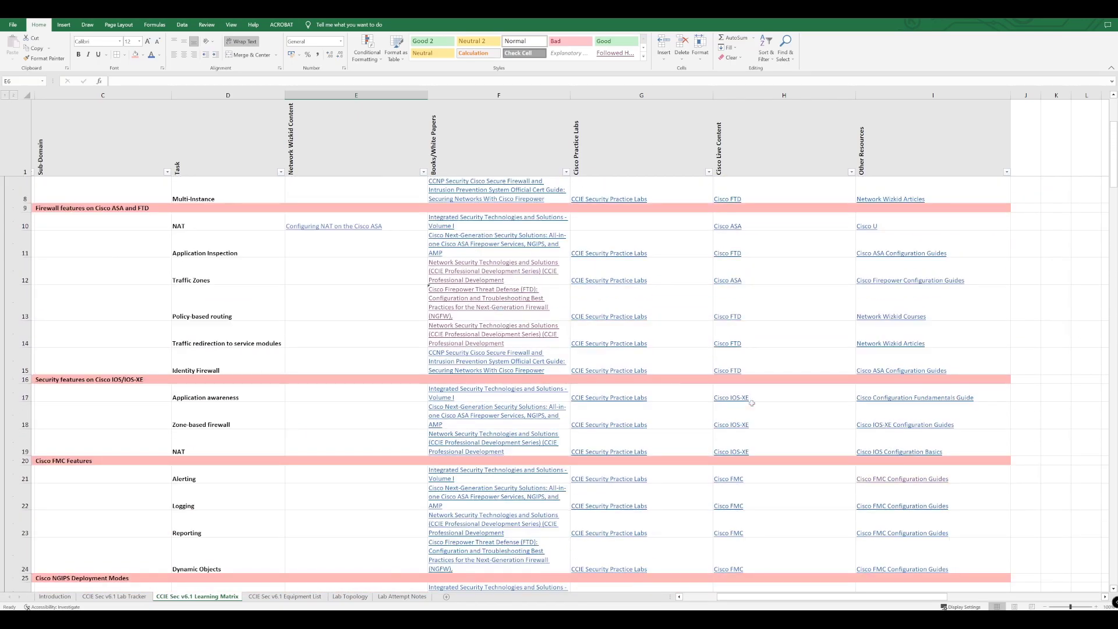
{"action": "scroll", "scroll_direction": "up", "scroll_amount": 3}
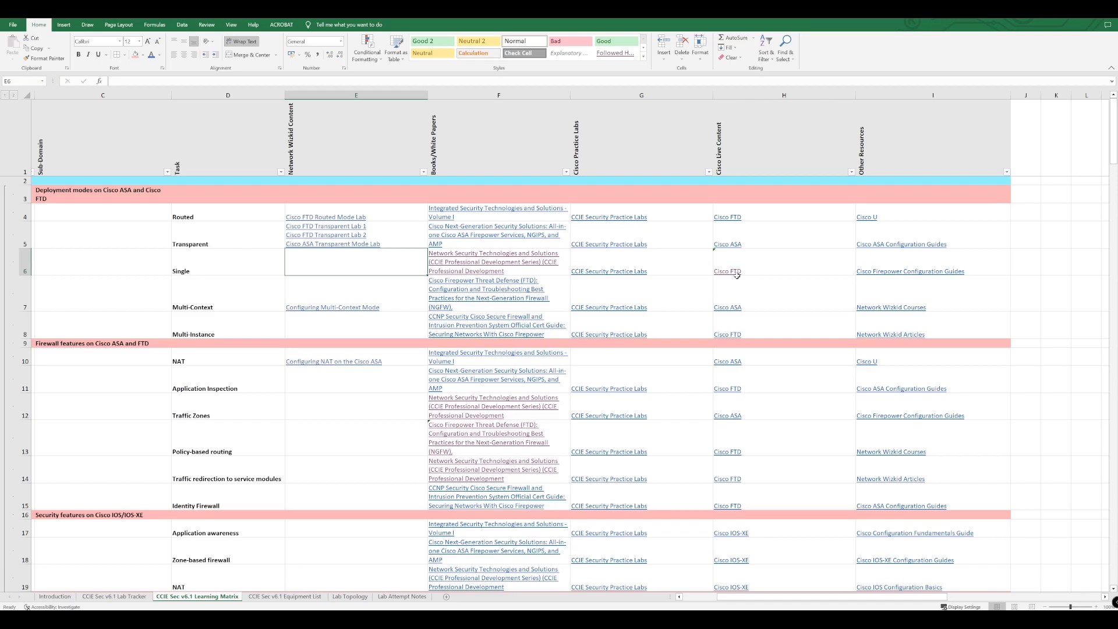
{"action": "mouse_move", "coordinate": [659, 255]}
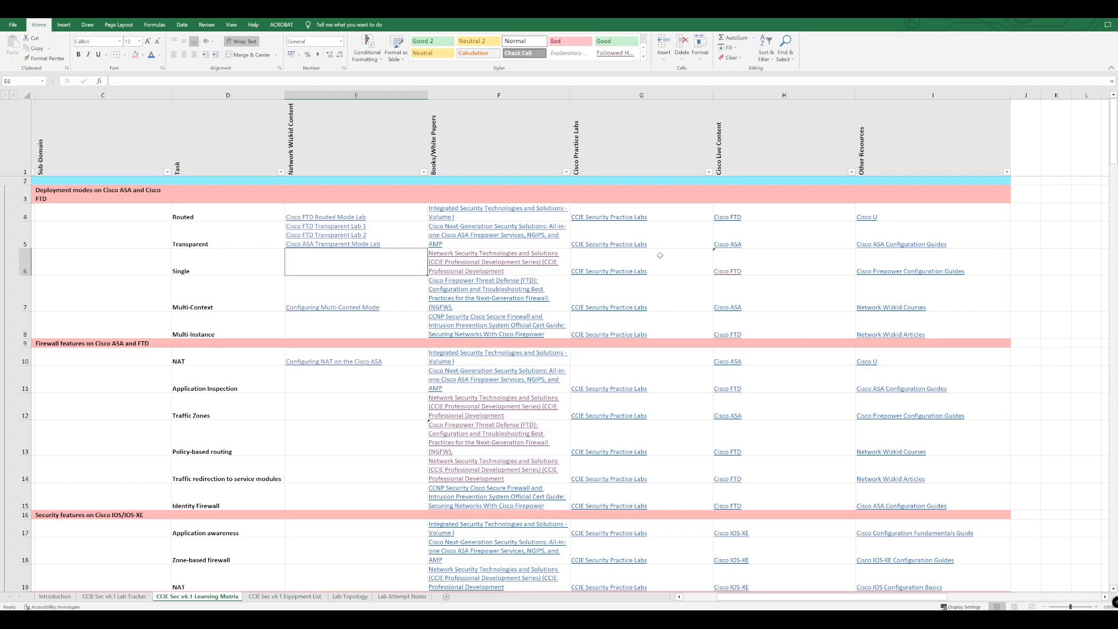
{"action": "mouse_move", "coordinate": [628, 251]}
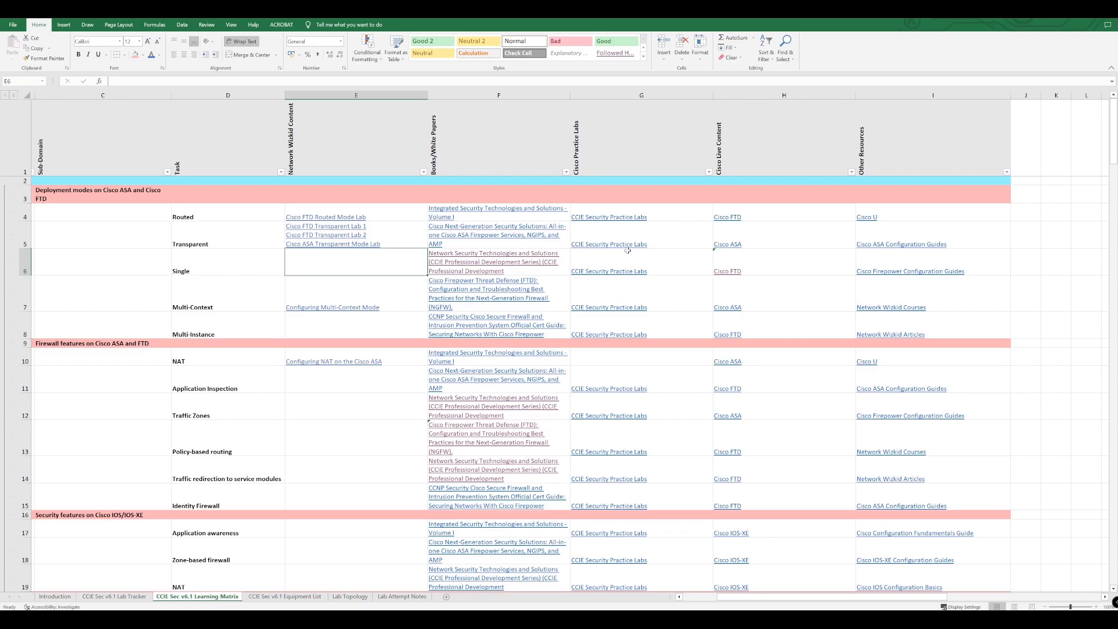
{"action": "mouse_move", "coordinate": [782, 268]}
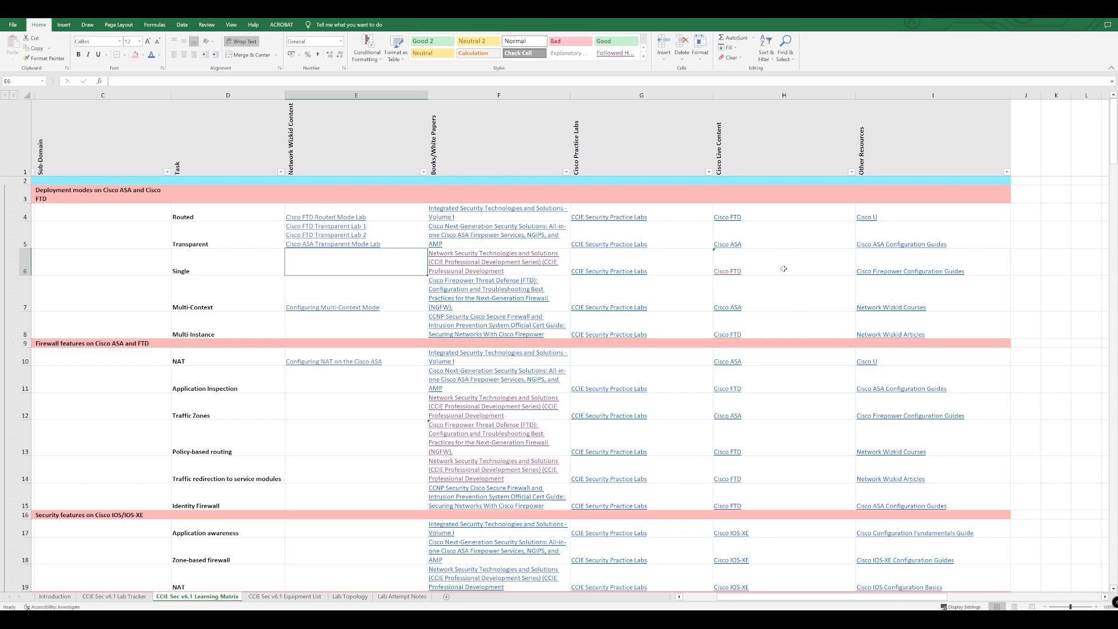
{"action": "scroll", "scroll_direction": "down", "scroll_amount": 3}
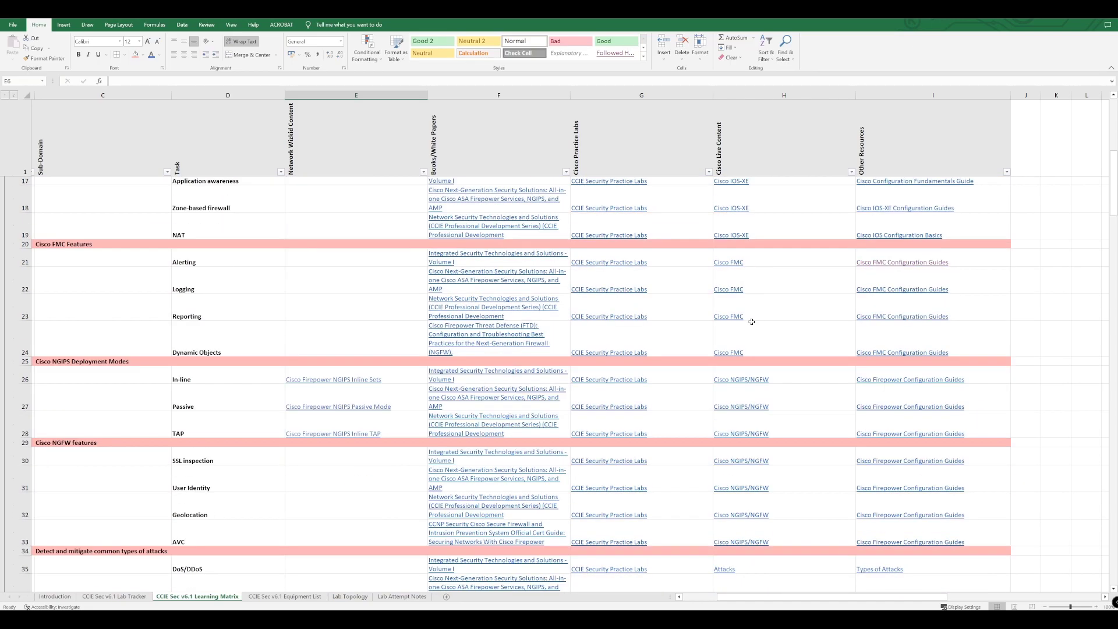
{"action": "scroll", "scroll_direction": "down", "scroll_amount": 3}
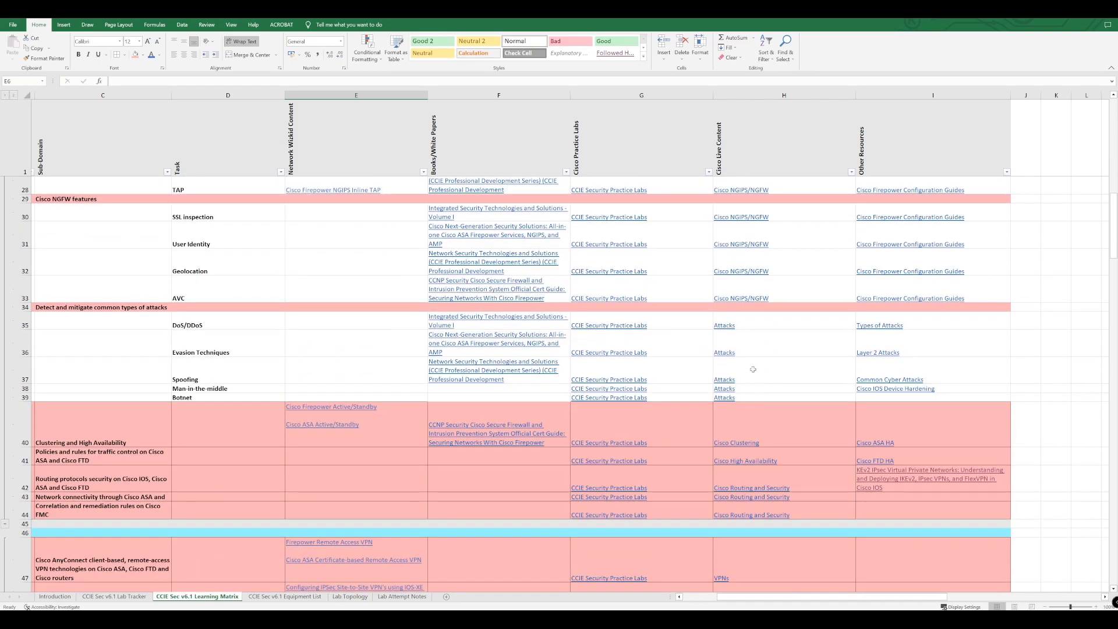
{"action": "scroll", "scroll_direction": "down", "scroll_amount": 3}
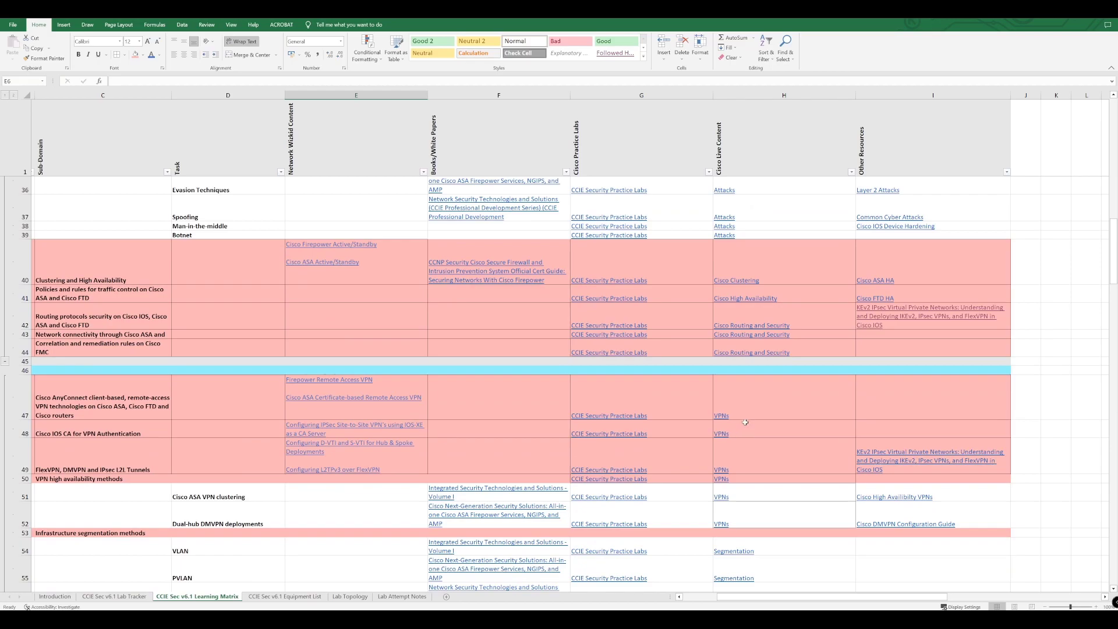
{"action": "mouse_move", "coordinate": [740, 368]}
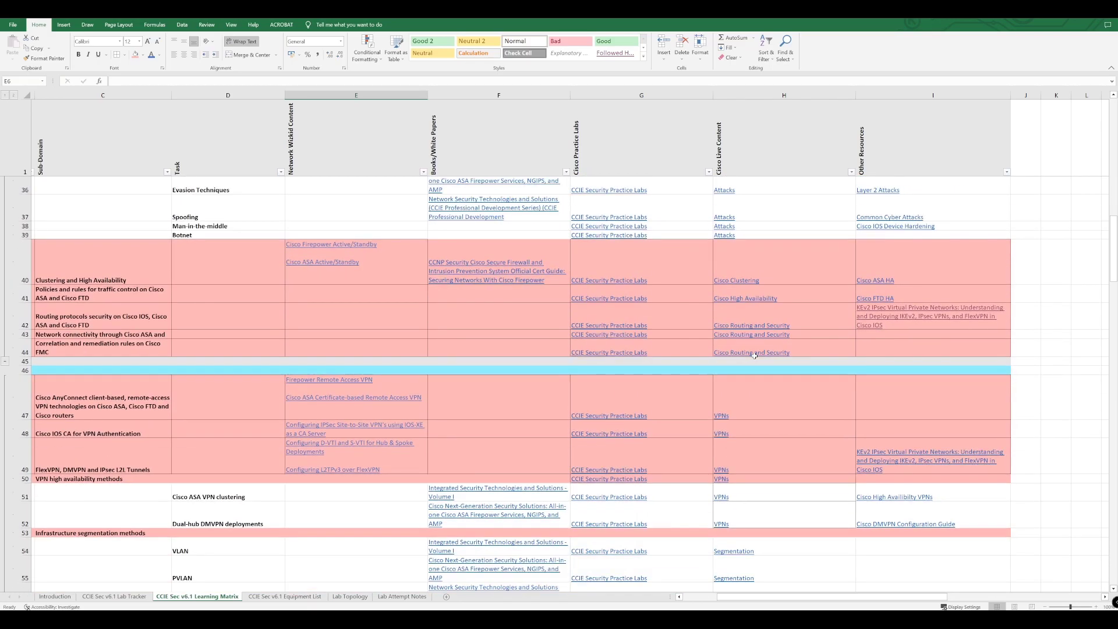
{"action": "scroll", "scroll_direction": "down", "scroll_amount": 3}
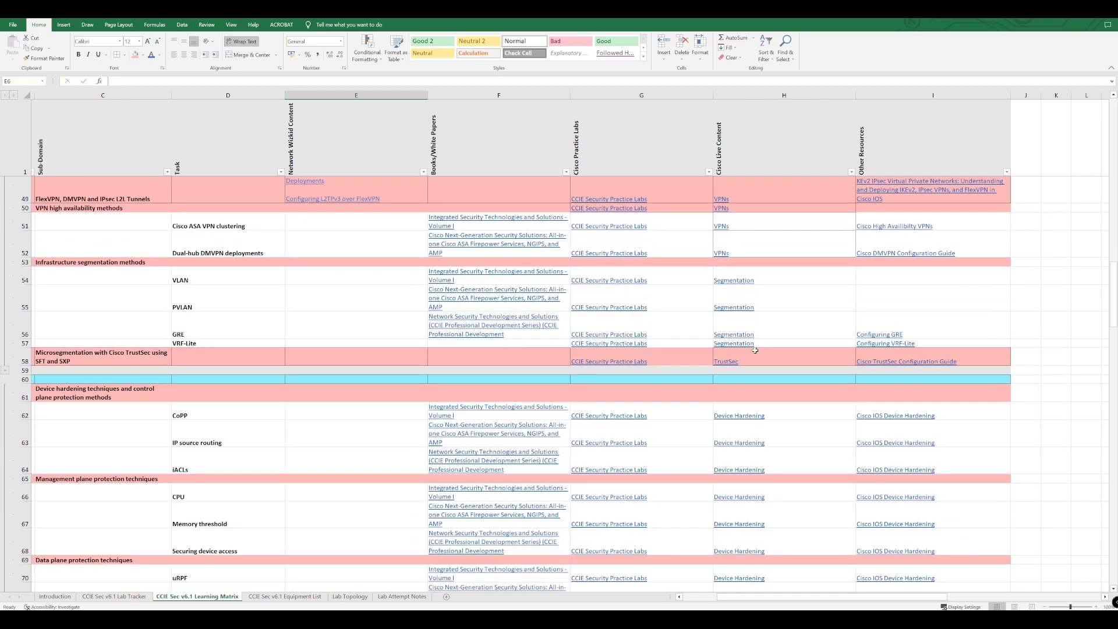
{"action": "scroll", "scroll_direction": "up", "scroll_amount": 3}
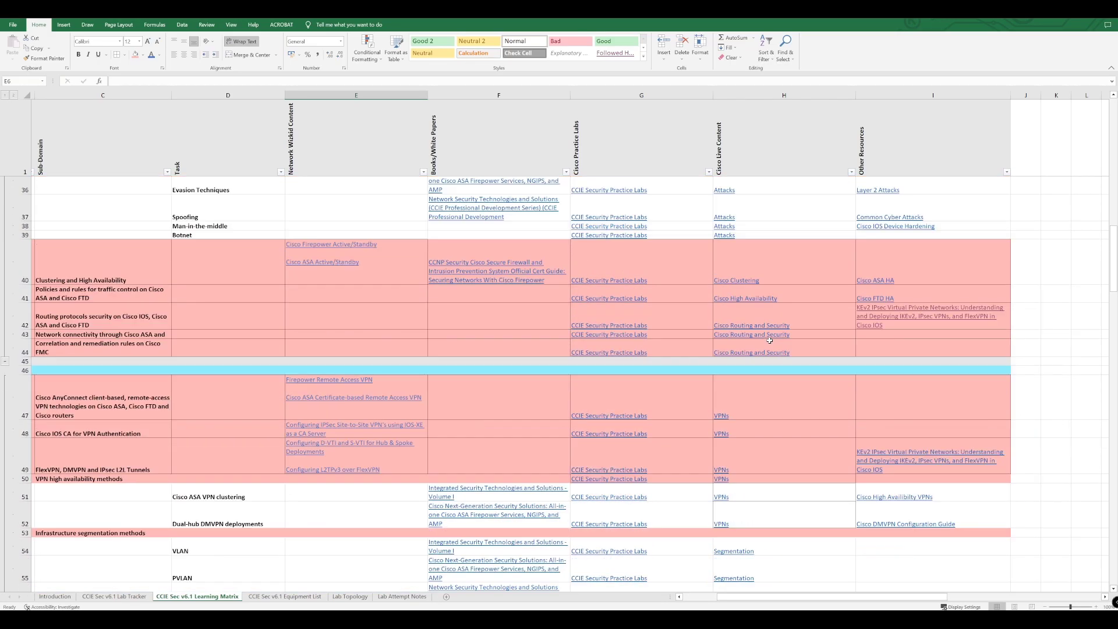
{"action": "scroll", "scroll_direction": "up", "scroll_amount": 3}
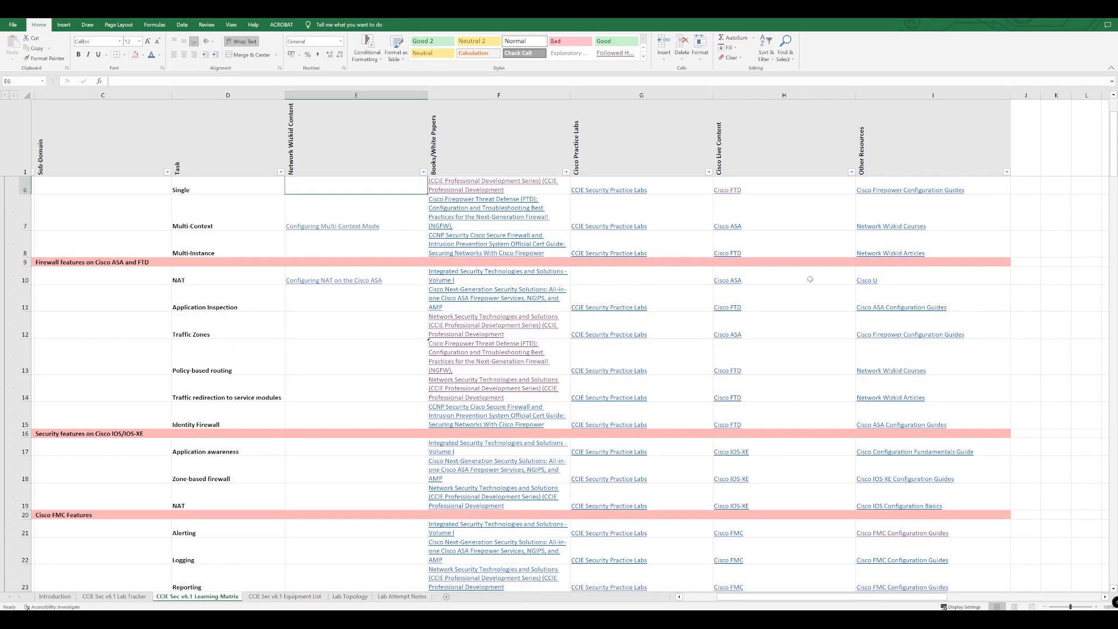
{"action": "mouse_move", "coordinate": [910, 189]}
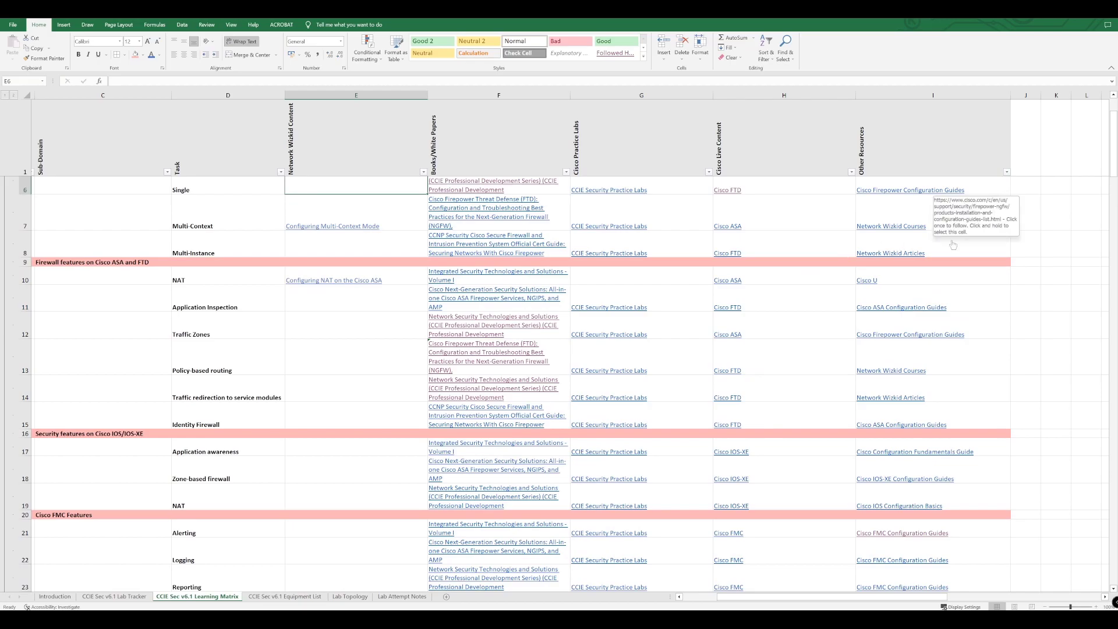
{"action": "scroll", "scroll_direction": "down", "scroll_amount": 3}
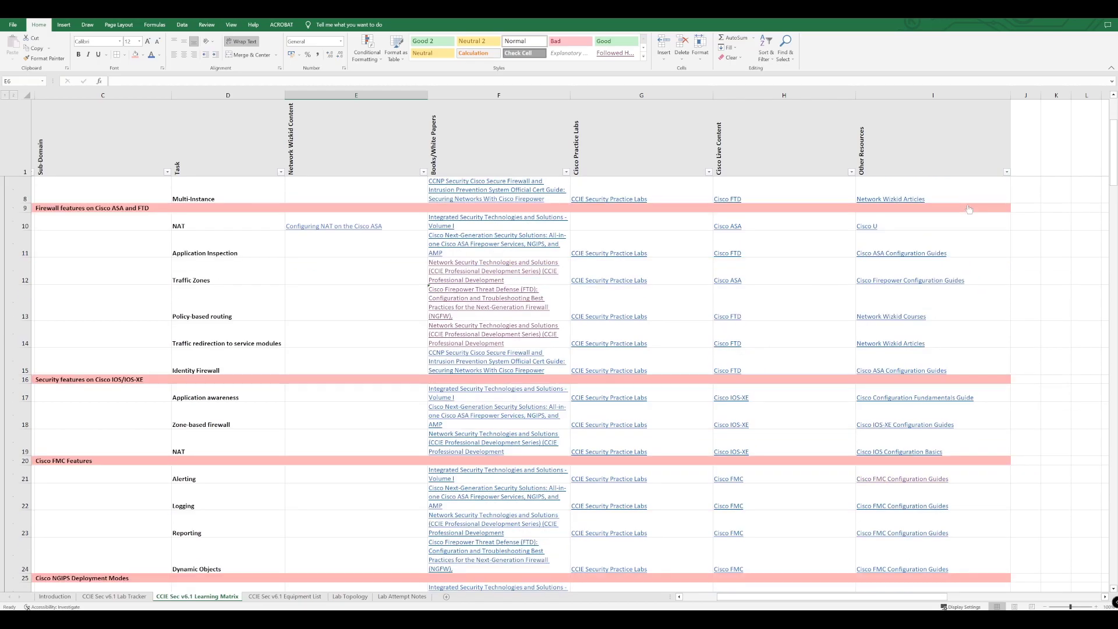
{"action": "scroll", "scroll_direction": "down", "scroll_amount": 3}
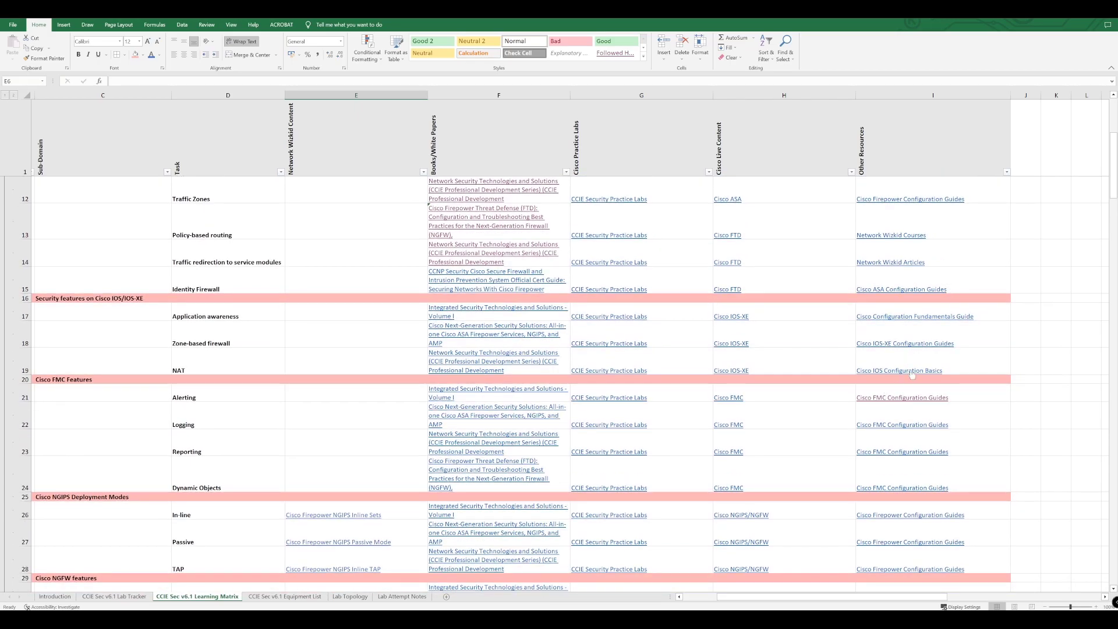
{"action": "scroll", "scroll_direction": "down", "scroll_amount": 3}
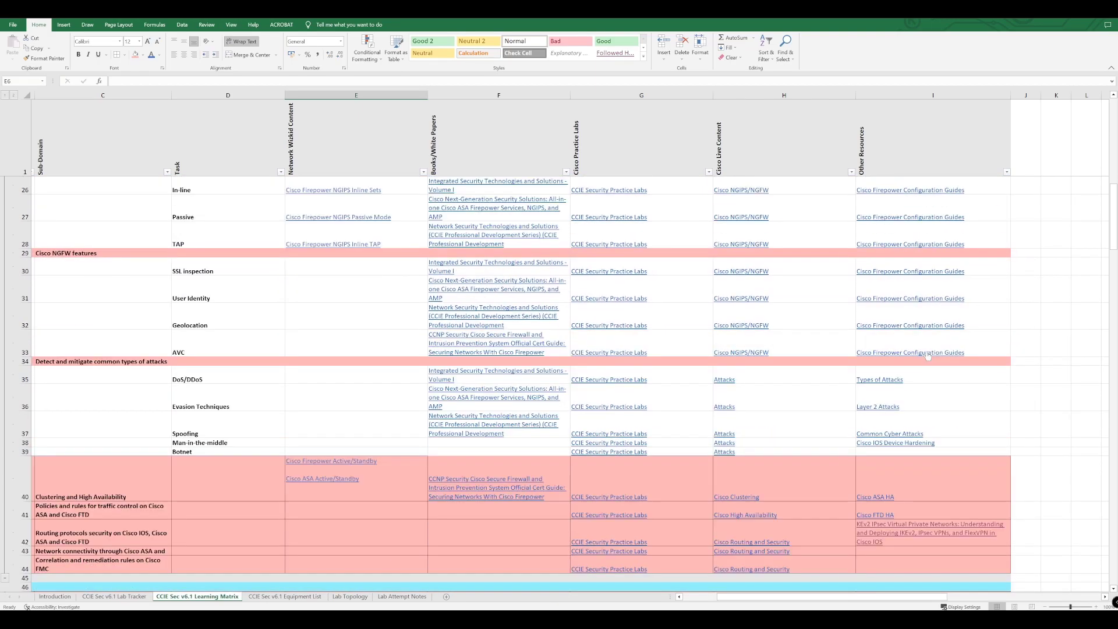
{"action": "scroll", "scroll_direction": "down", "scroll_amount": 3}
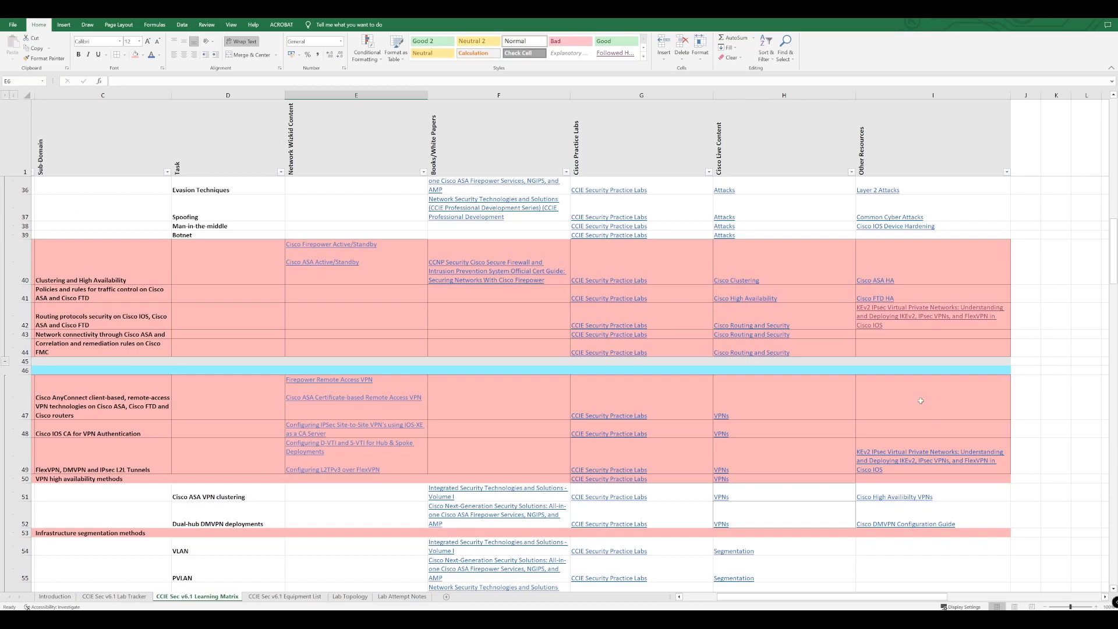
{"action": "scroll", "scroll_direction": "down", "scroll_amount": 3}
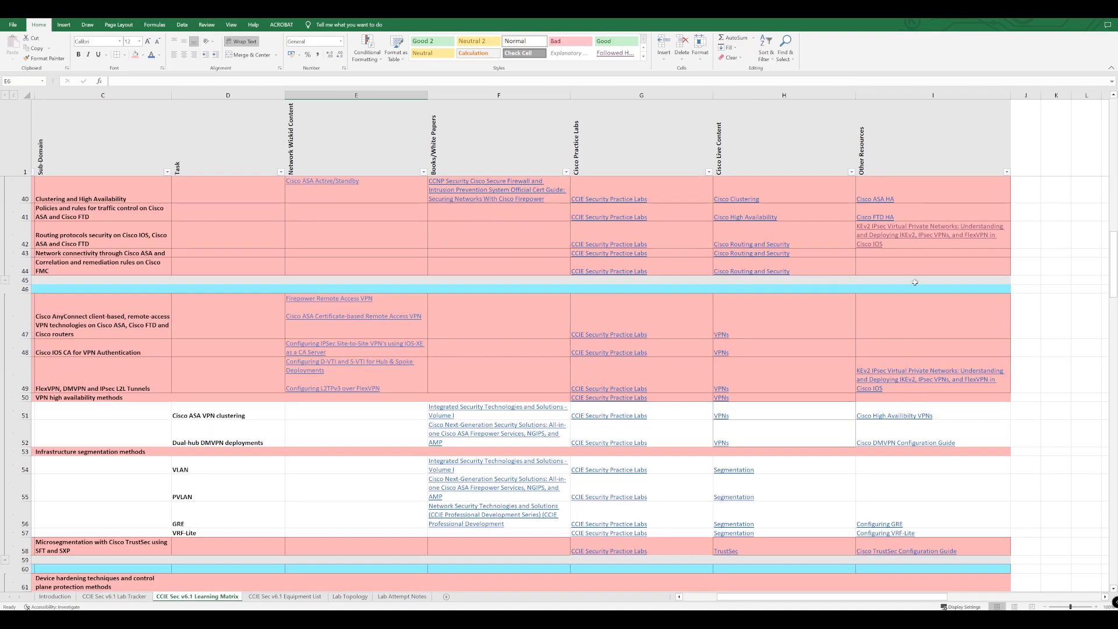
{"action": "scroll", "scroll_direction": "down", "scroll_amount": 3}
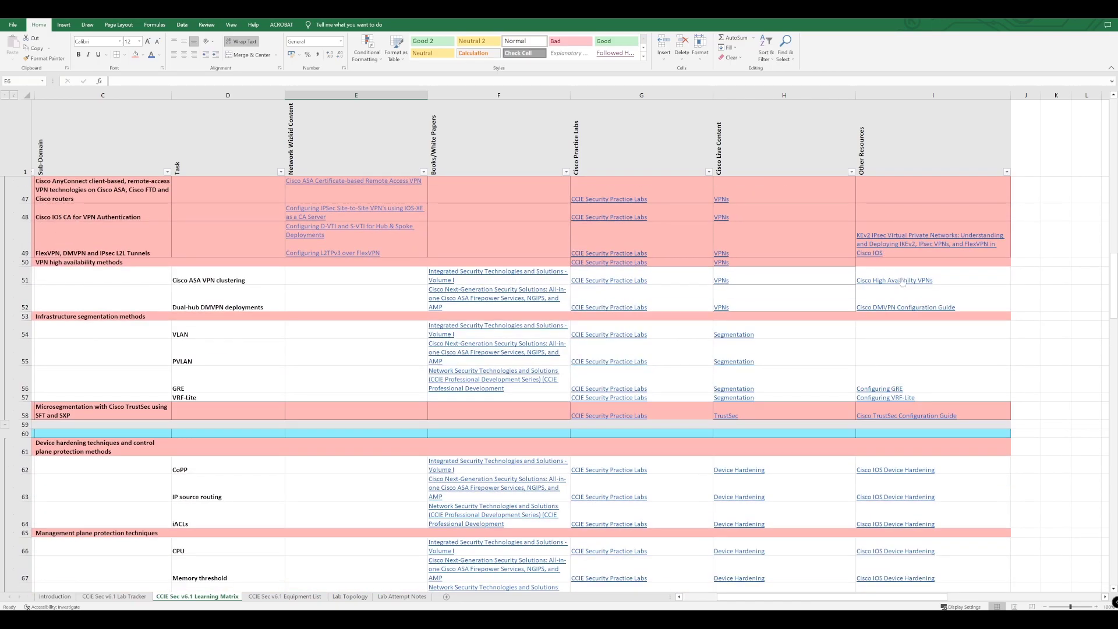
{"action": "scroll", "scroll_direction": "down", "scroll_amount": 3}
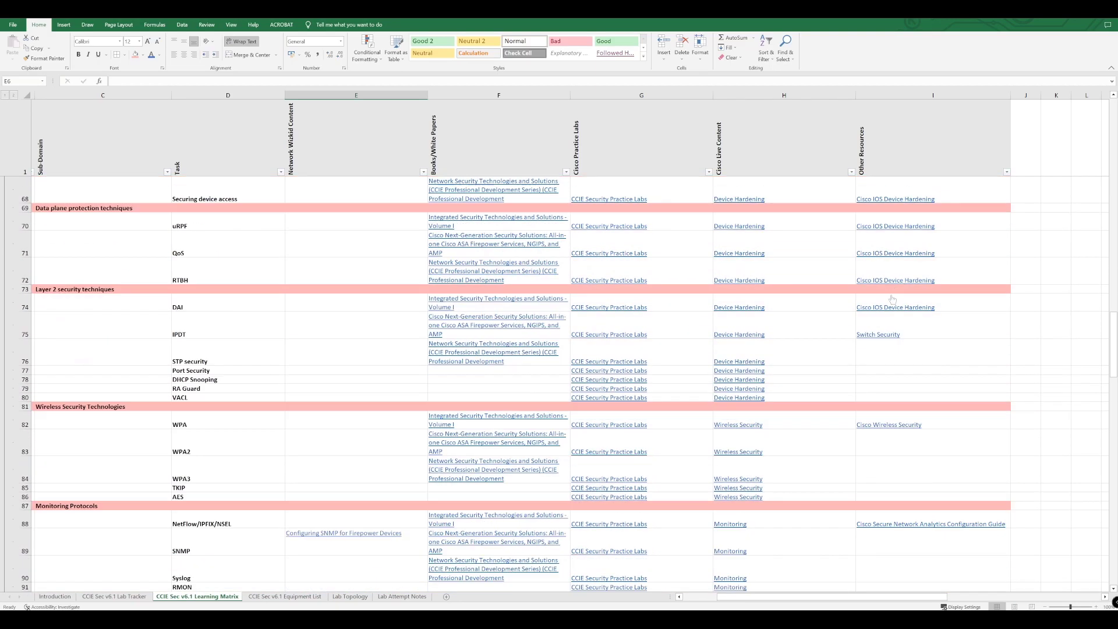
{"action": "scroll", "scroll_direction": "down", "scroll_amount": 3}
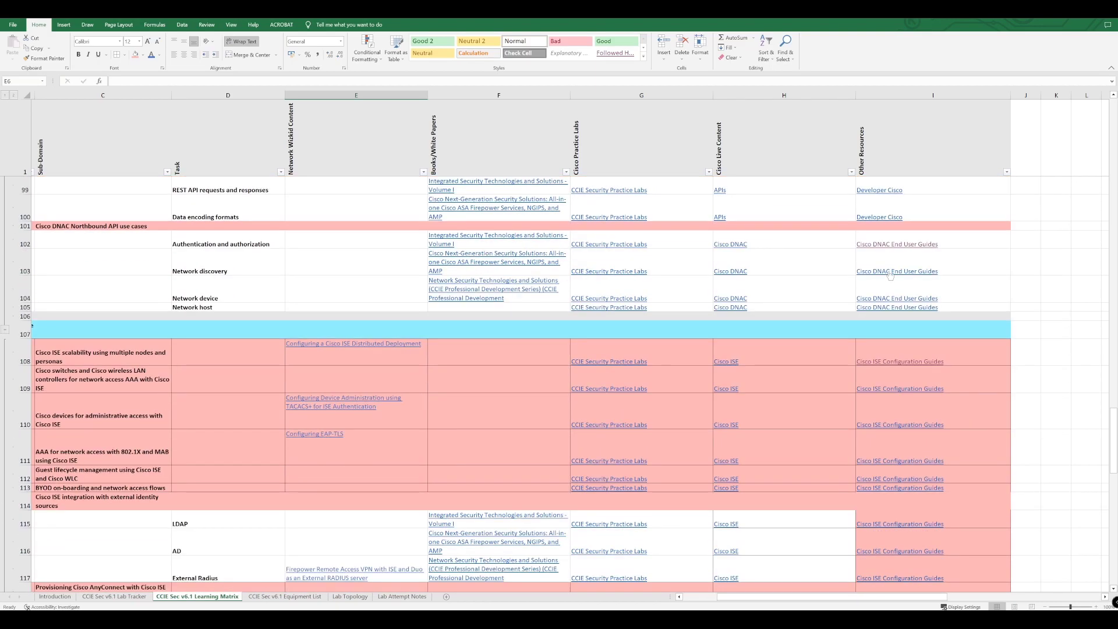
{"action": "scroll", "scroll_direction": "down", "scroll_amount": 3}
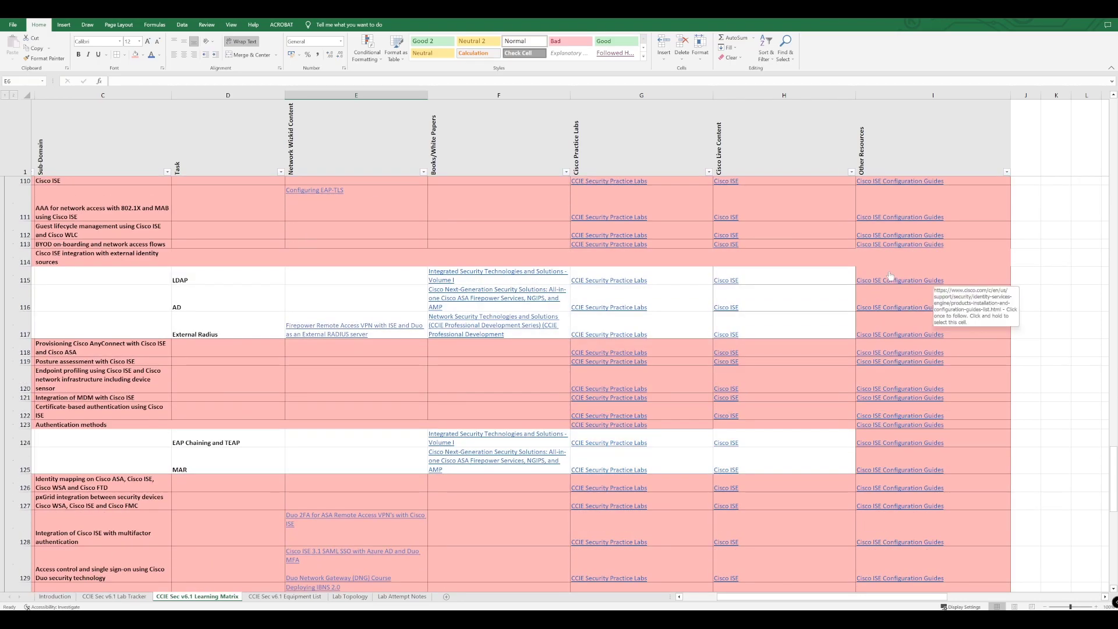
{"action": "scroll", "scroll_direction": "up", "scroll_amount": 3}
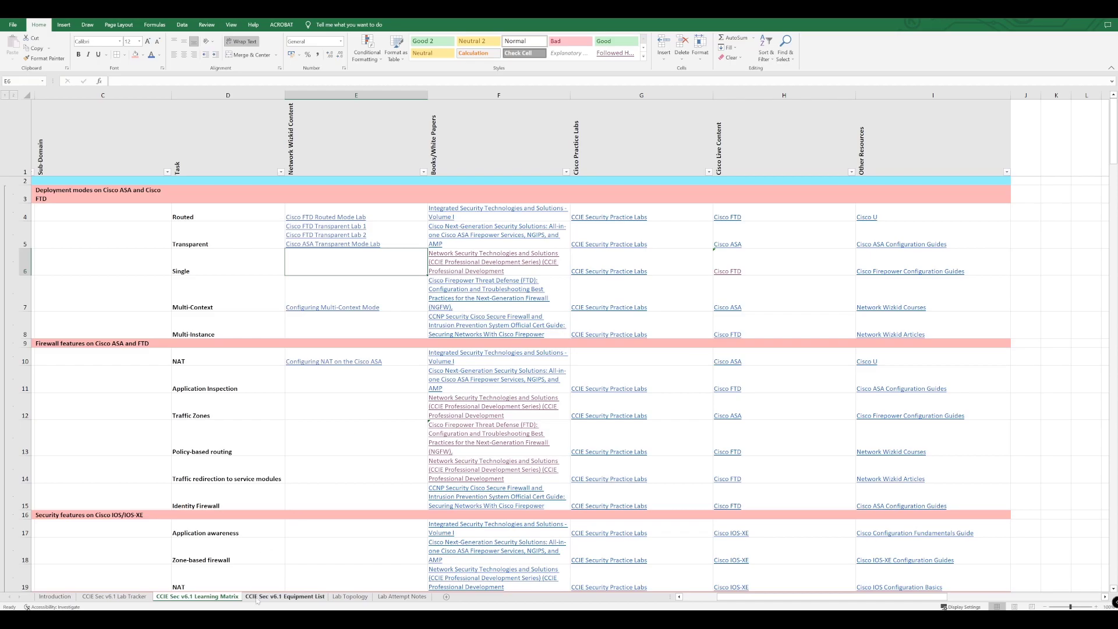
{"action": "left_click", "coordinate": [285, 596]}
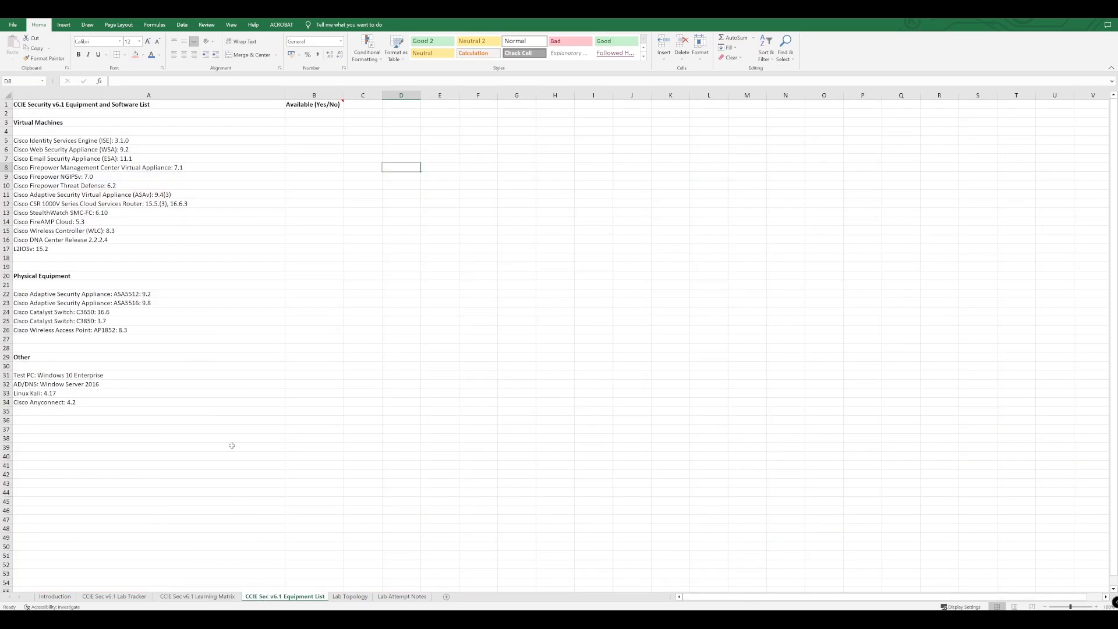
{"action": "mouse_move", "coordinate": [181, 425]}
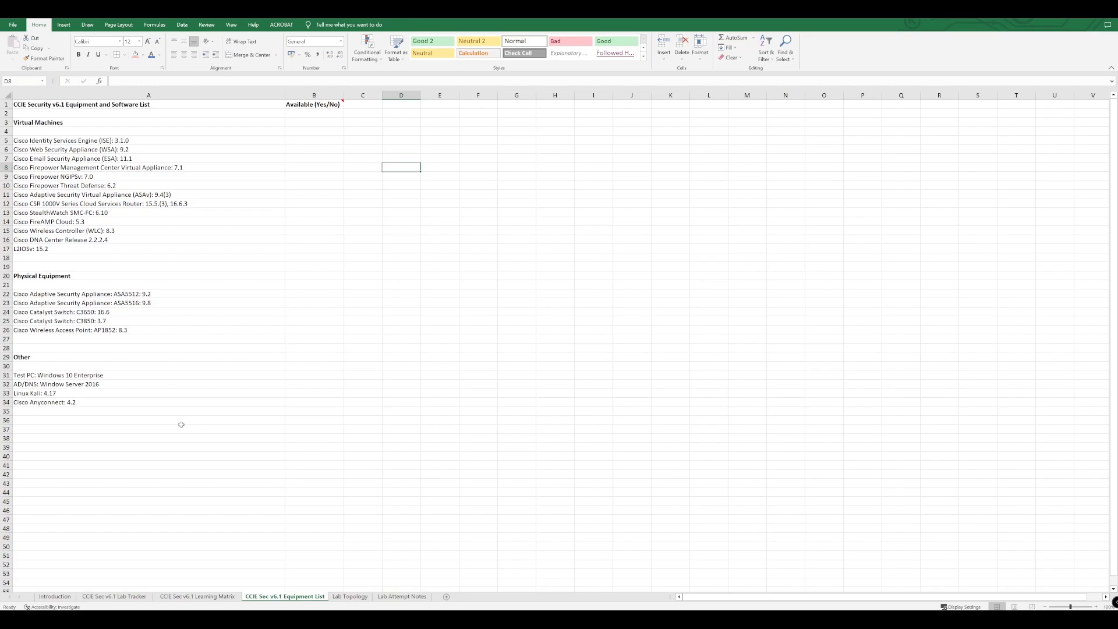
{"action": "mouse_move", "coordinate": [168, 386]}
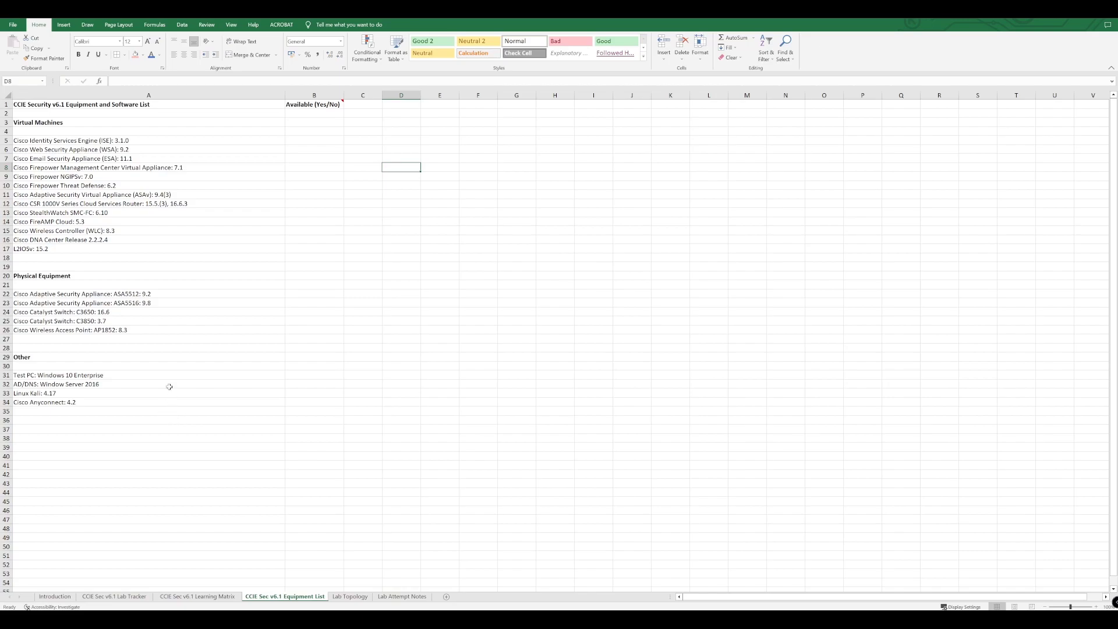
{"action": "mouse_move", "coordinate": [118, 140]}
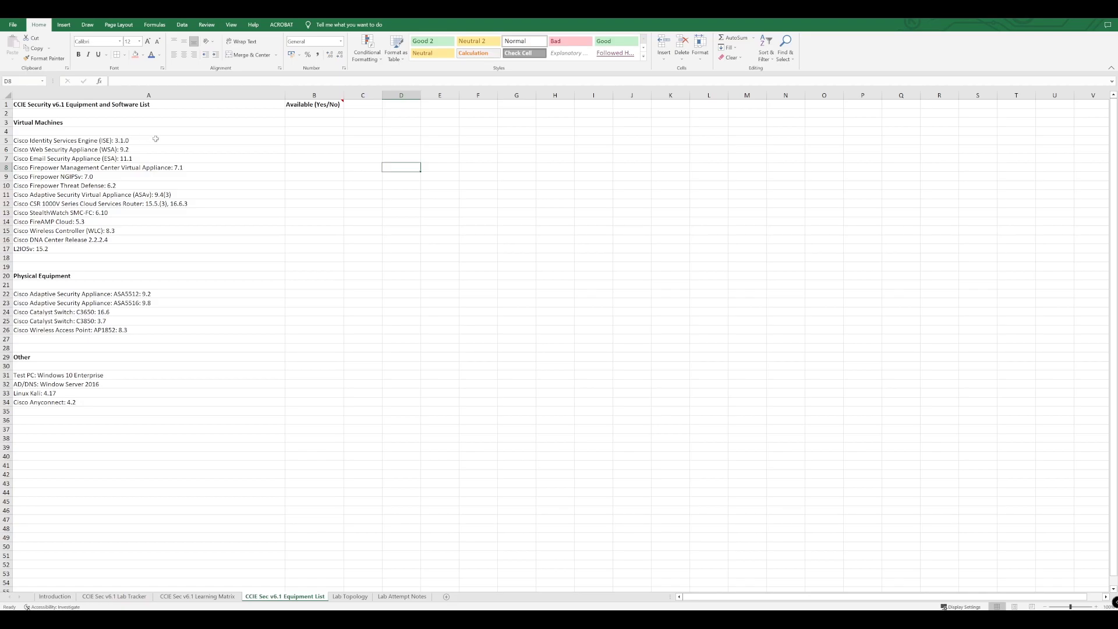
{"action": "mouse_move", "coordinate": [111, 260]}
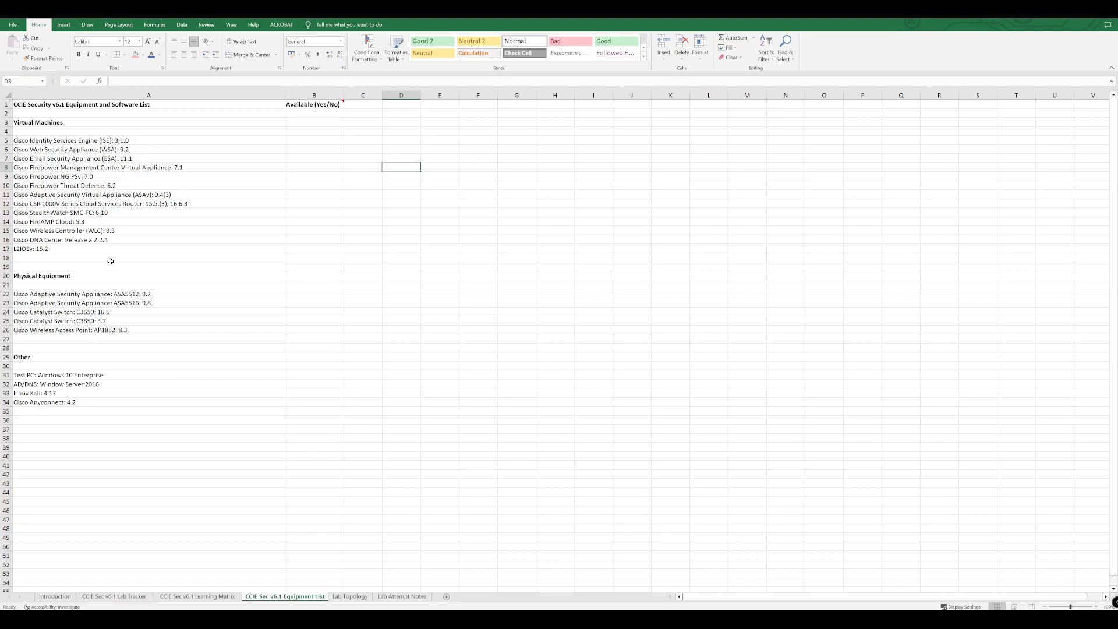
{"action": "mouse_move", "coordinate": [189, 278]}
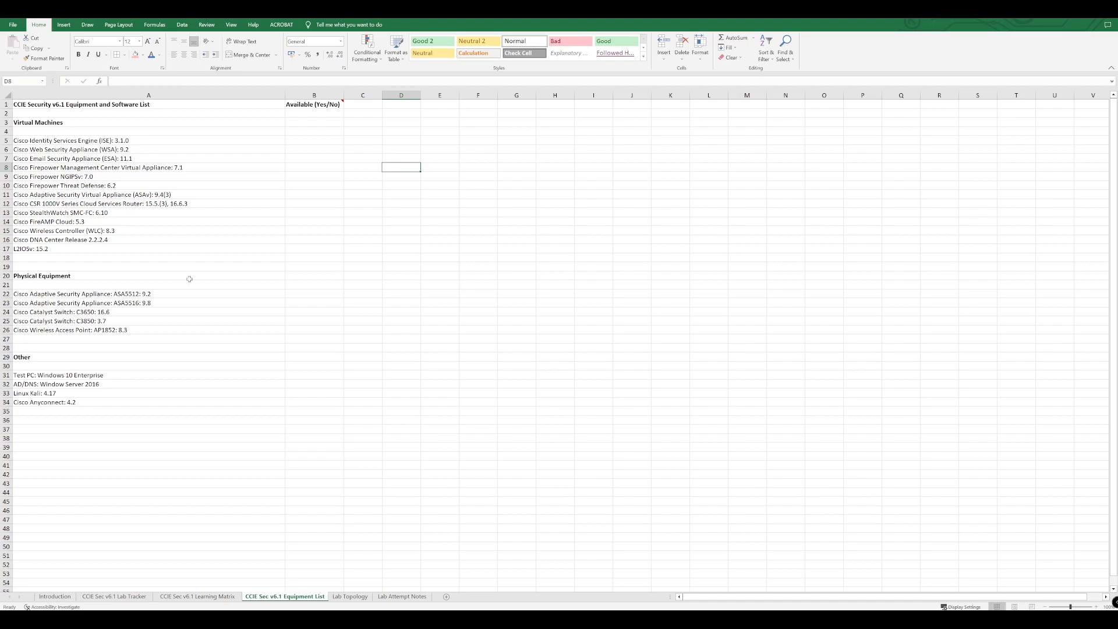
{"action": "mouse_move", "coordinate": [214, 369]}
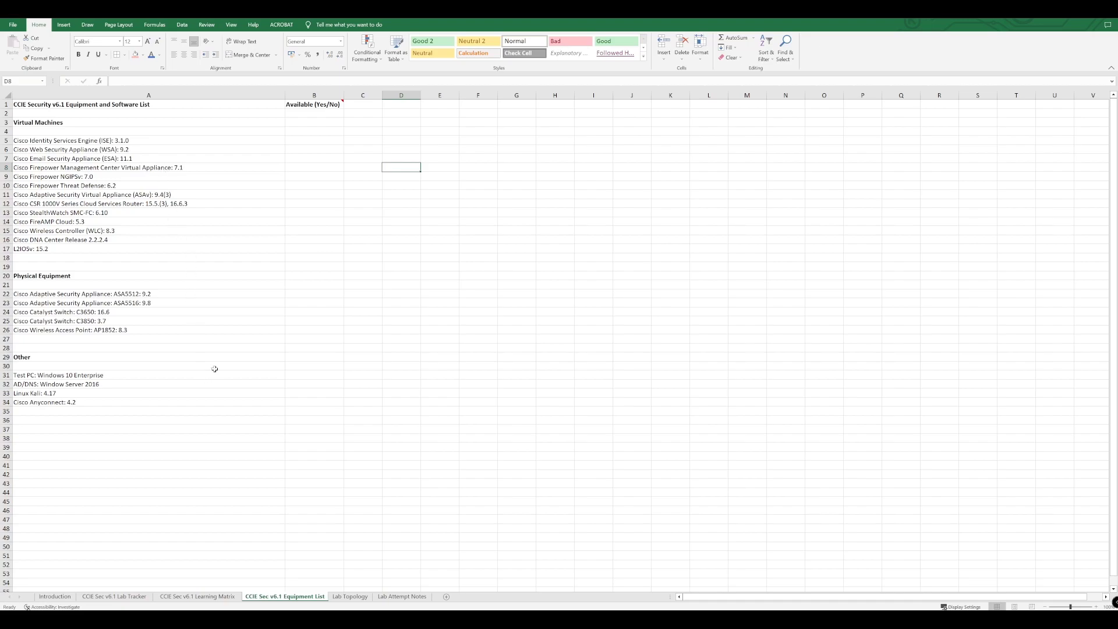
{"action": "mouse_move", "coordinate": [293, 132]}
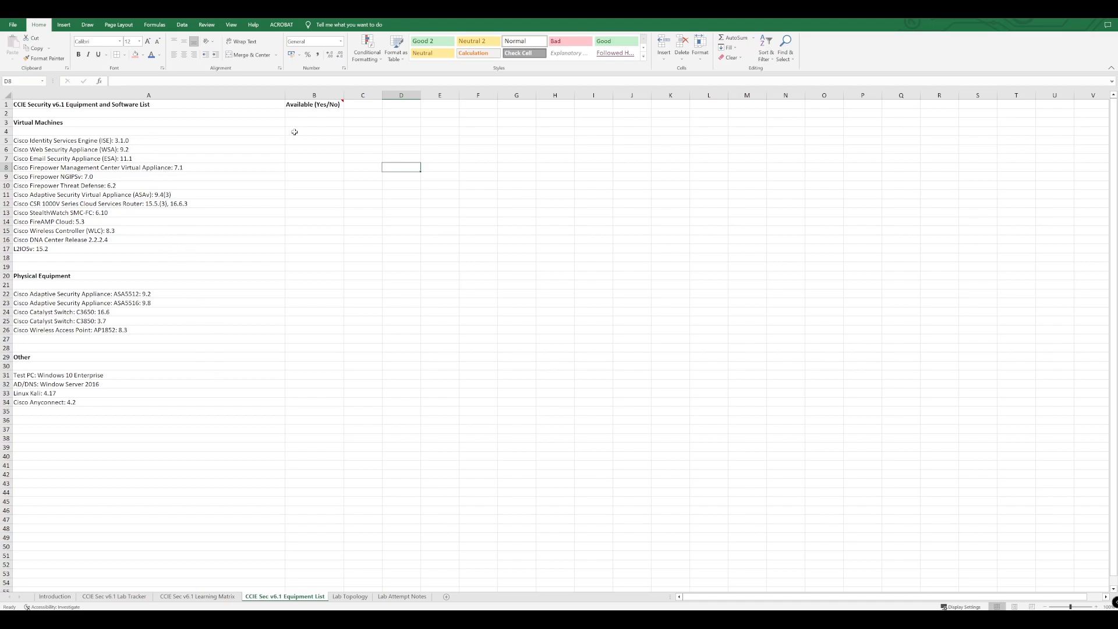
{"action": "left_click", "coordinate": [314, 122]}
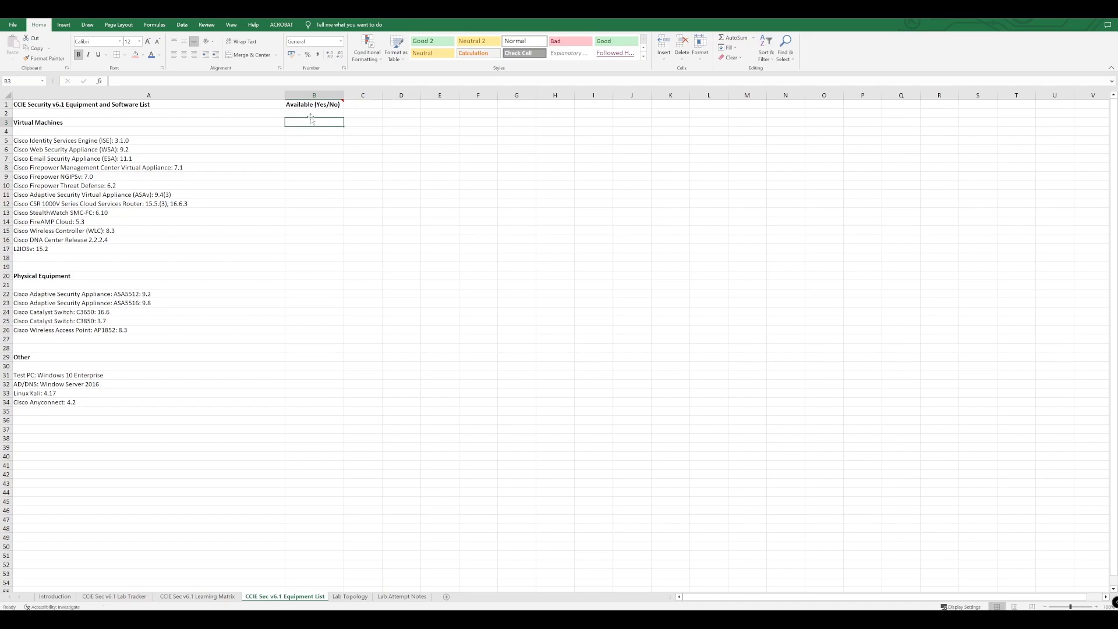
{"action": "left_click_drag", "start_coordinate": [314, 131], "coordinate": [314, 248]}
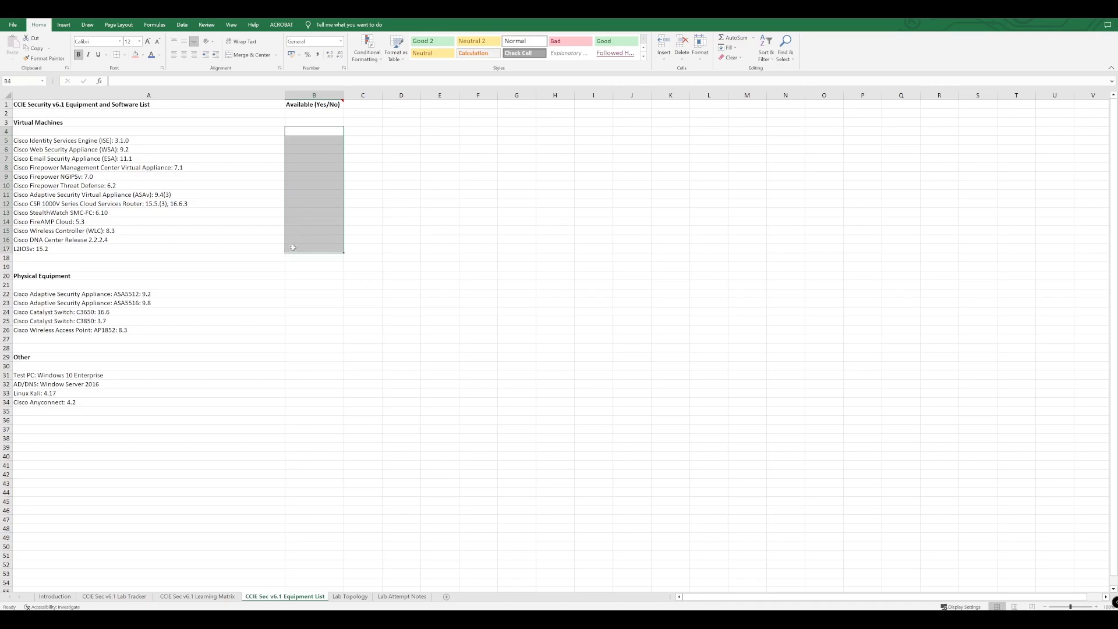
{"action": "left_click", "coordinate": [314, 276]}
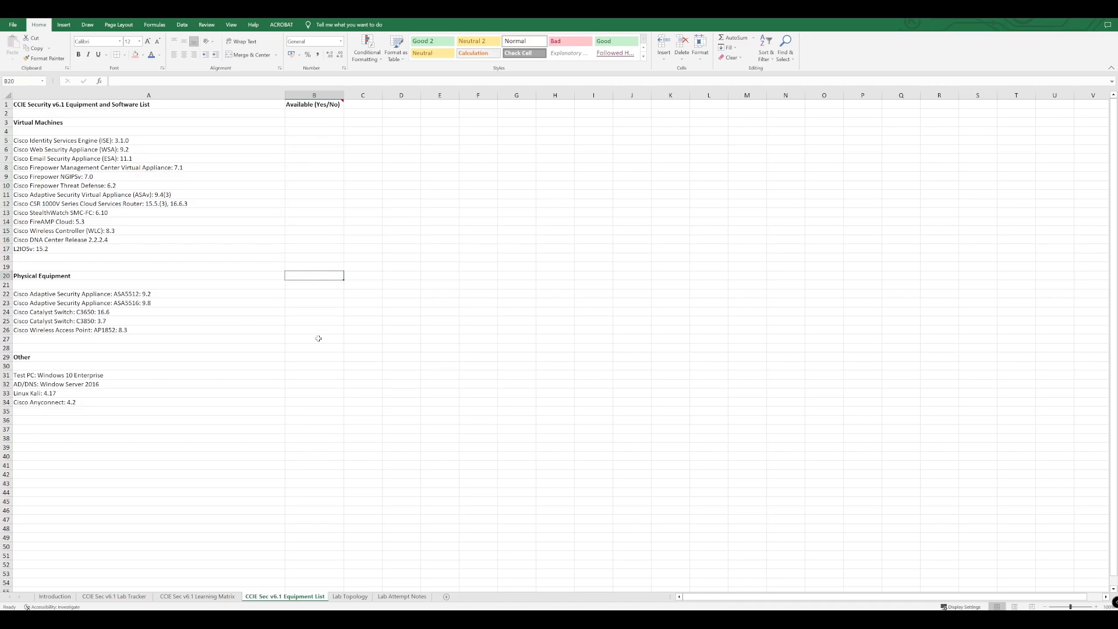
{"action": "mouse_move", "coordinate": [295, 196]}
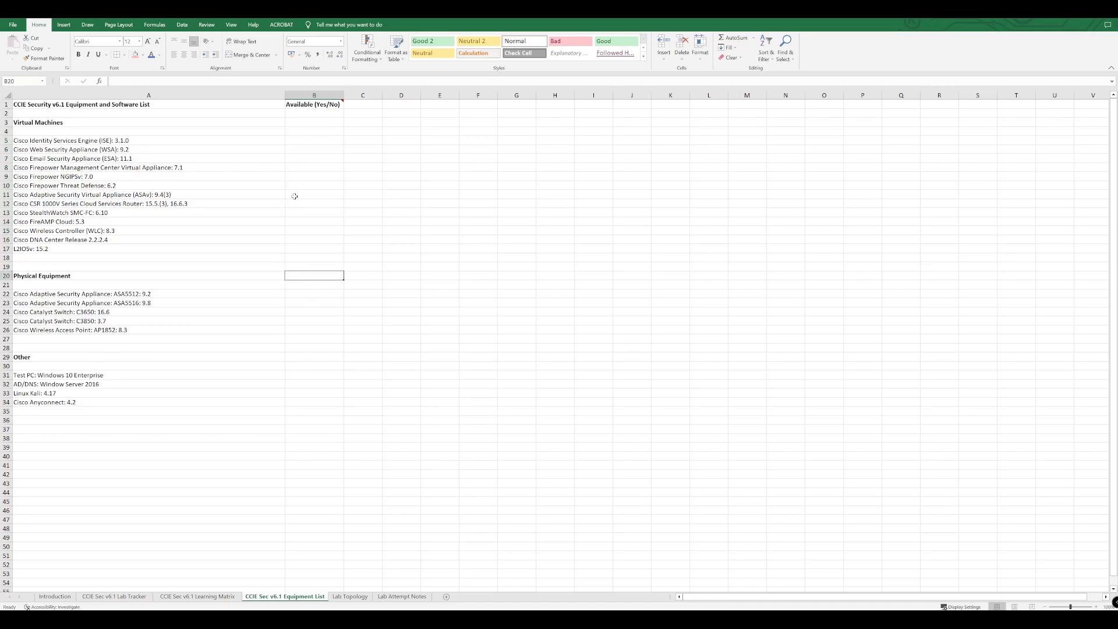
{"action": "mouse_move", "coordinate": [289, 217]}
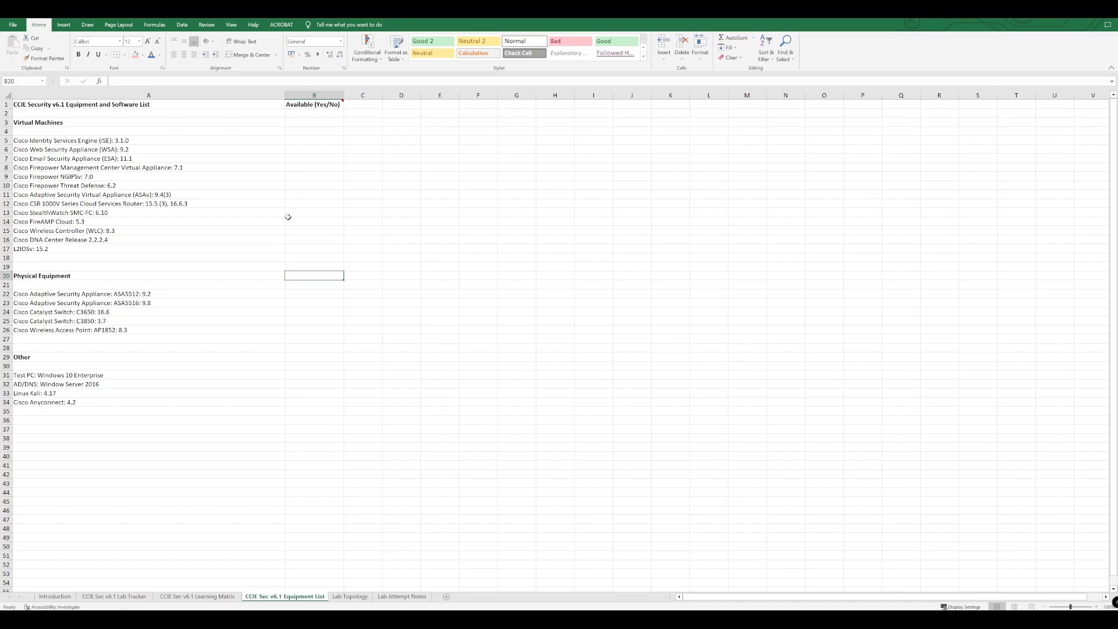
{"action": "mouse_move", "coordinate": [309, 168]}
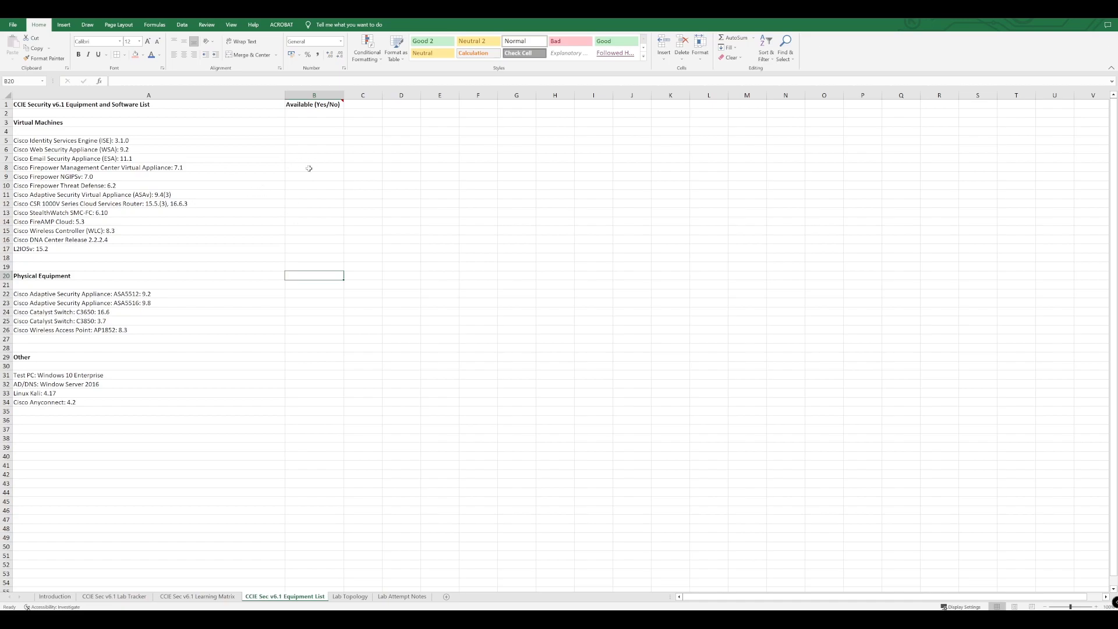
{"action": "mouse_move", "coordinate": [286, 187]}
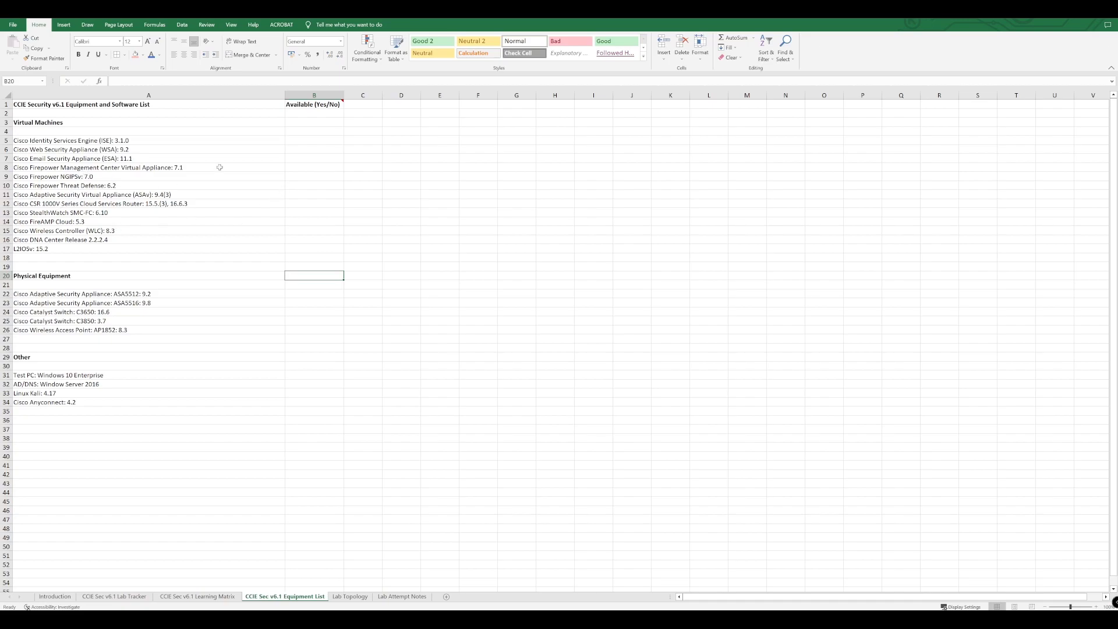
{"action": "mouse_move", "coordinate": [301, 166]}
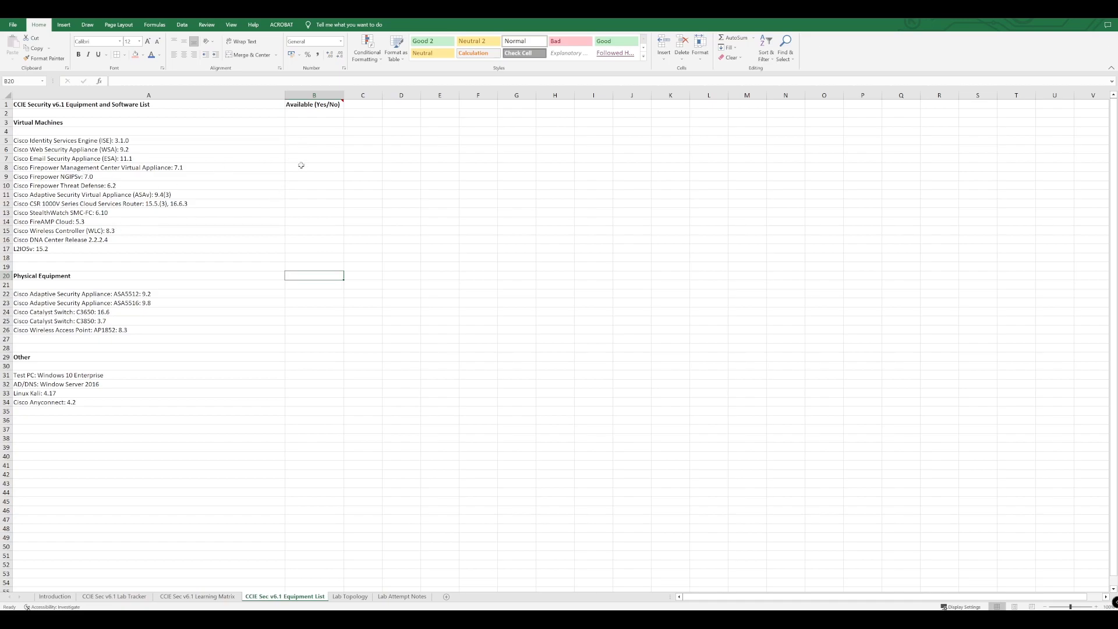
{"action": "mouse_move", "coordinate": [296, 122]}
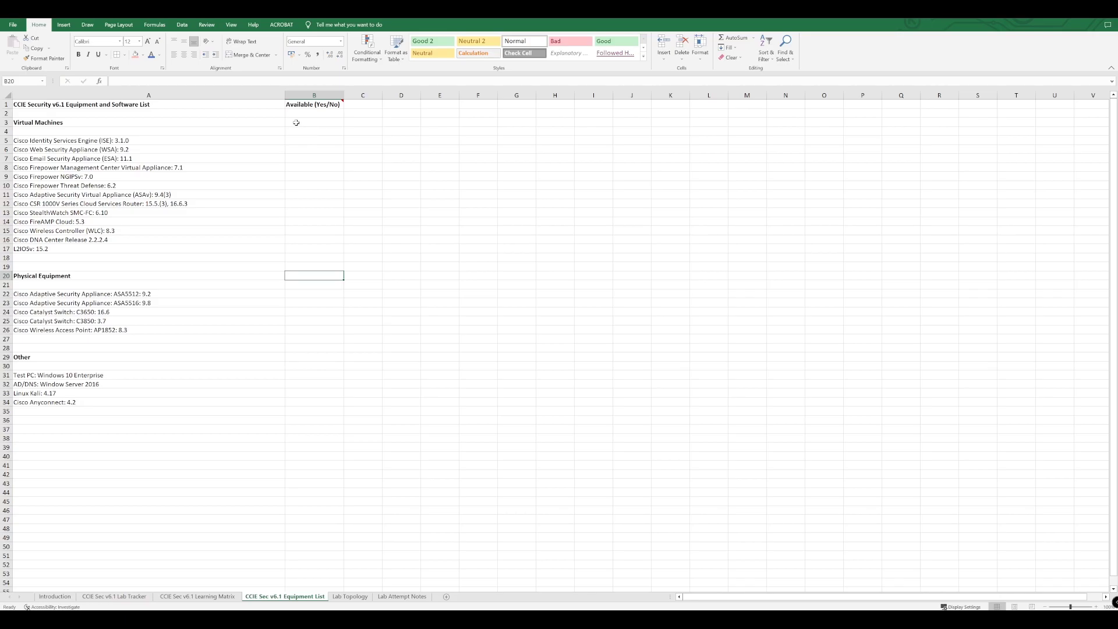
{"action": "mouse_move", "coordinate": [277, 251]}
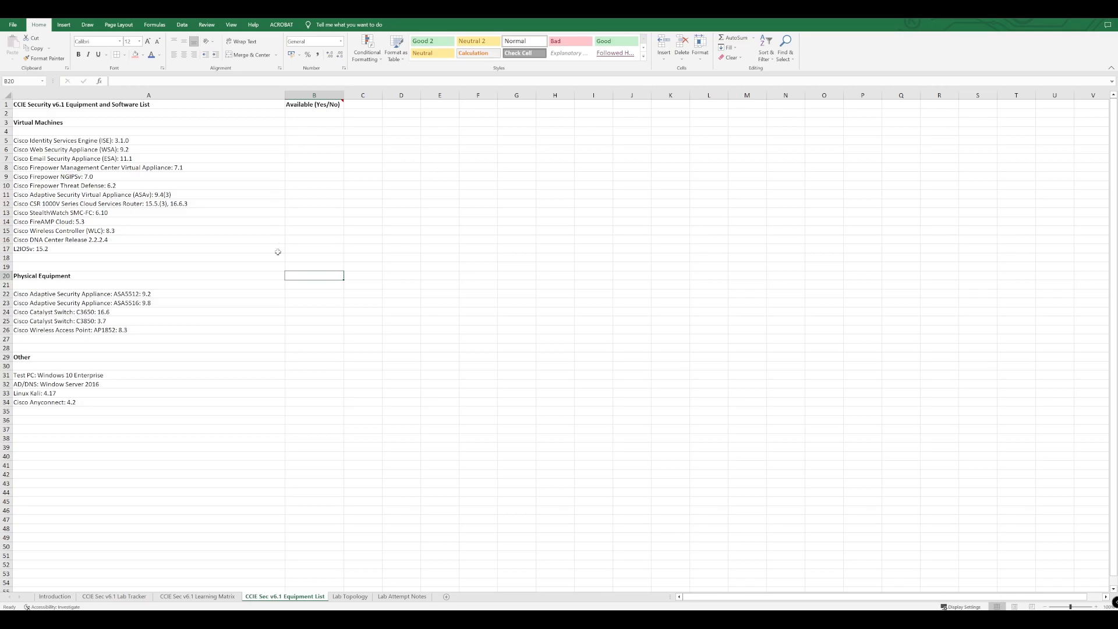
{"action": "mouse_move", "coordinate": [125, 262]}
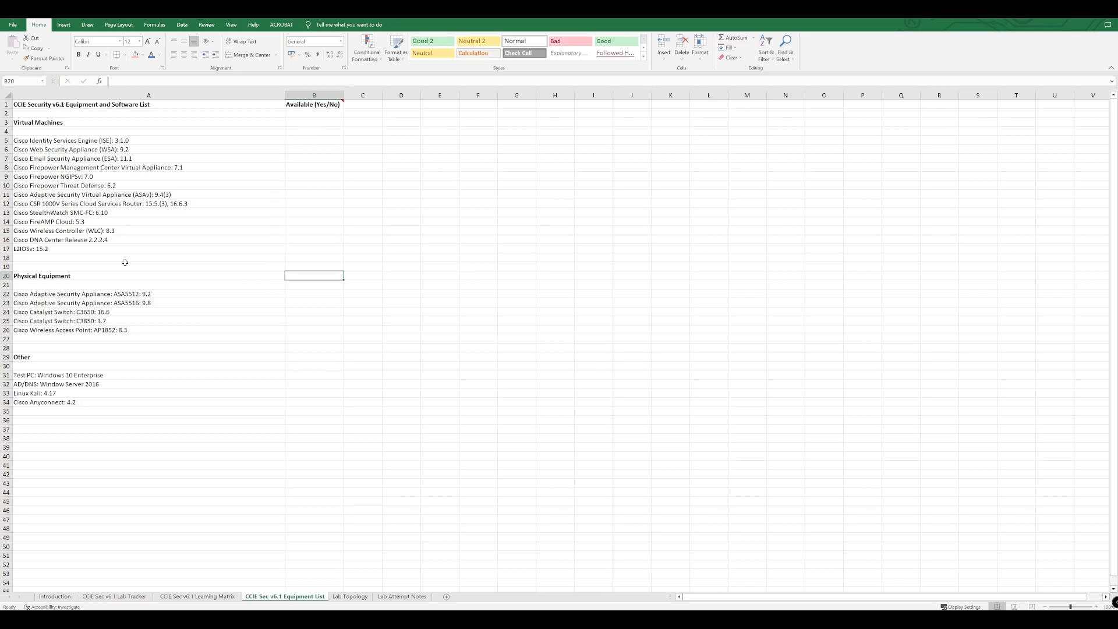
{"action": "mouse_move", "coordinate": [116, 255]}
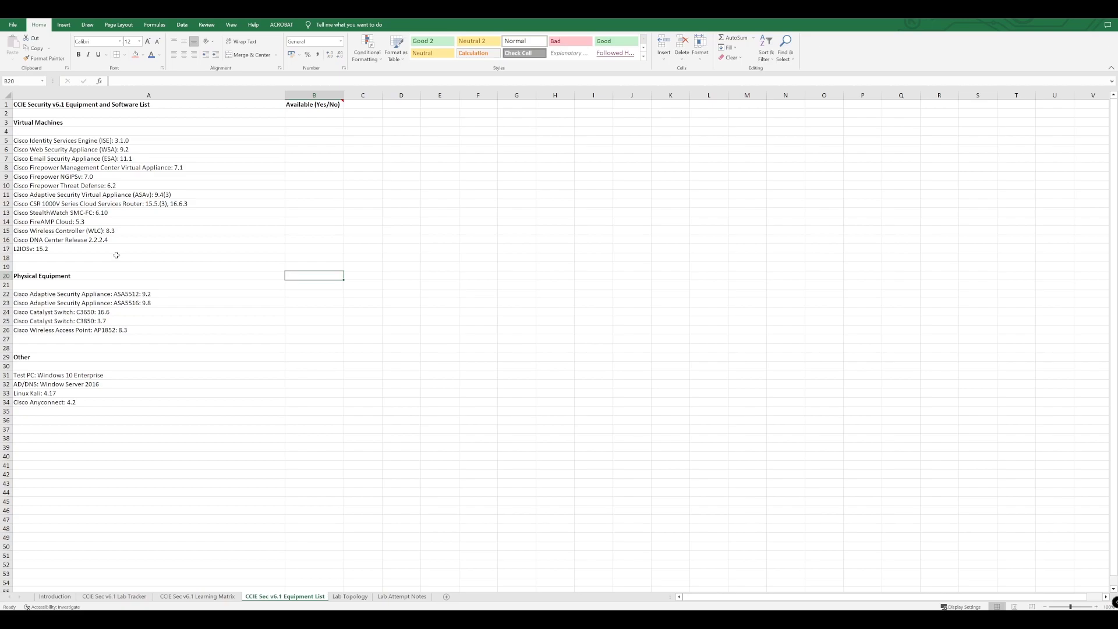
{"action": "mouse_move", "coordinate": [295, 220]}
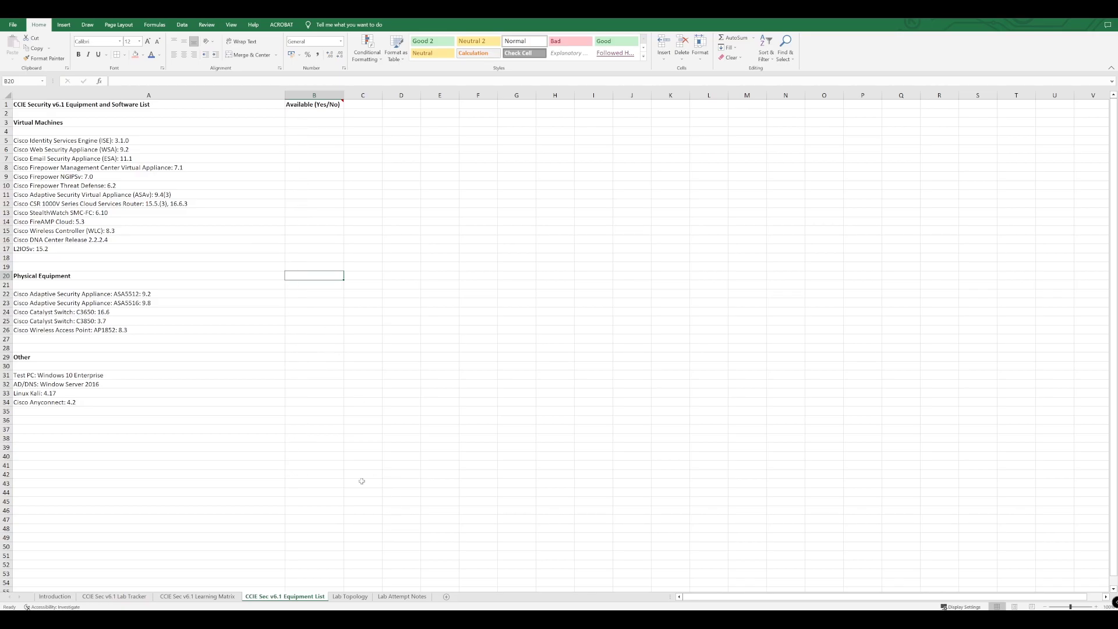
Show the Lab Topology sheet with its 'Add your lab topology here.' placeholder
{"action": "left_click", "coordinate": [350, 597]}
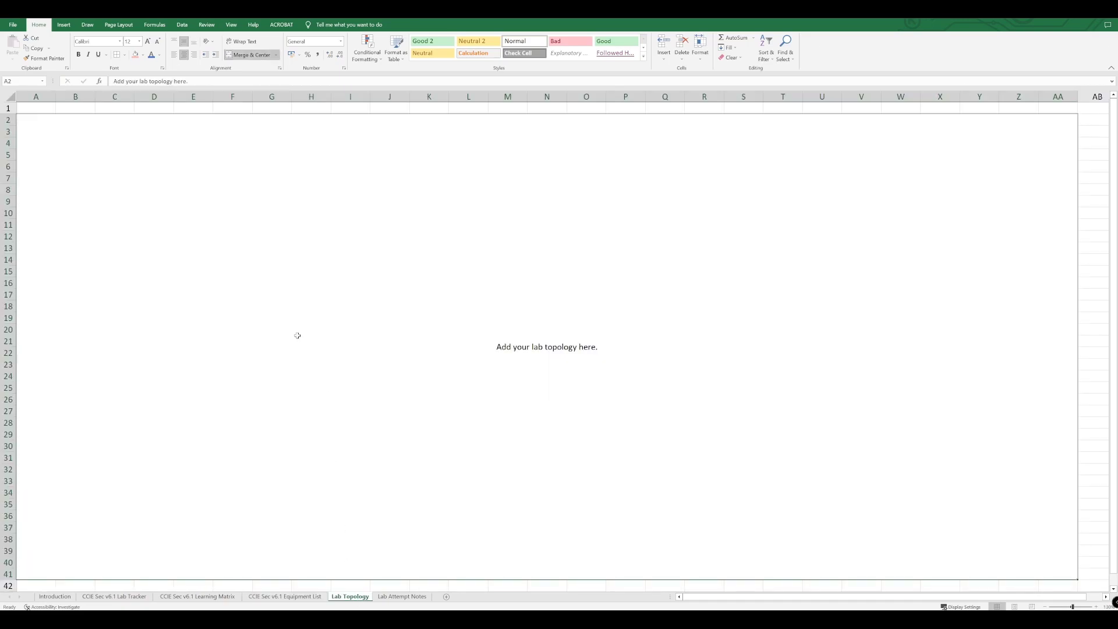
{"action": "mouse_move", "coordinate": [535, 377]}
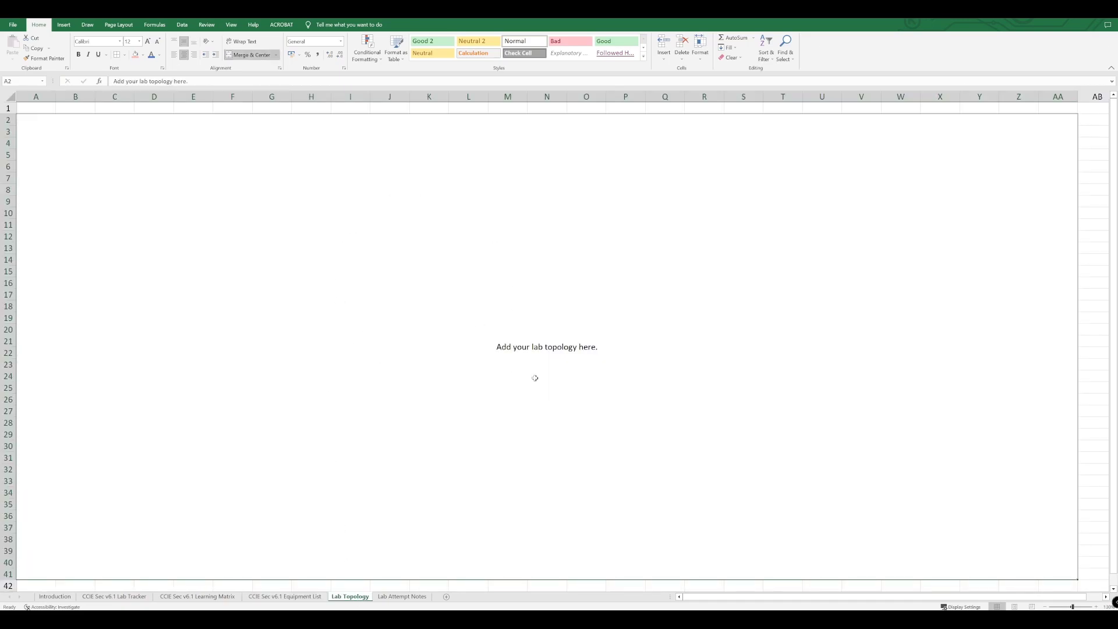
{"action": "mouse_move", "coordinate": [541, 371]}
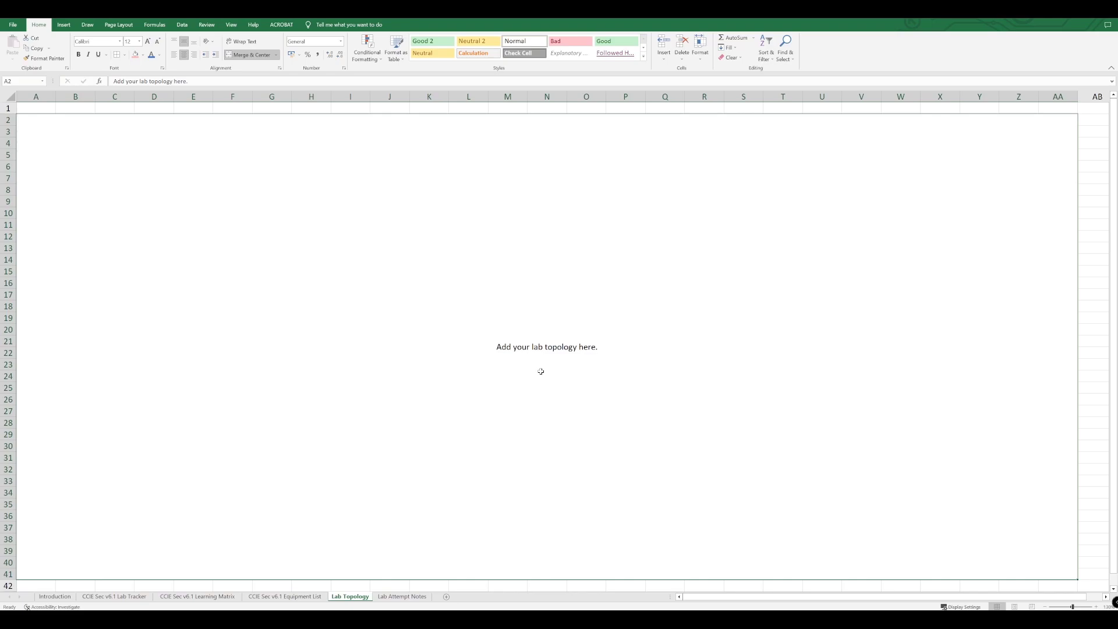
{"action": "mouse_move", "coordinate": [503, 282]}
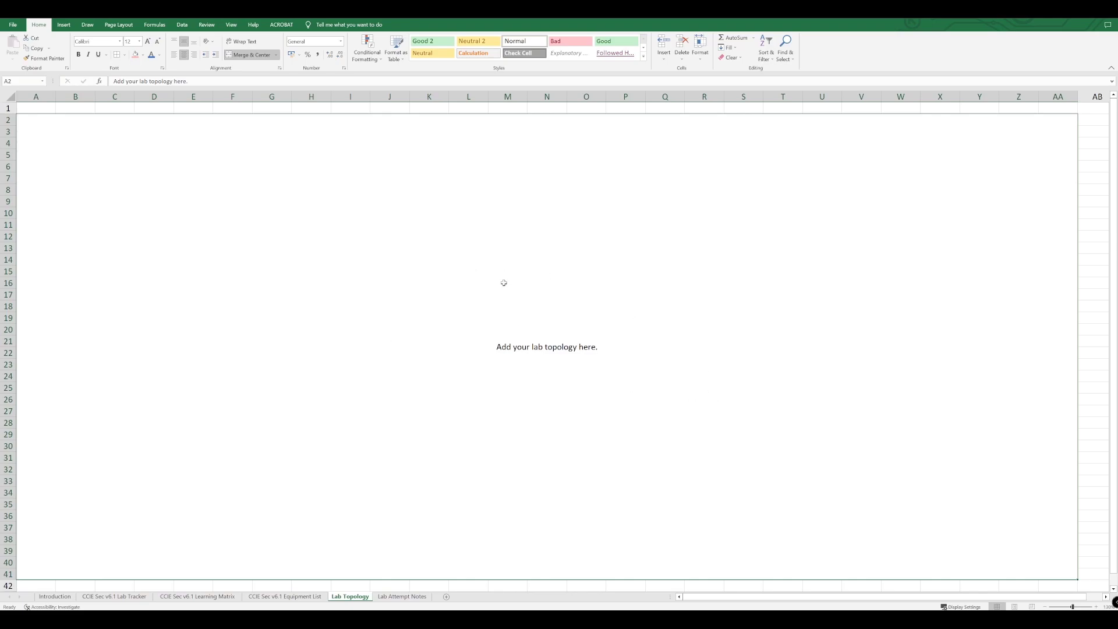
{"action": "mouse_move", "coordinate": [375, 221]}
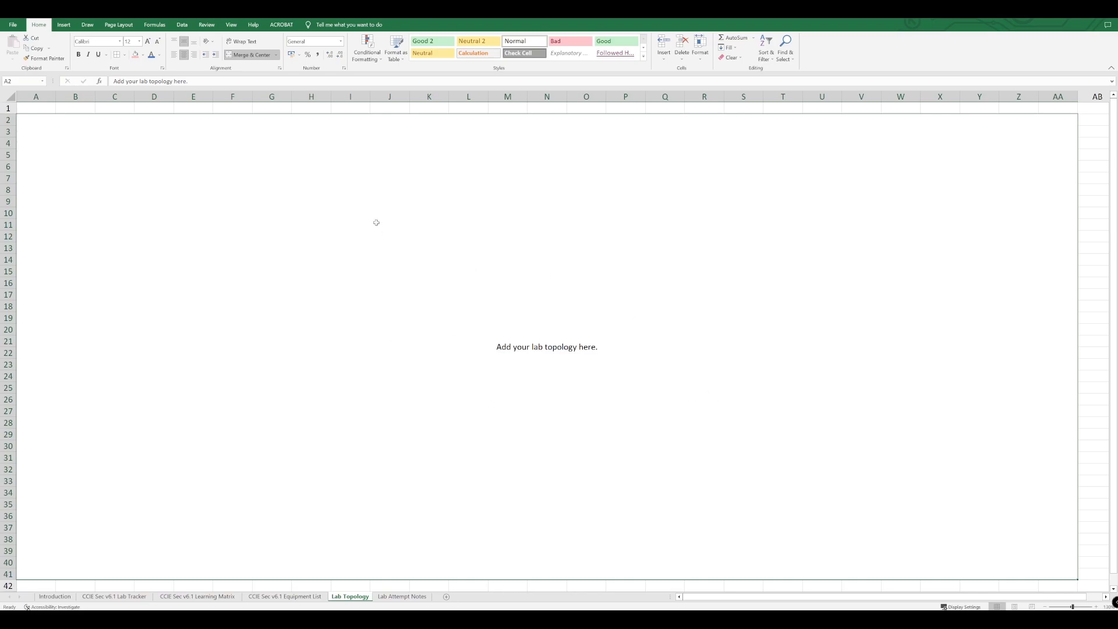
{"action": "mouse_move", "coordinate": [503, 405]}
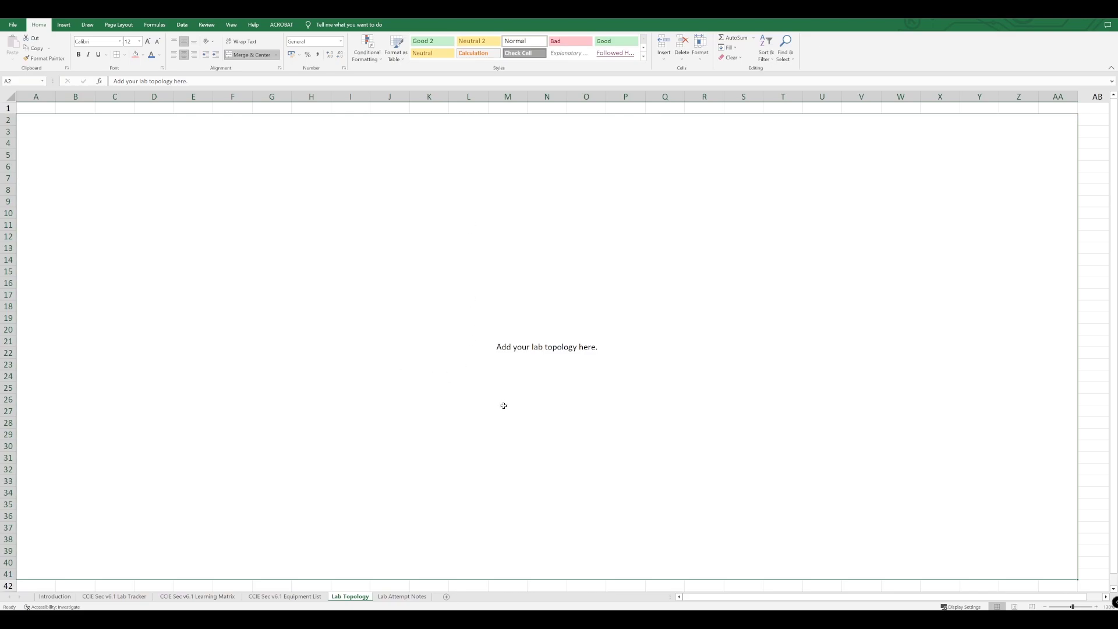
{"action": "mouse_move", "coordinate": [411, 254]}
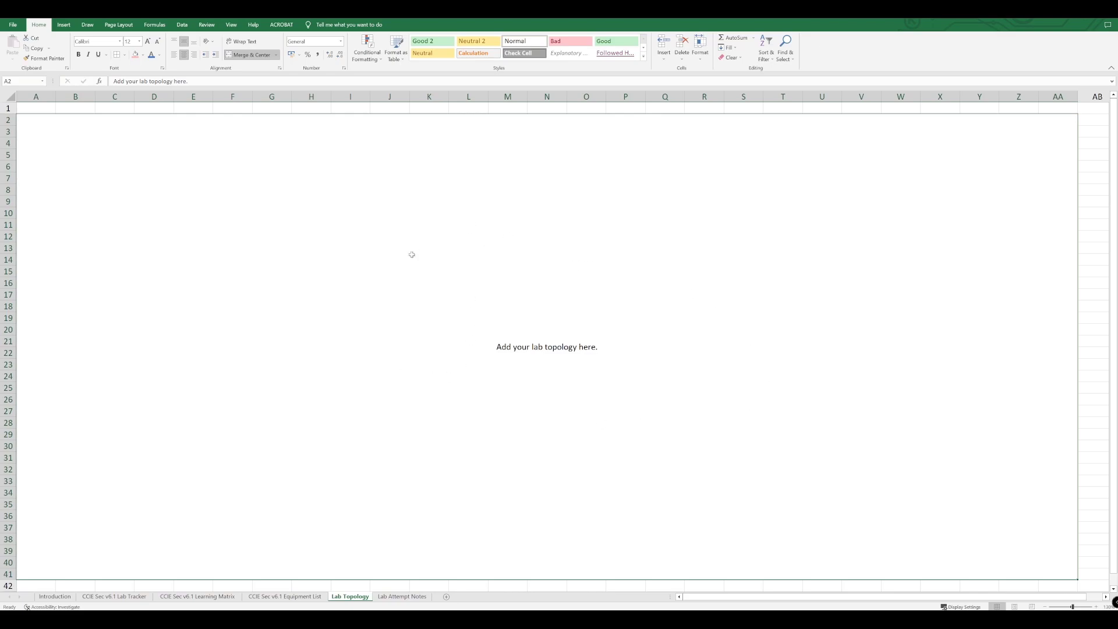
{"action": "mouse_move", "coordinate": [357, 497]}
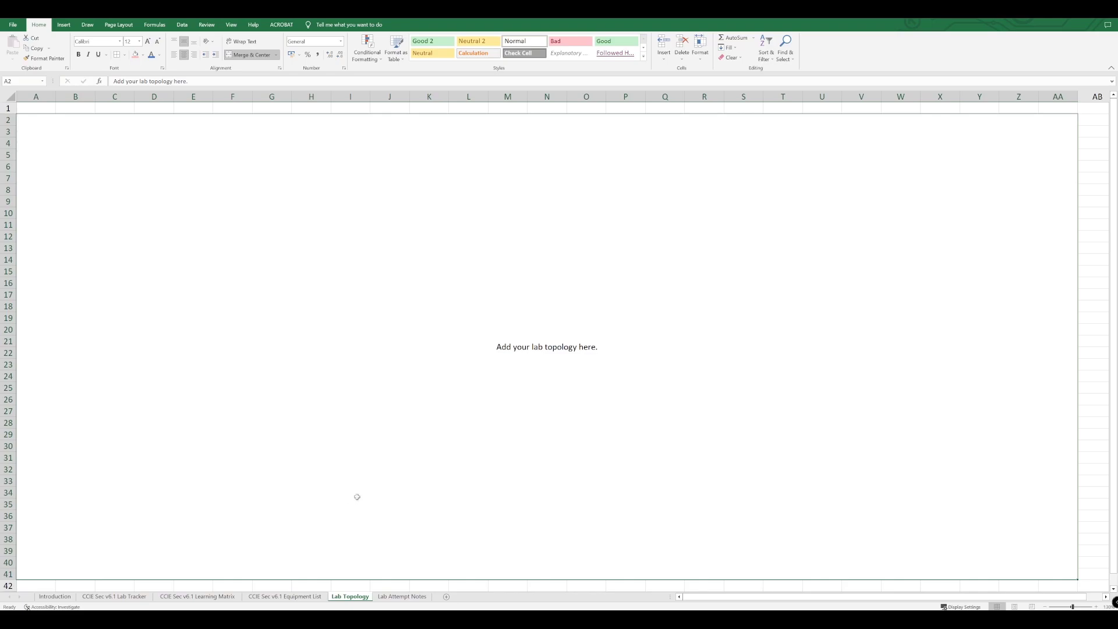
Show the Lab Attempt Notes sheet and select the first empty Action Items cell
{"action": "left_click", "coordinate": [401, 596]}
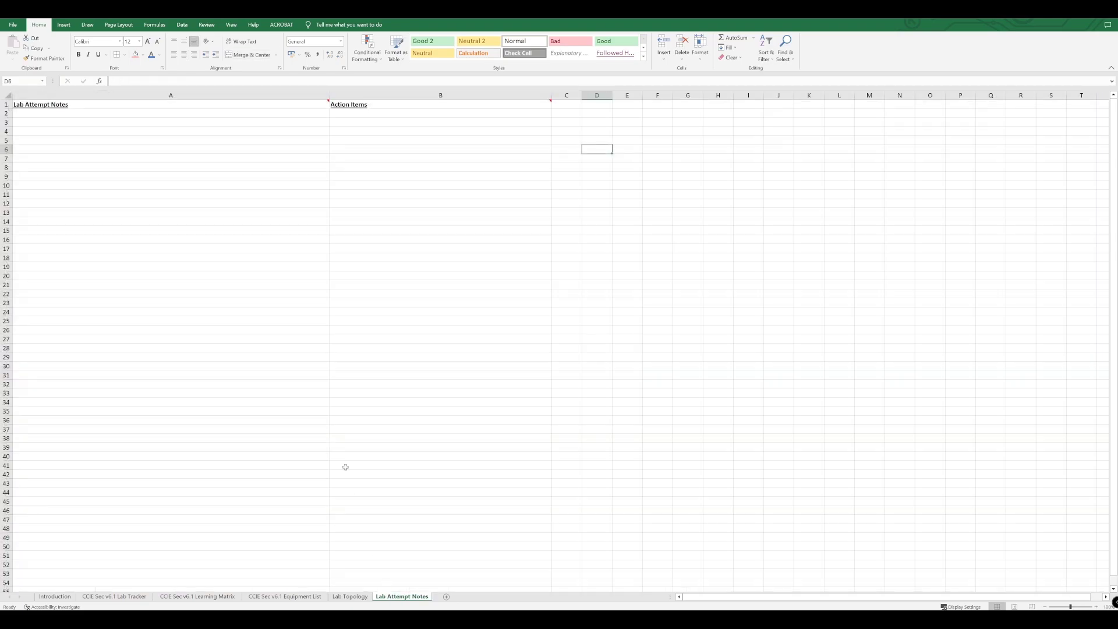
{"action": "mouse_move", "coordinate": [216, 166]}
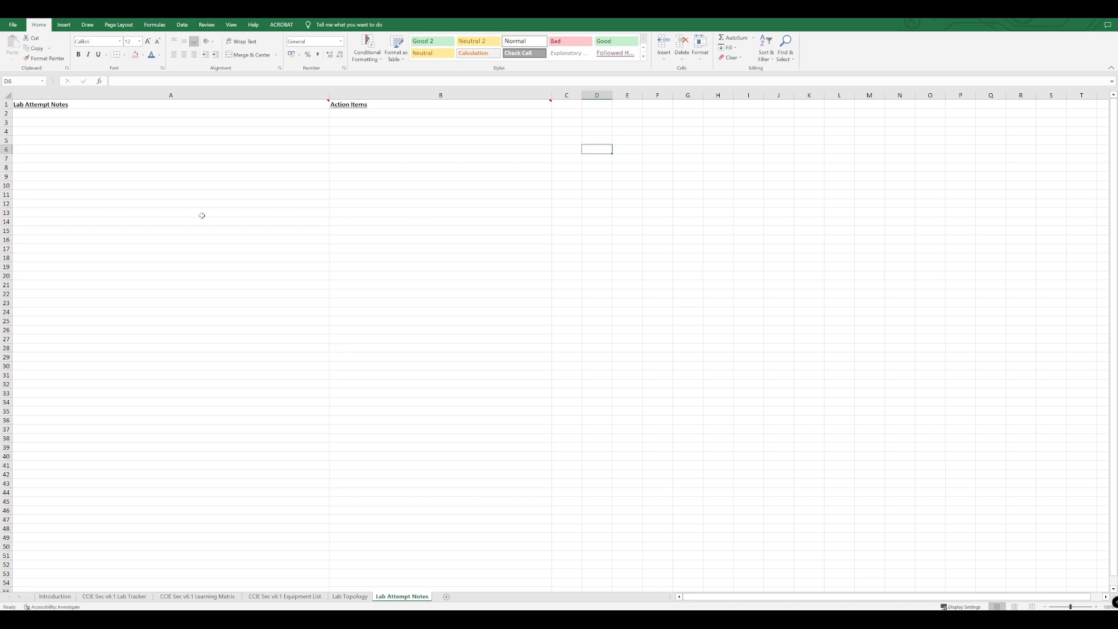
{"action": "mouse_move", "coordinate": [195, 161]}
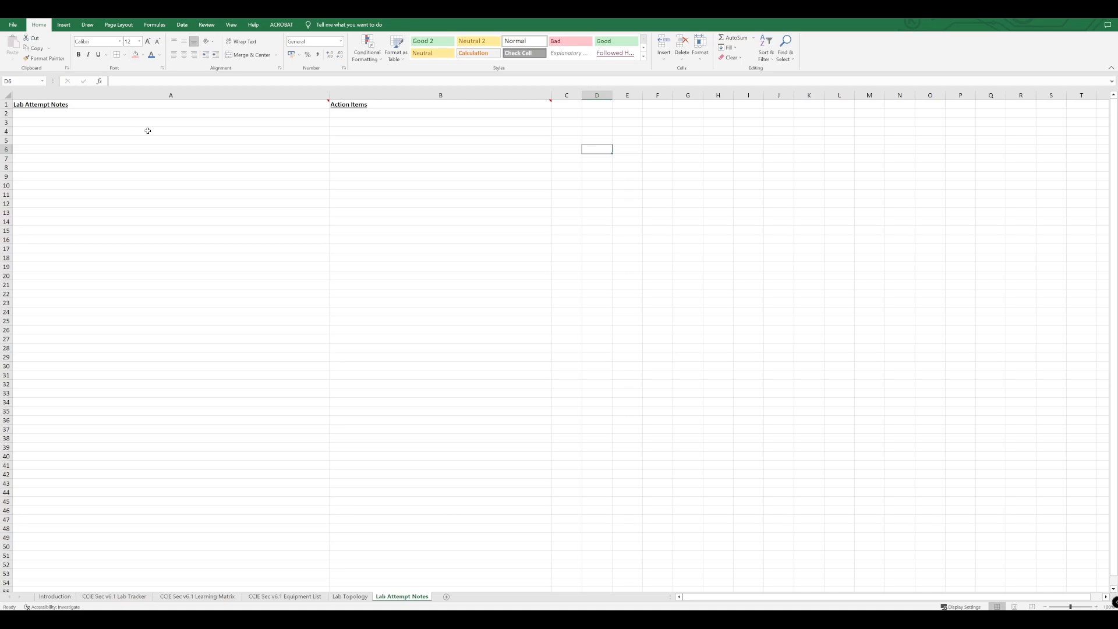
{"action": "mouse_move", "coordinate": [142, 142]}
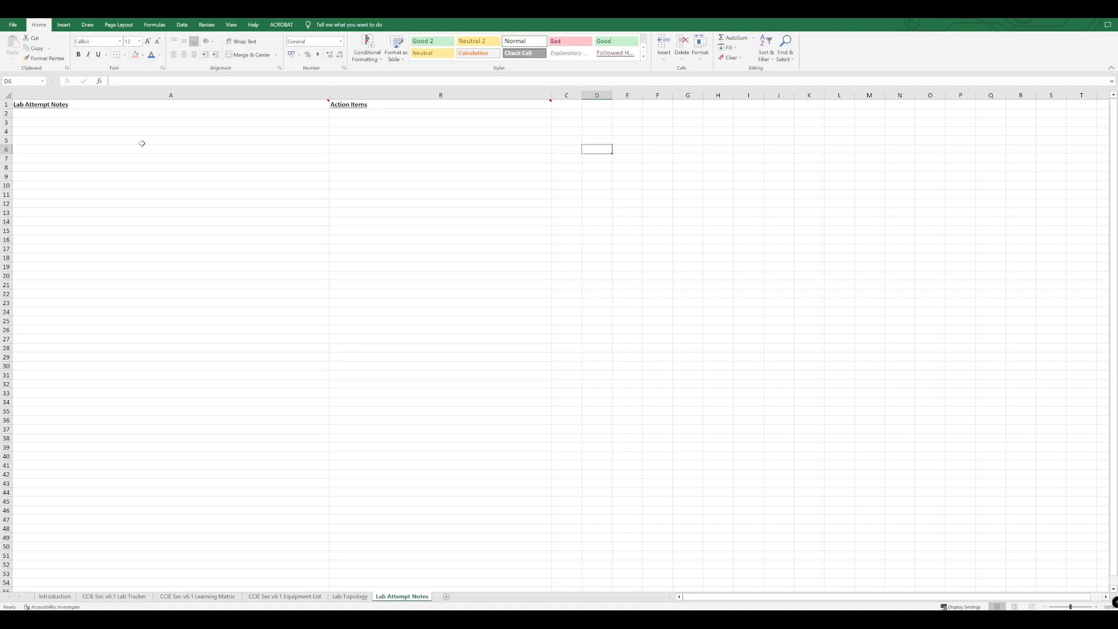
{"action": "mouse_move", "coordinate": [128, 136]}
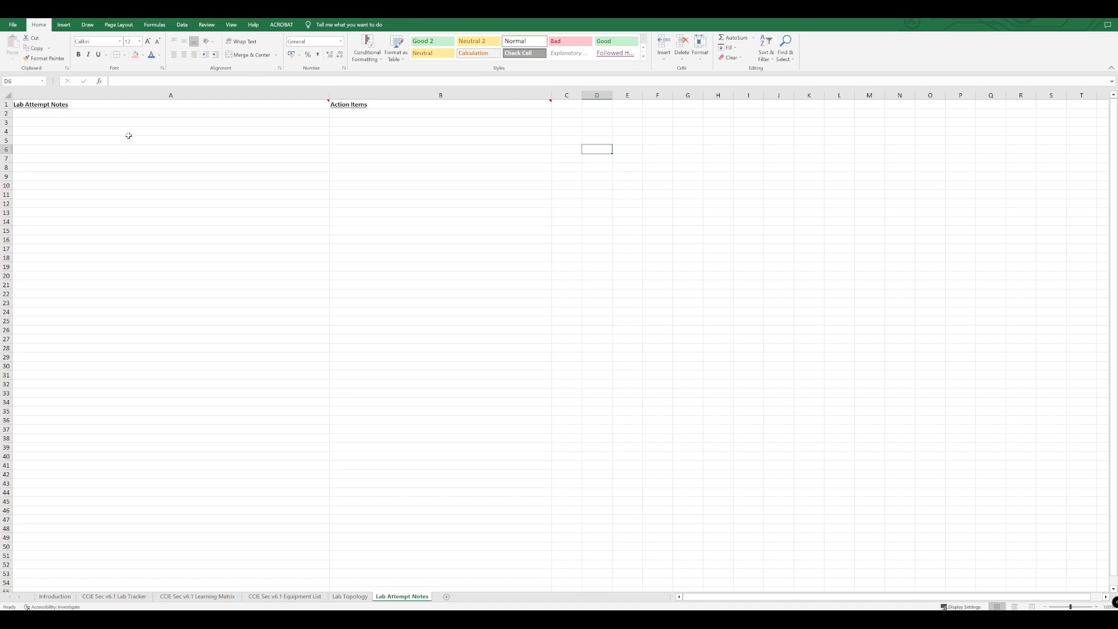
{"action": "mouse_move", "coordinate": [87, 121]}
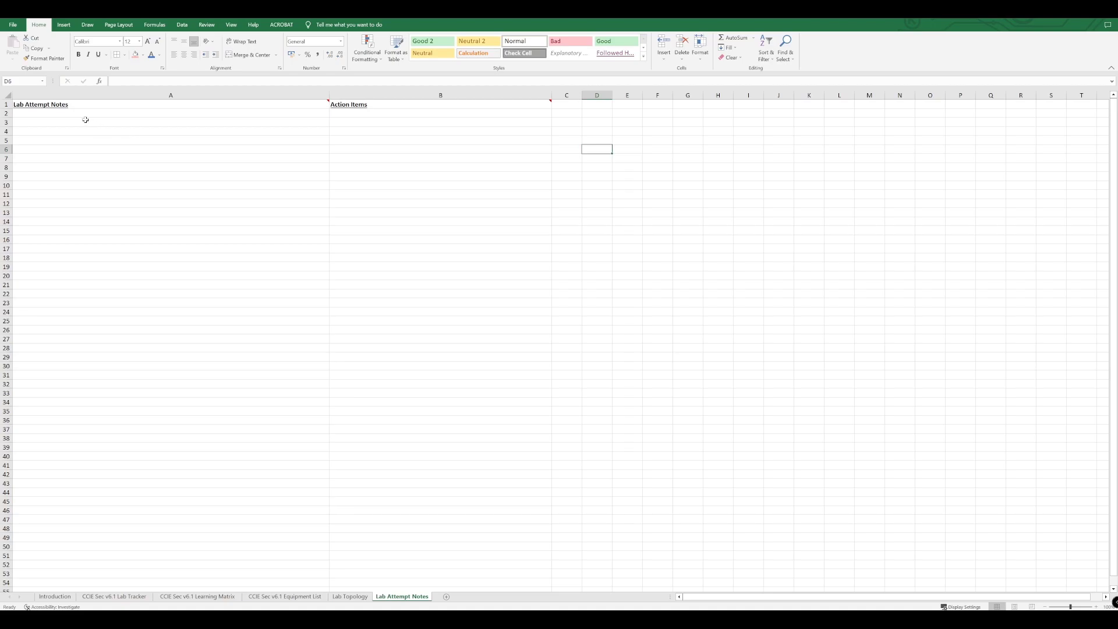
{"action": "mouse_move", "coordinate": [290, 124]}
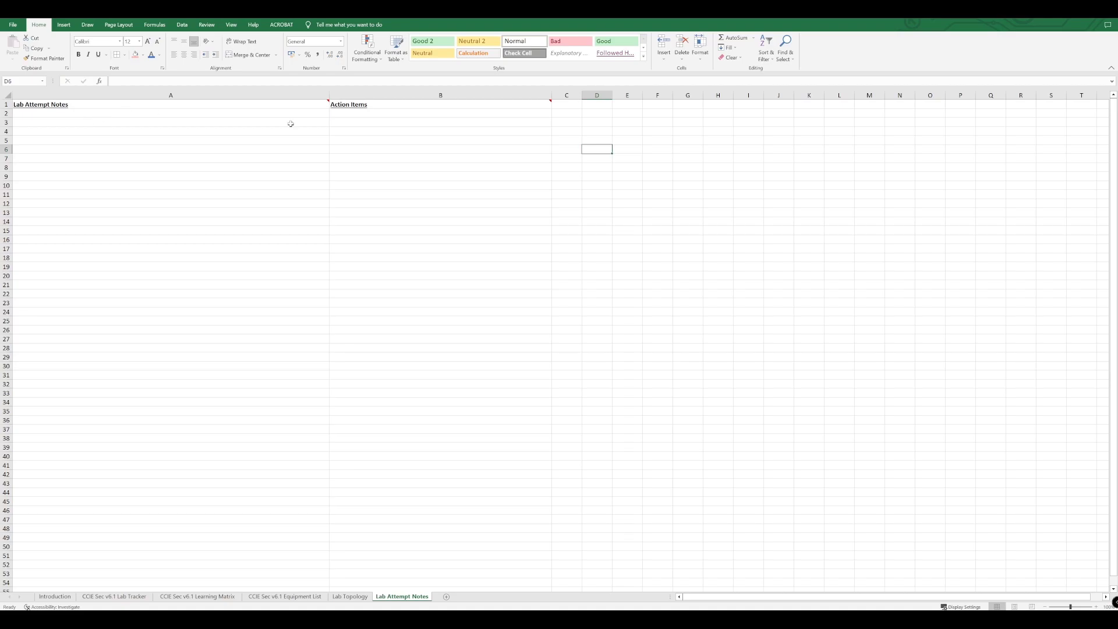
{"action": "left_click", "coordinate": [440, 118]}
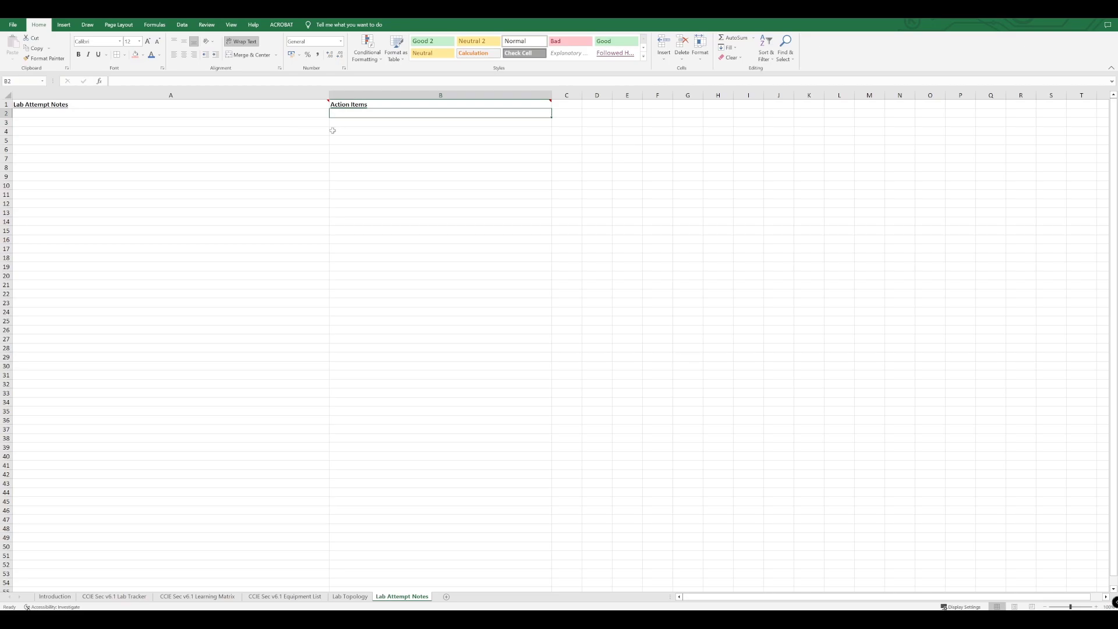
{"action": "mouse_move", "coordinate": [349, 130]}
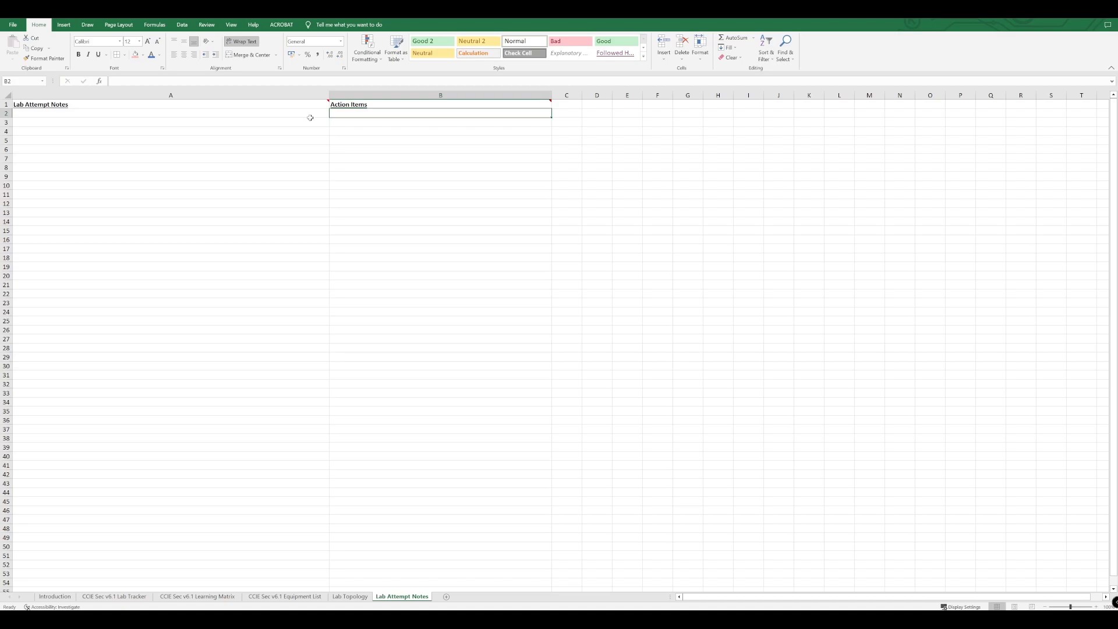
{"action": "mouse_move", "coordinate": [280, 123]}
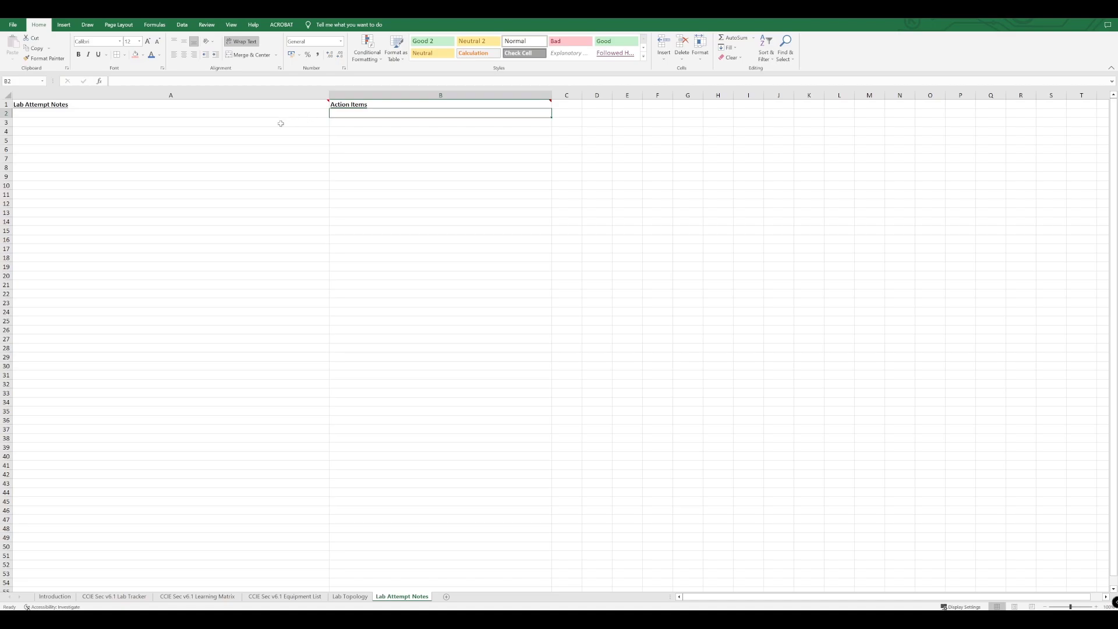
{"action": "mouse_move", "coordinate": [229, 124]}
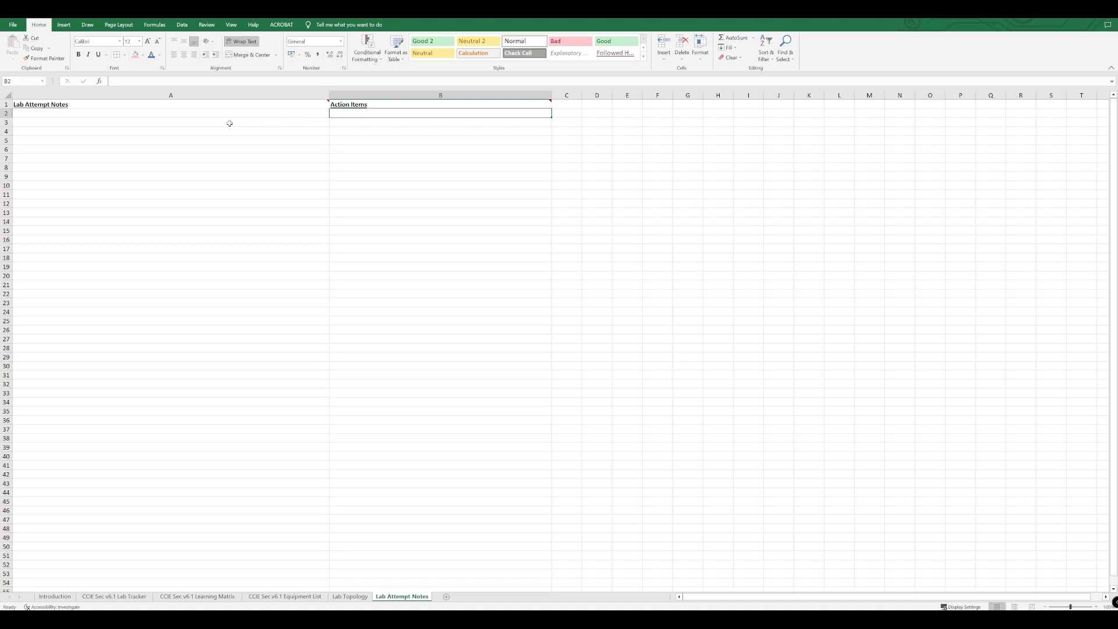
{"action": "mouse_move", "coordinate": [128, 526]}
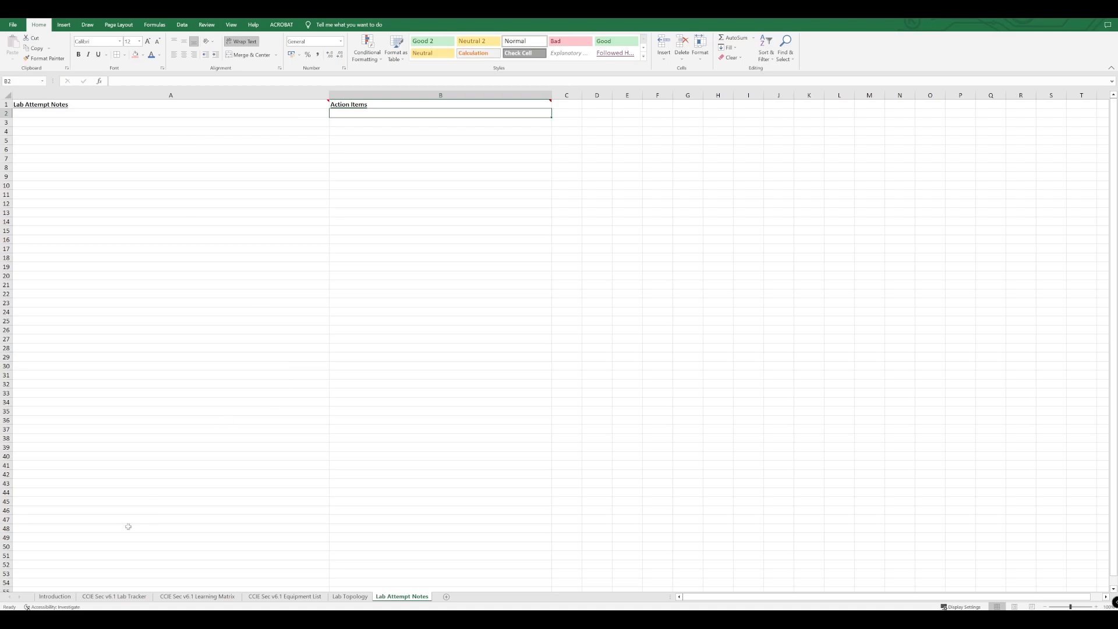
Return to the Introduction sheet with the tracker's credits and how-to-use instructions
{"action": "left_click", "coordinate": [54, 596]}
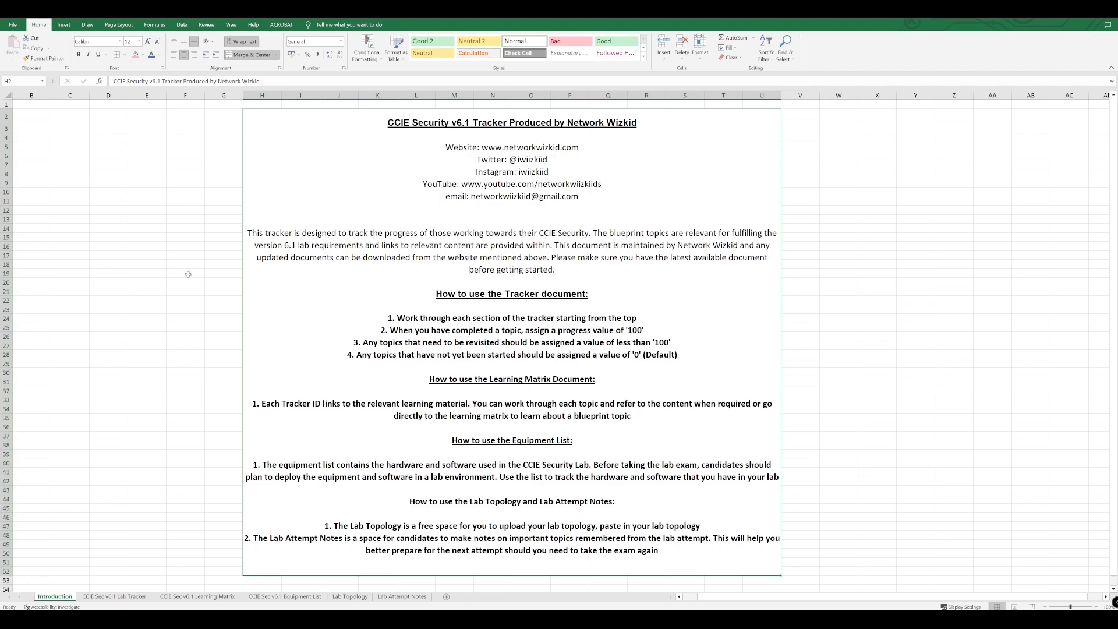
{"action": "mouse_move", "coordinate": [185, 315]}
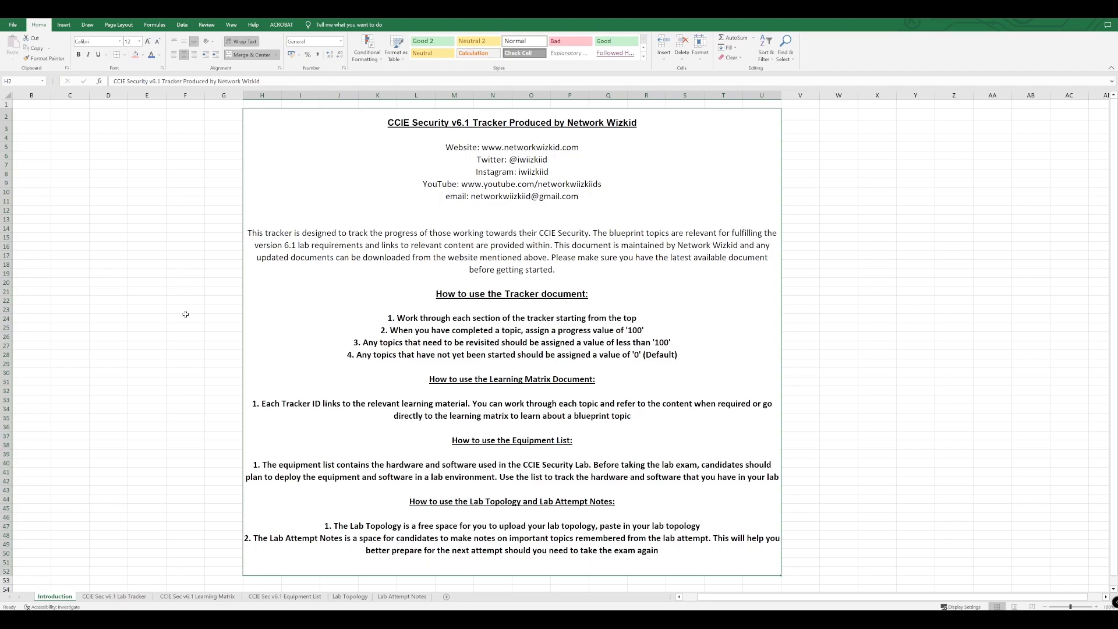